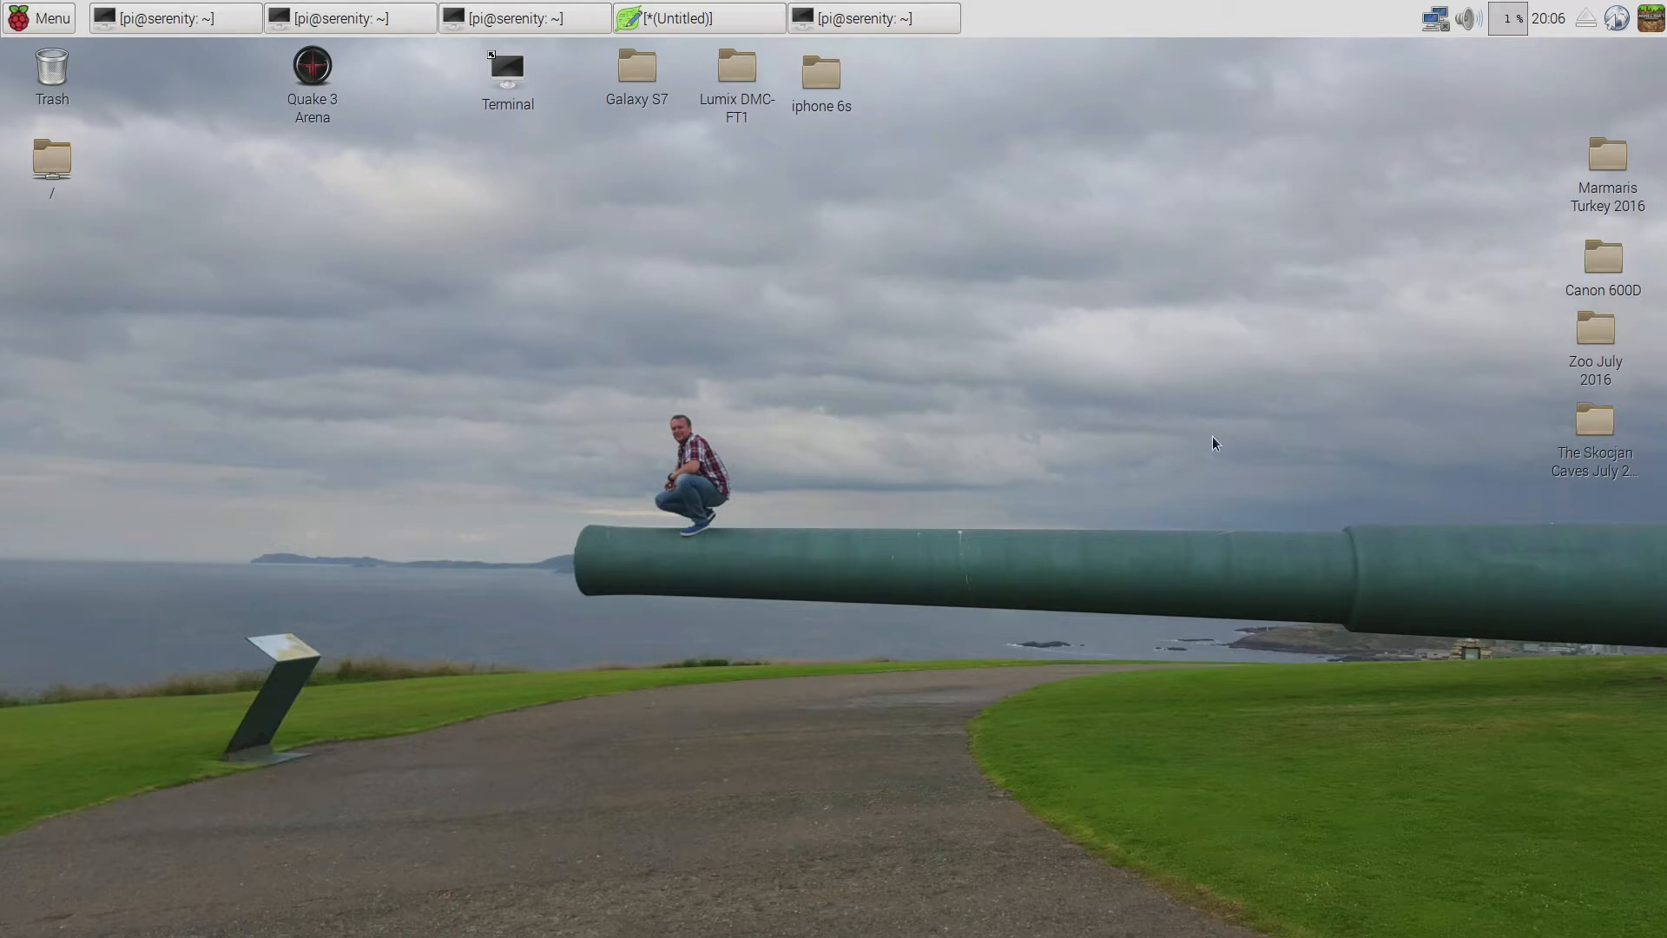
{"action": "mouse_move", "coordinate": [1304, 442]}
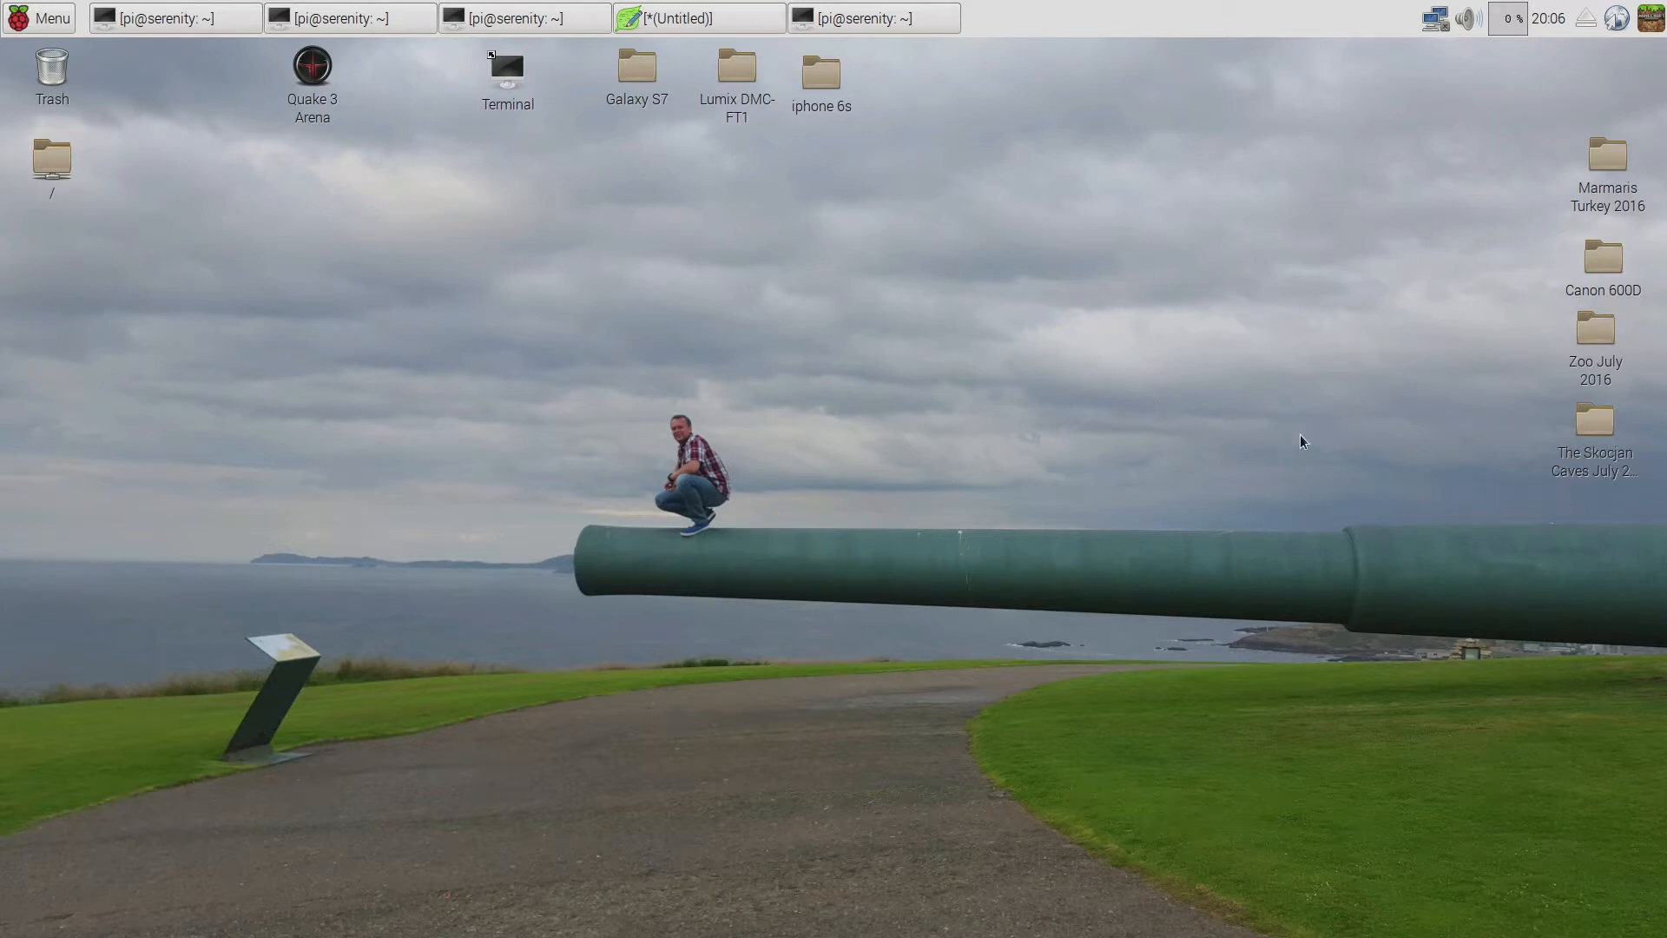
{"action": "mouse_move", "coordinate": [1420, 445]}
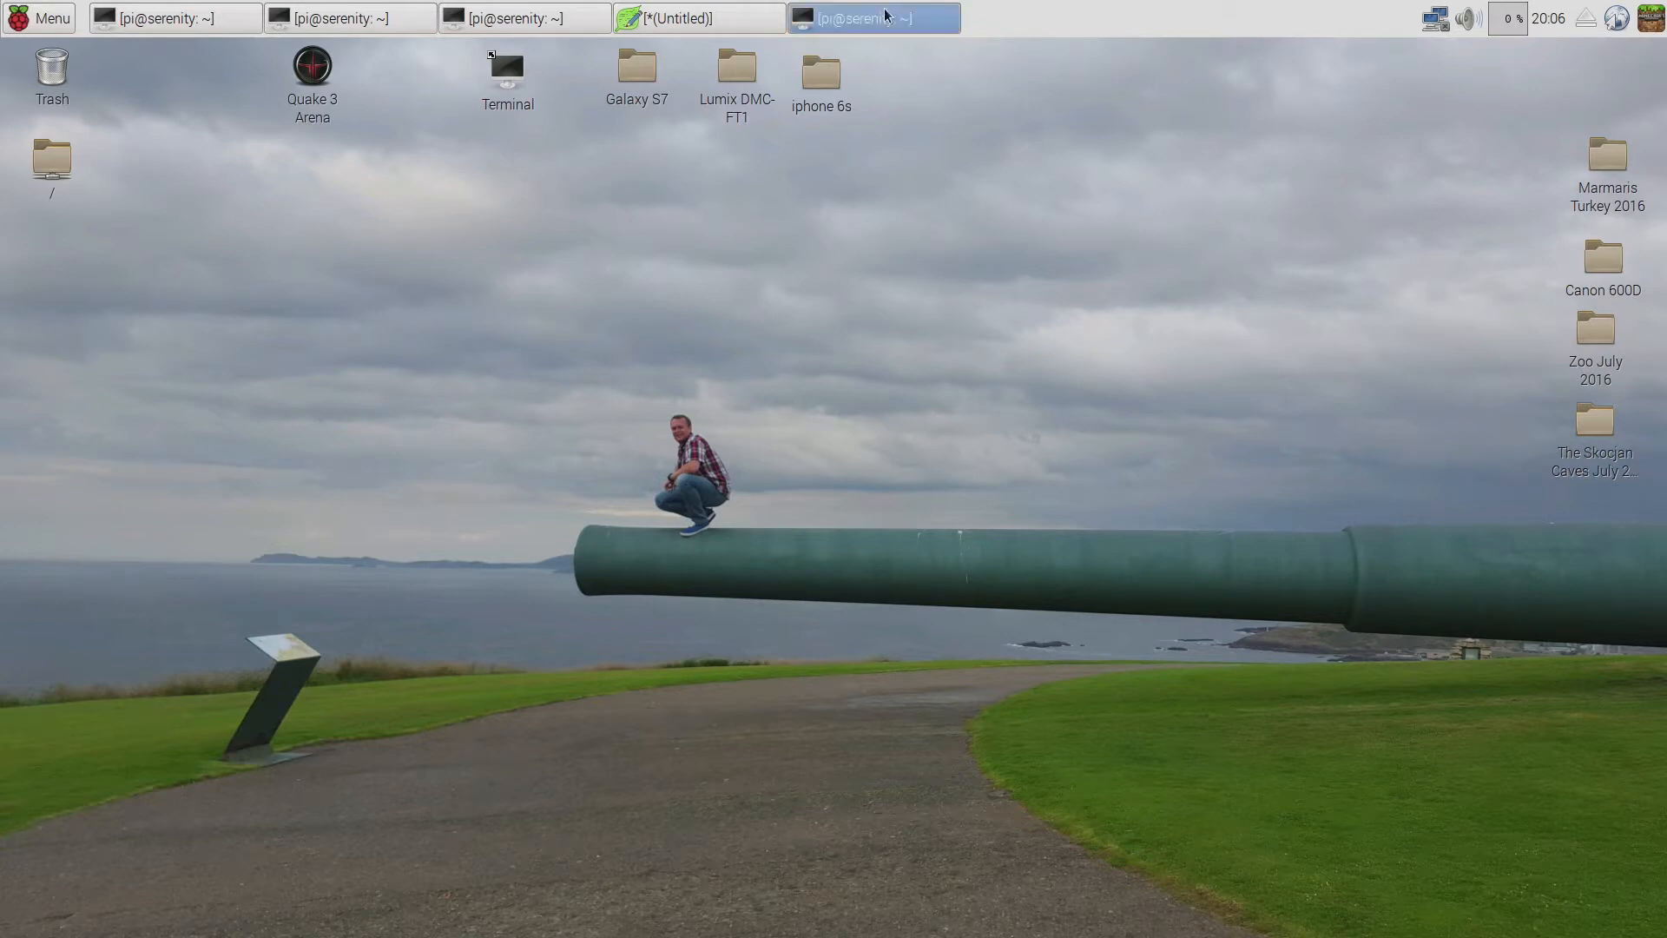
{"action": "mouse_move", "coordinate": [872, 18]}
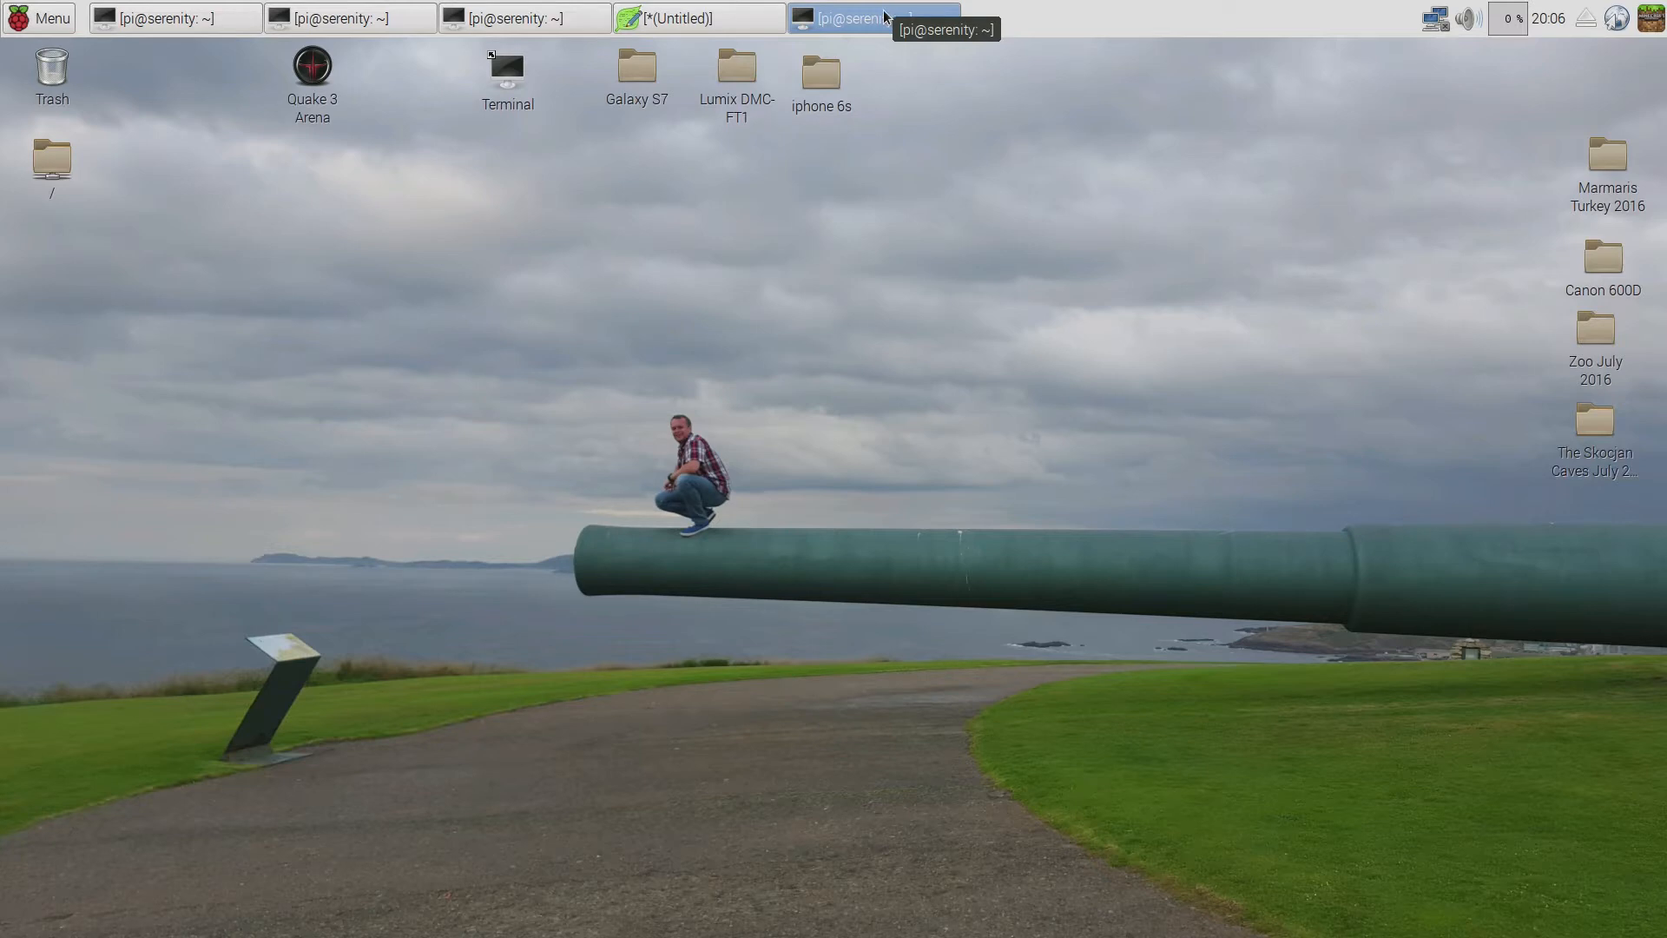
Bring back the terminal and change into the /var/www/html web root
{"action": "left_click", "coordinate": [851, 18]}
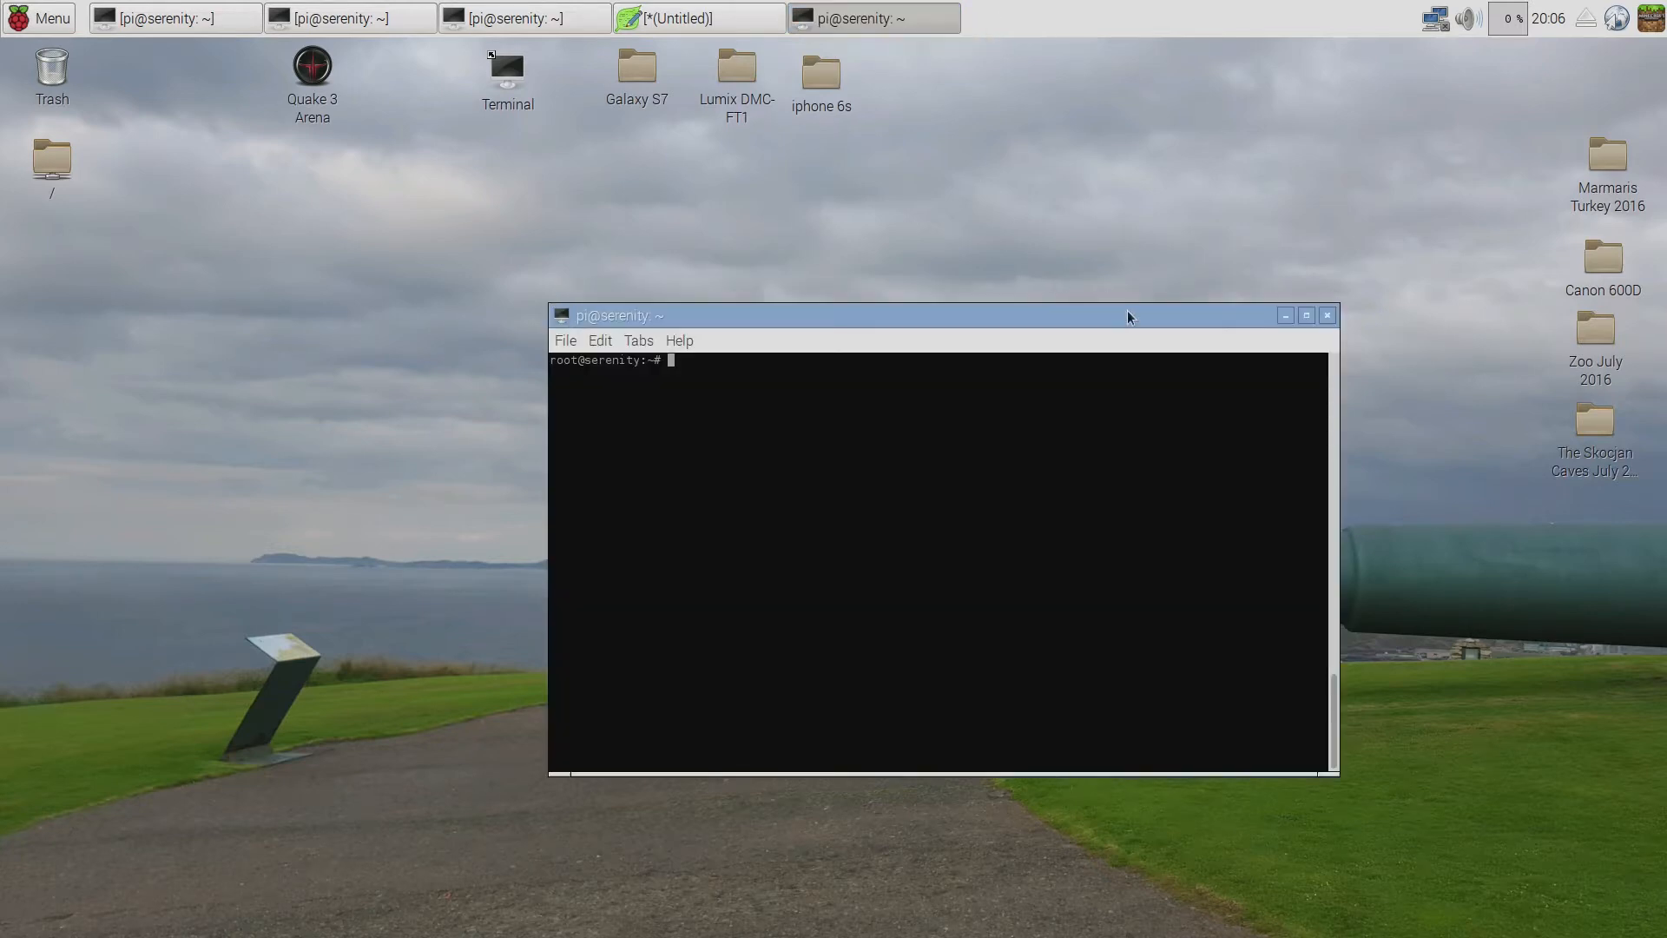
{"action": "mouse_move", "coordinate": [1242, 379]}
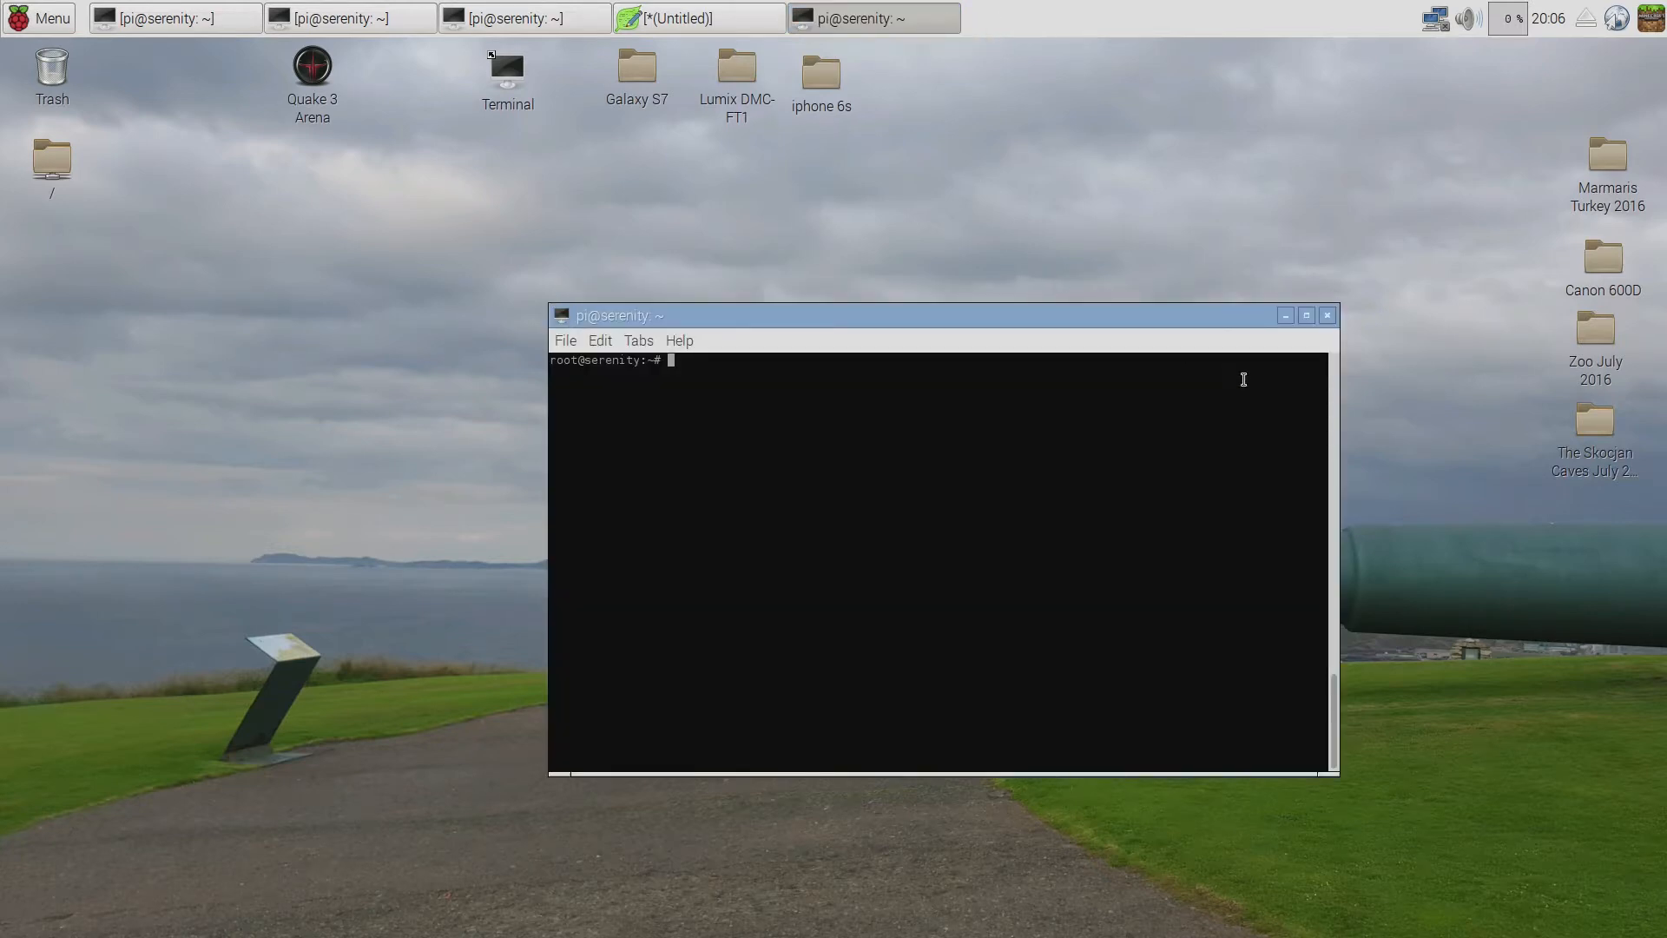
{"action": "type", "text": "cd /var/"}
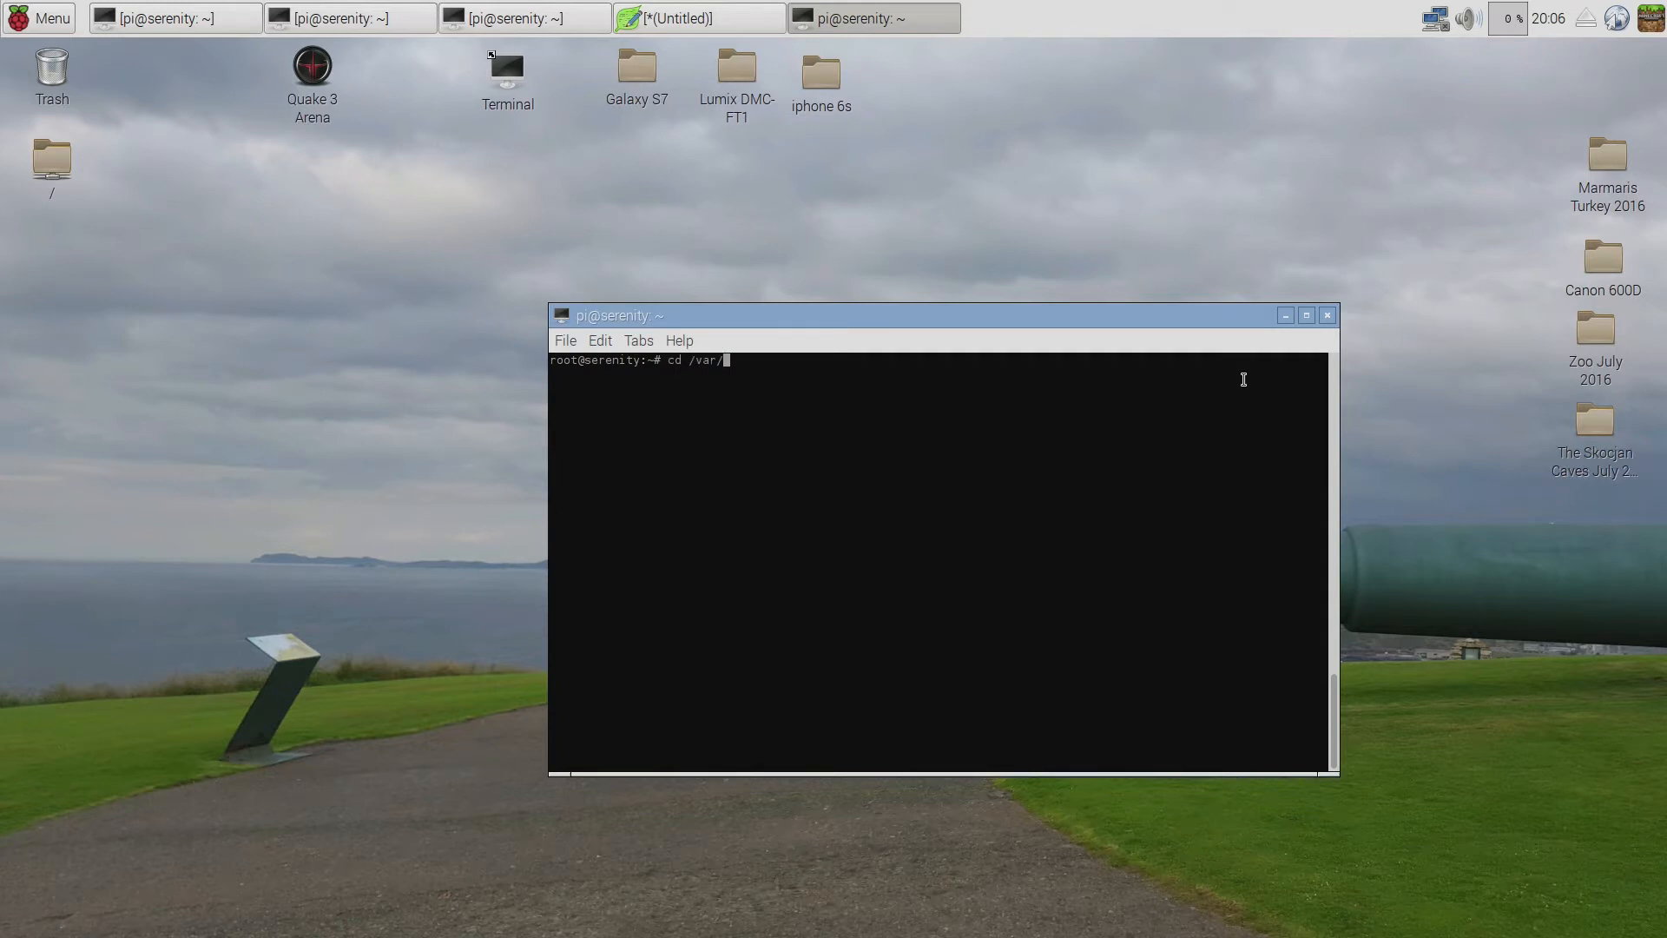
{"action": "key", "text": "Return"}
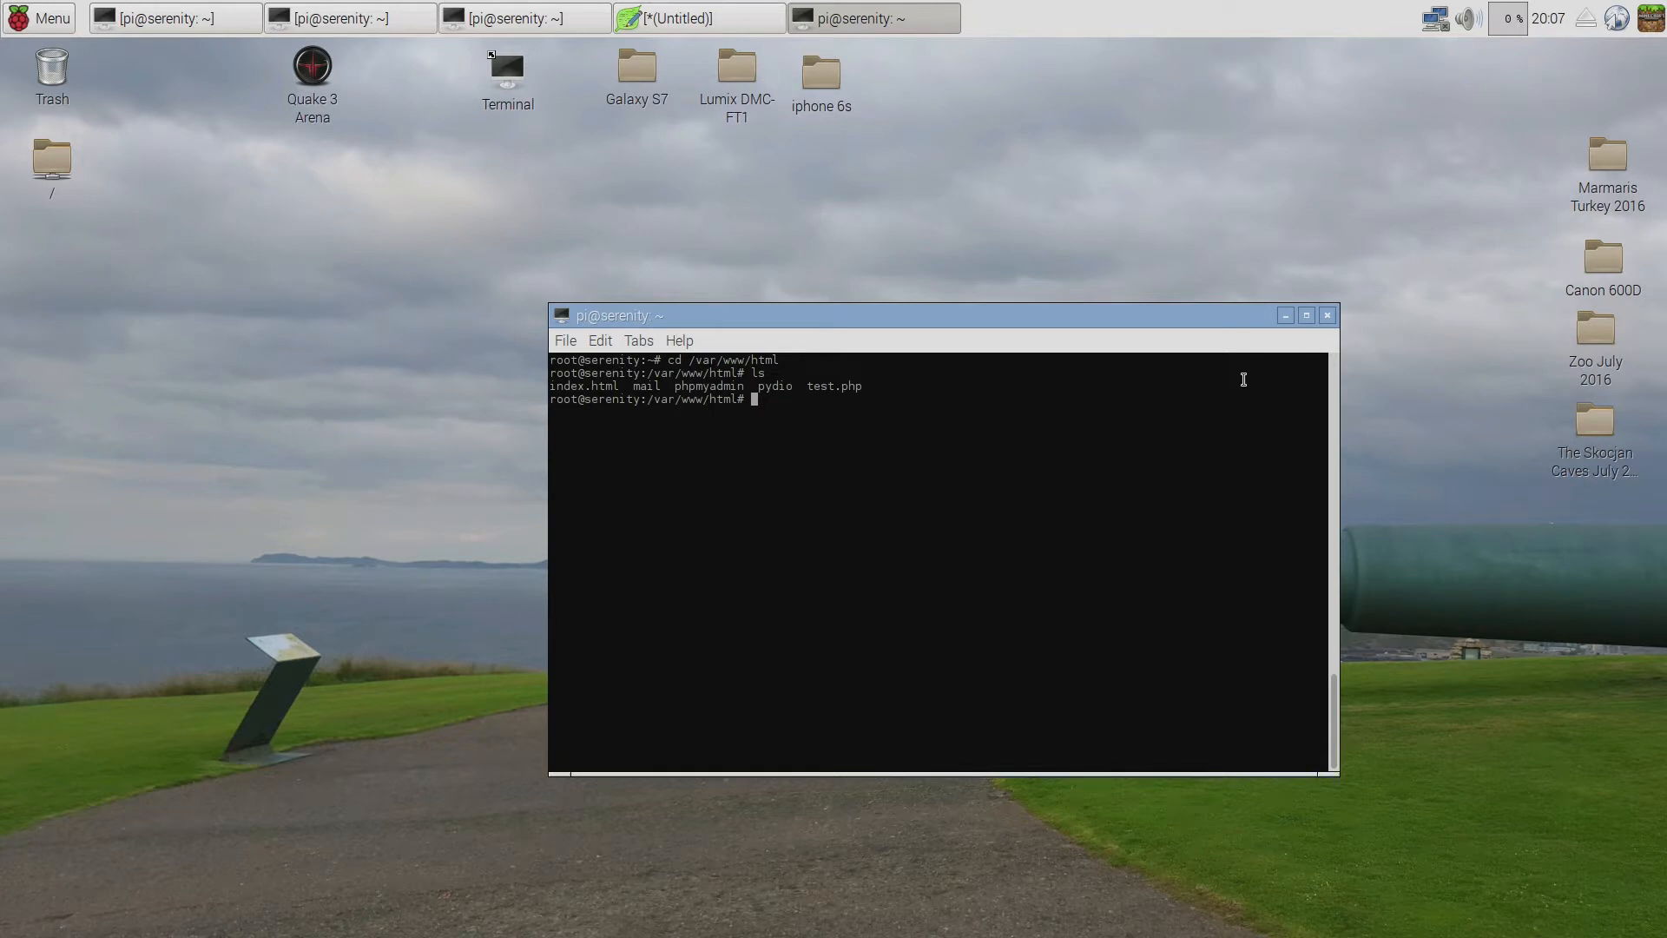
{"action": "type", "text": "wget"}
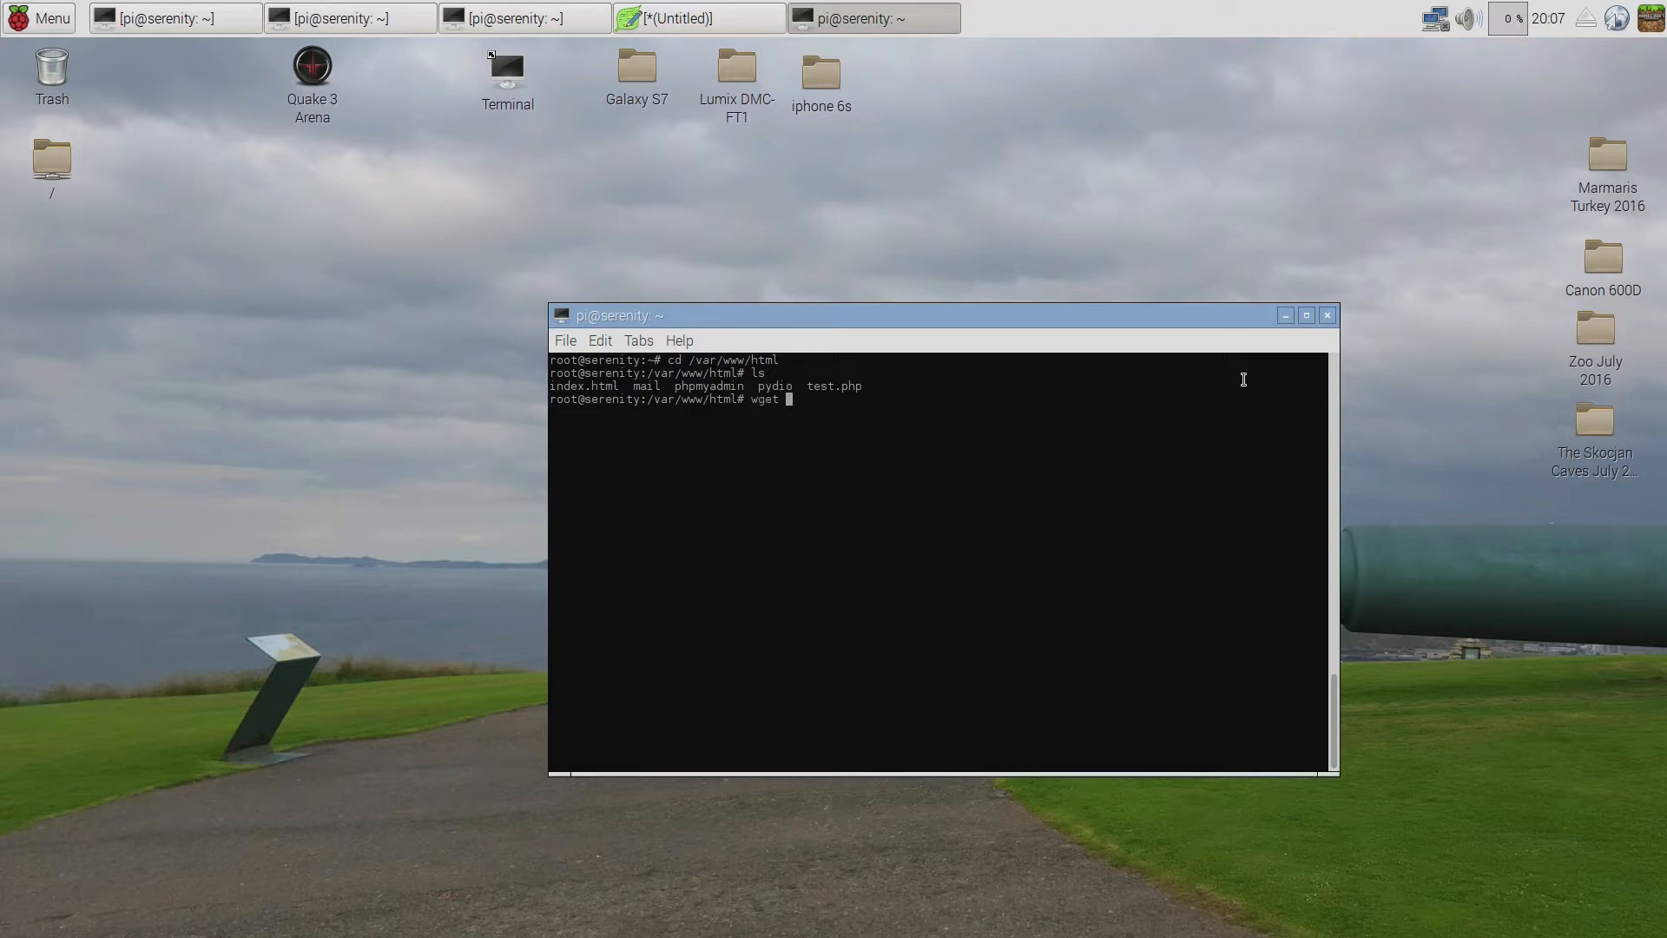
{"action": "type", "text": "http://"}
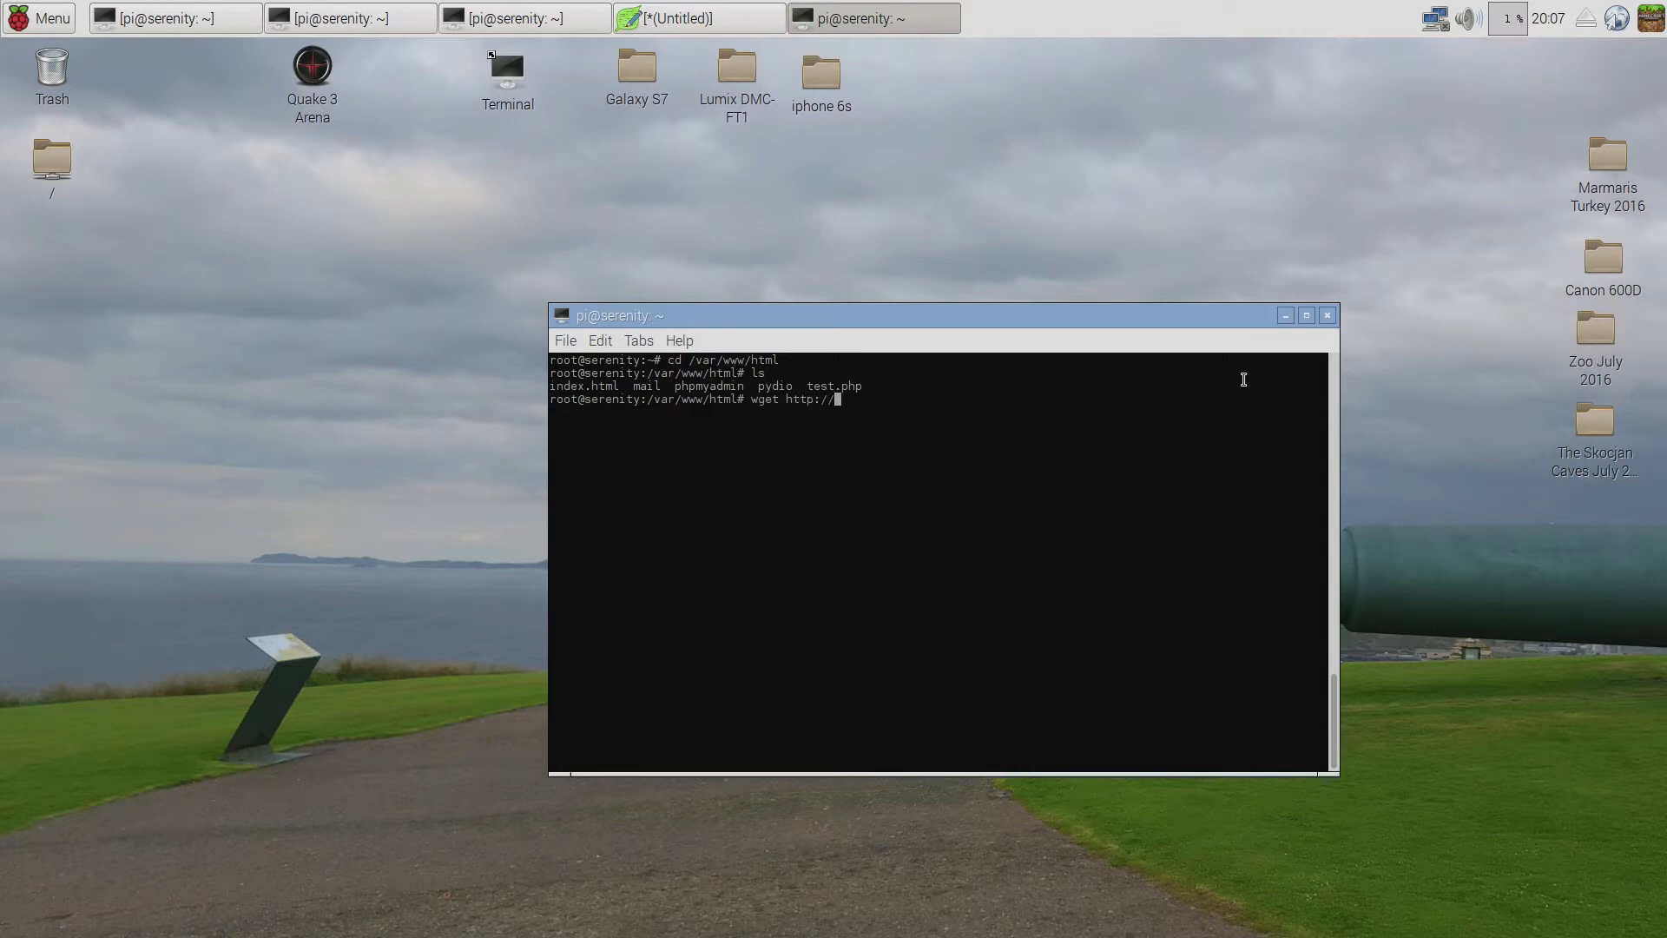
{"action": "type", "text": "www."}
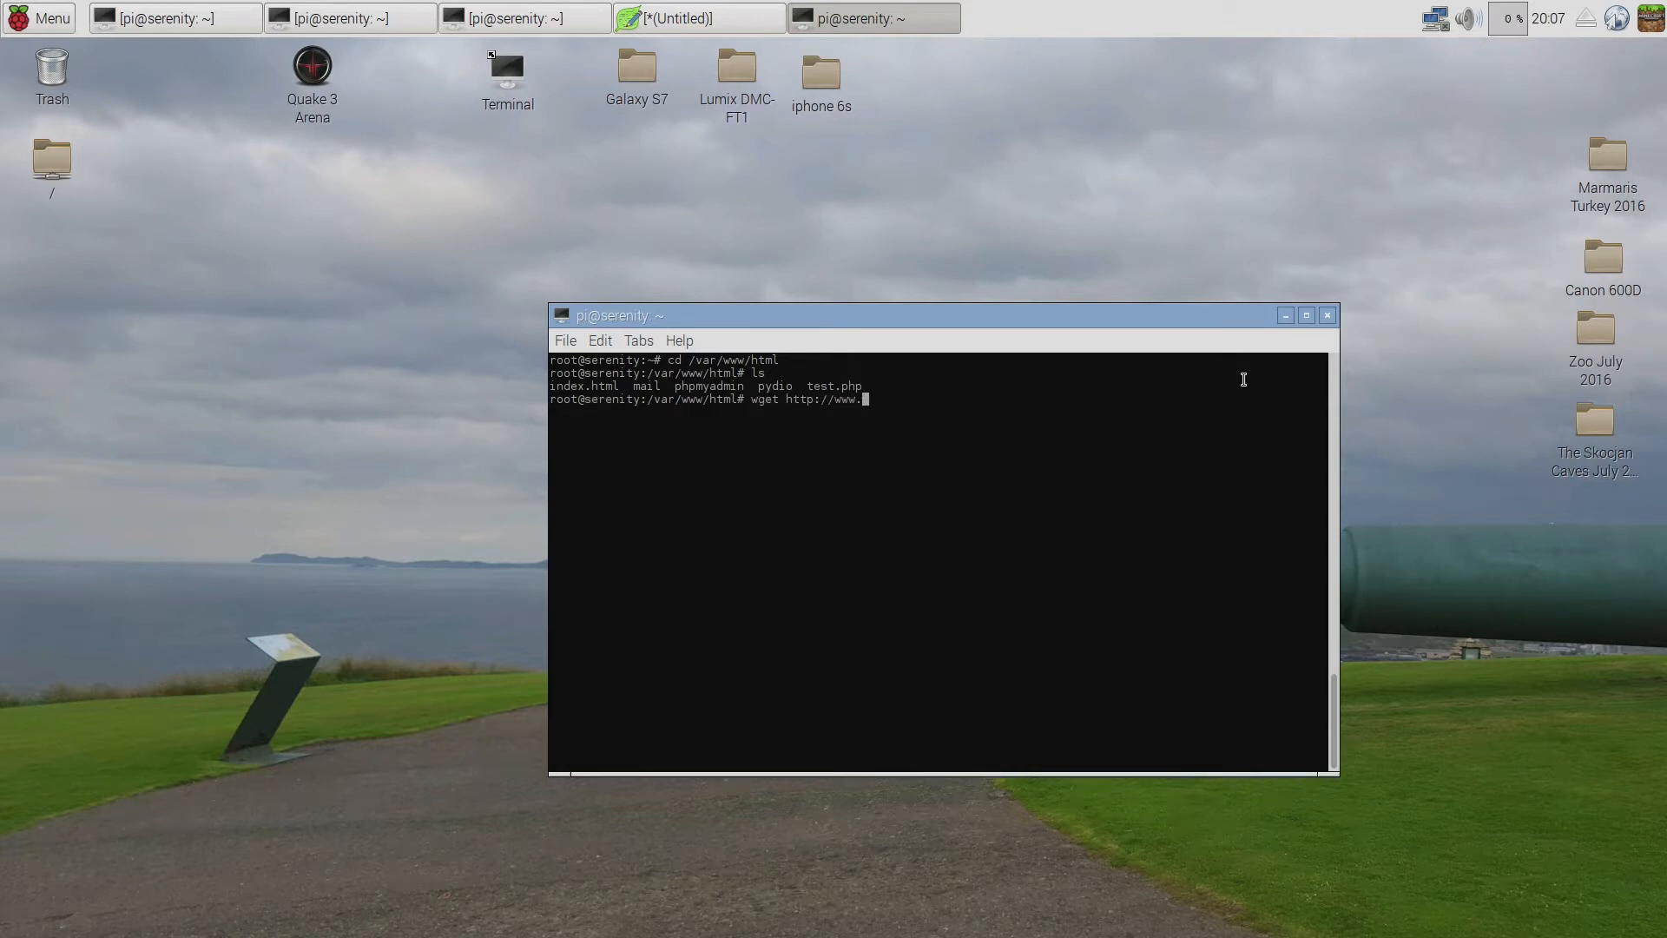
{"action": "type", "text": "wordpress.org/"}
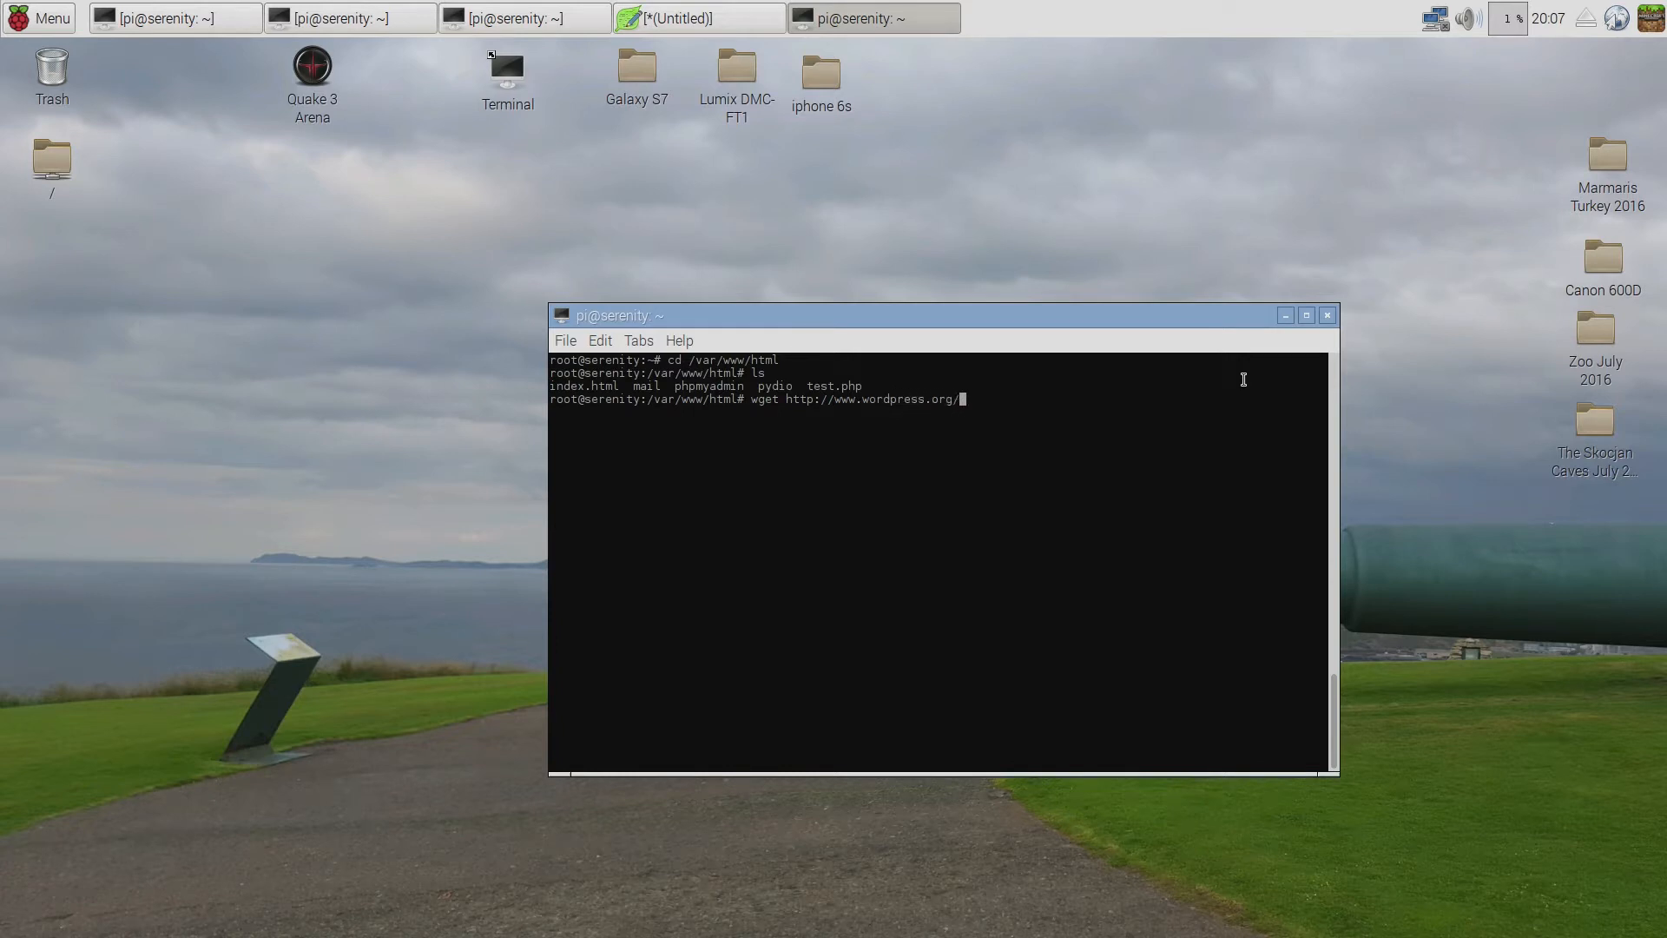
{"action": "type", "text": "latest.zip"}
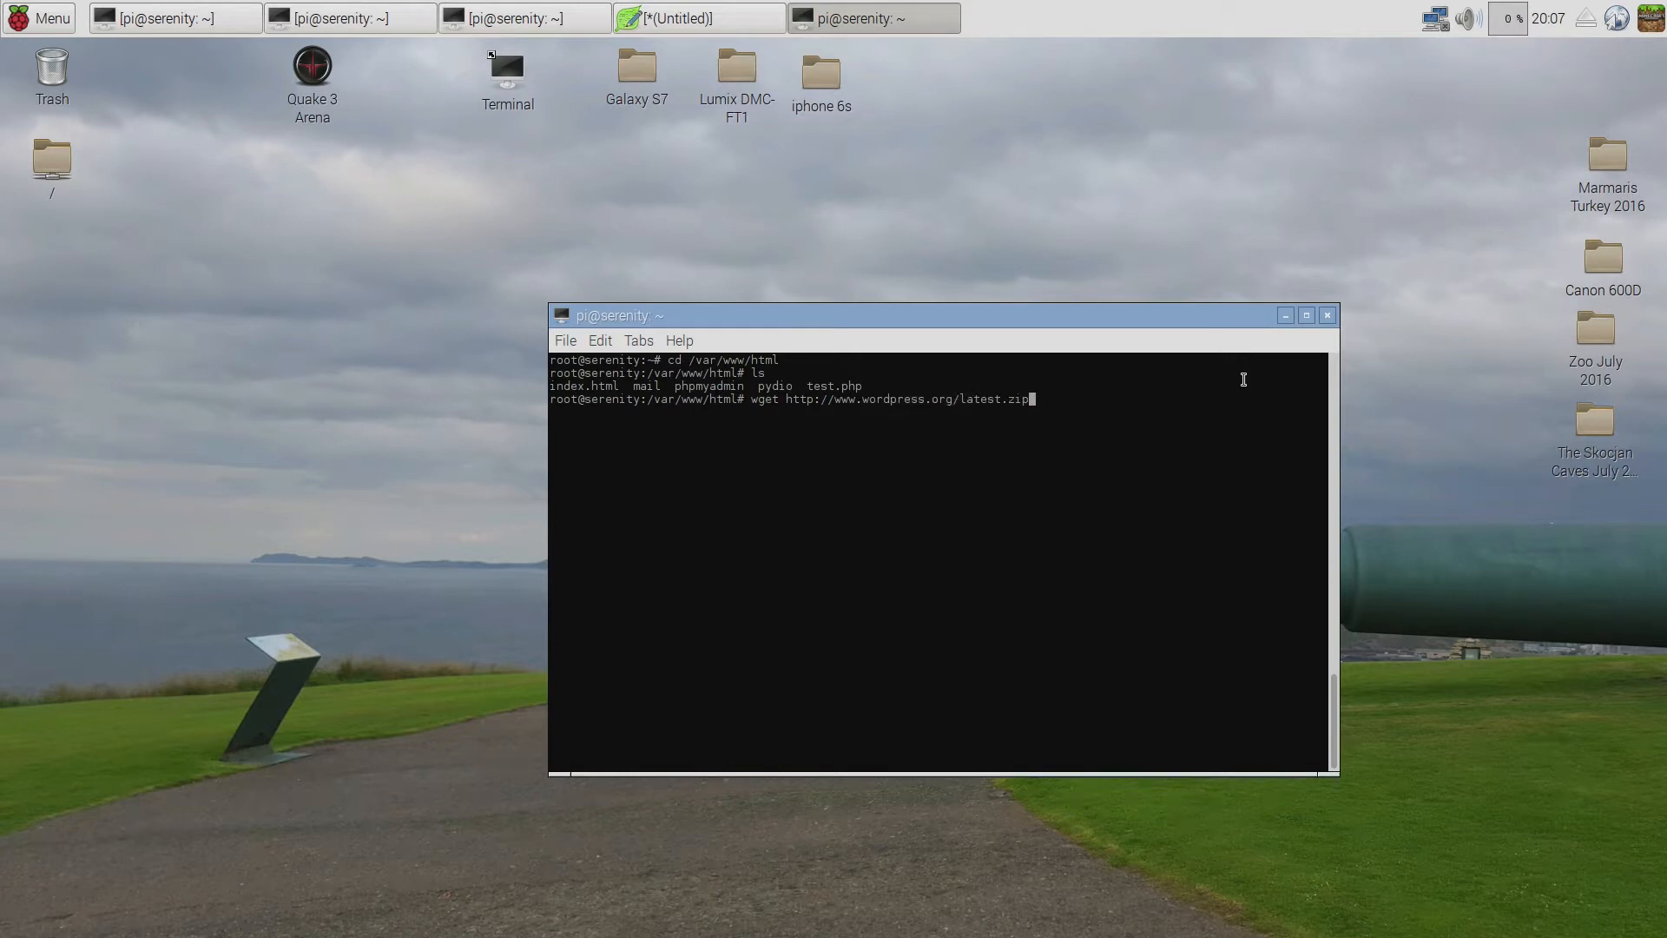
{"action": "key", "text": "Return"}
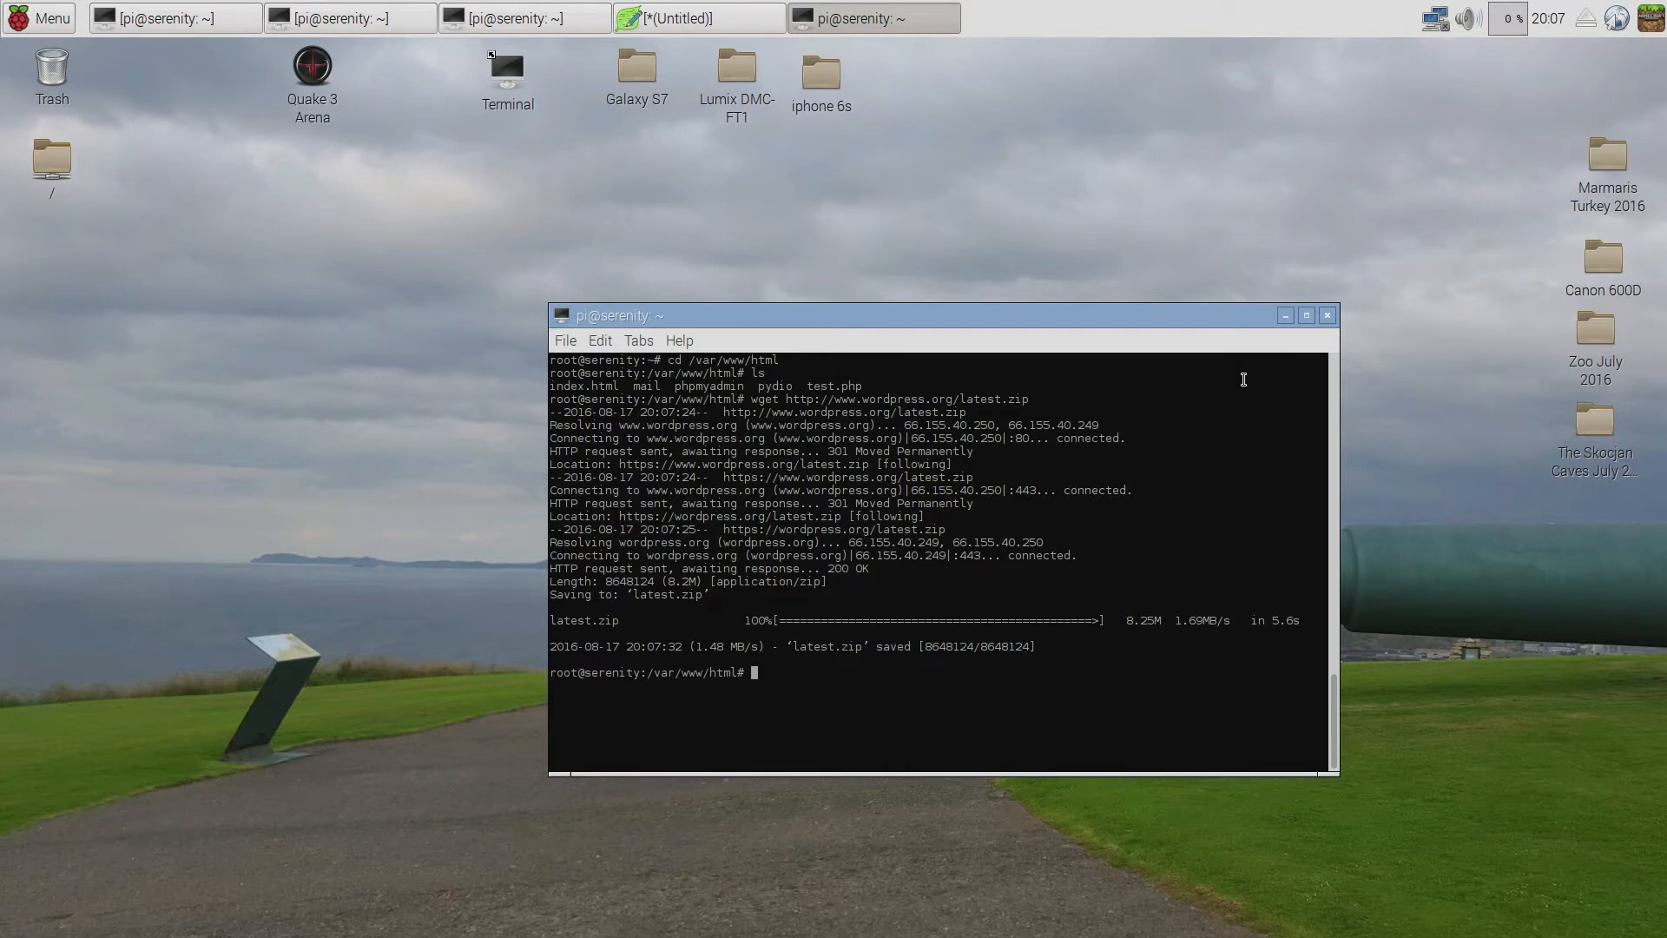
Confirm unzip is installed with apt-get, then extract latest.zip
{"action": "type", "text": "apt-get install"}
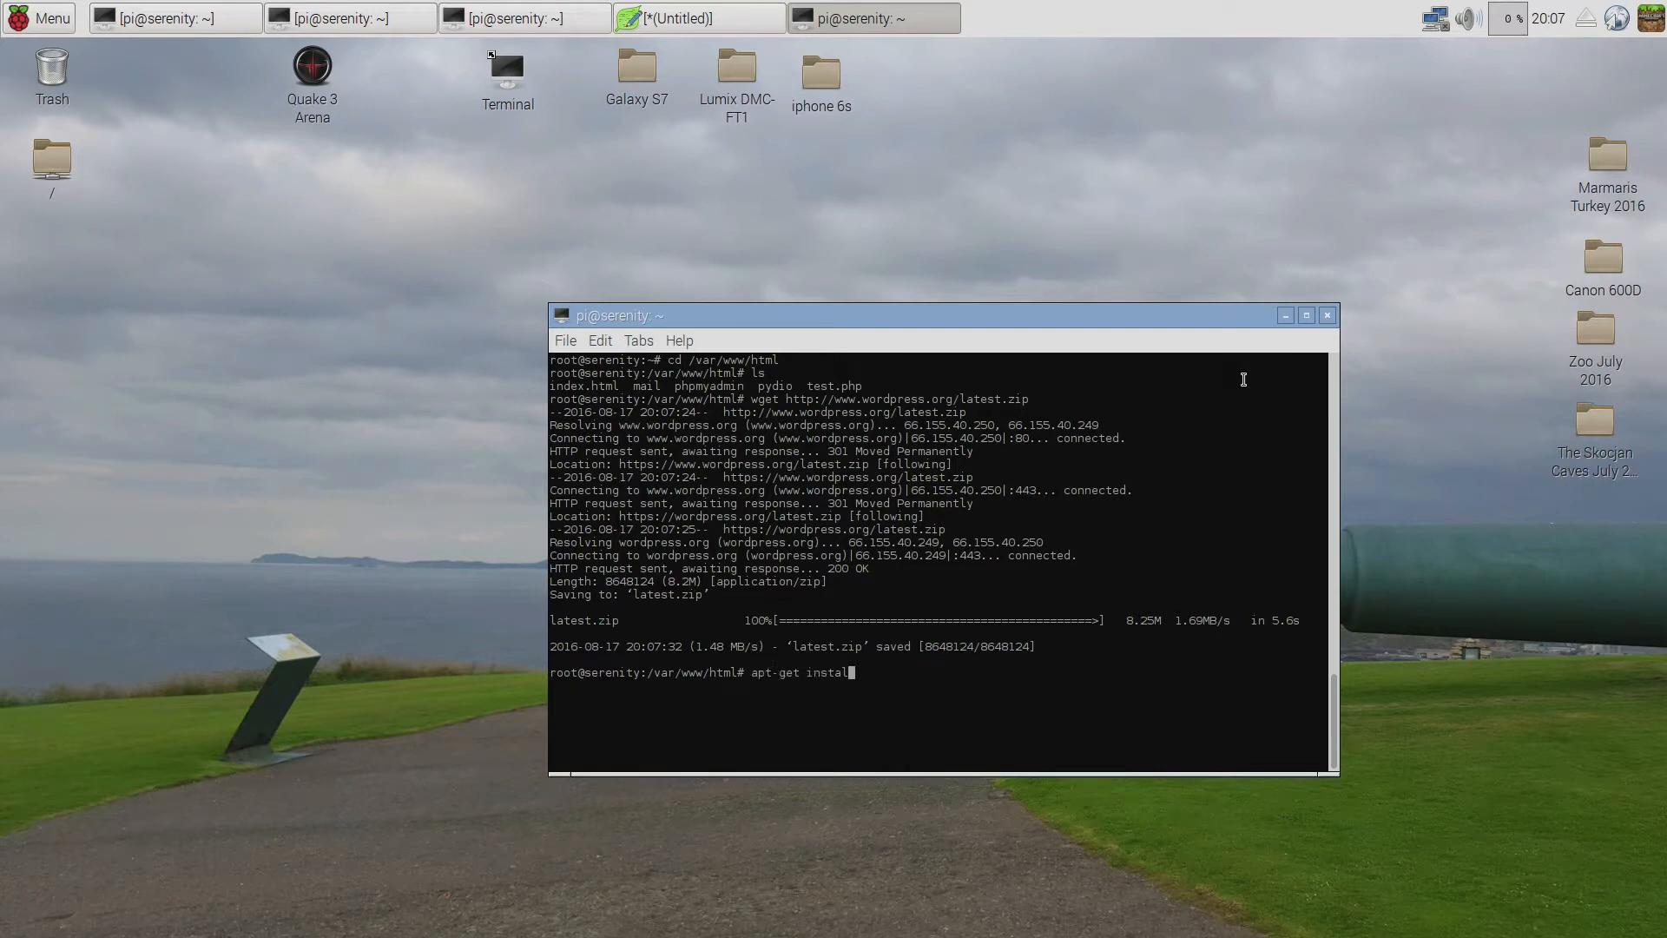
{"action": "key", "text": "Return"}
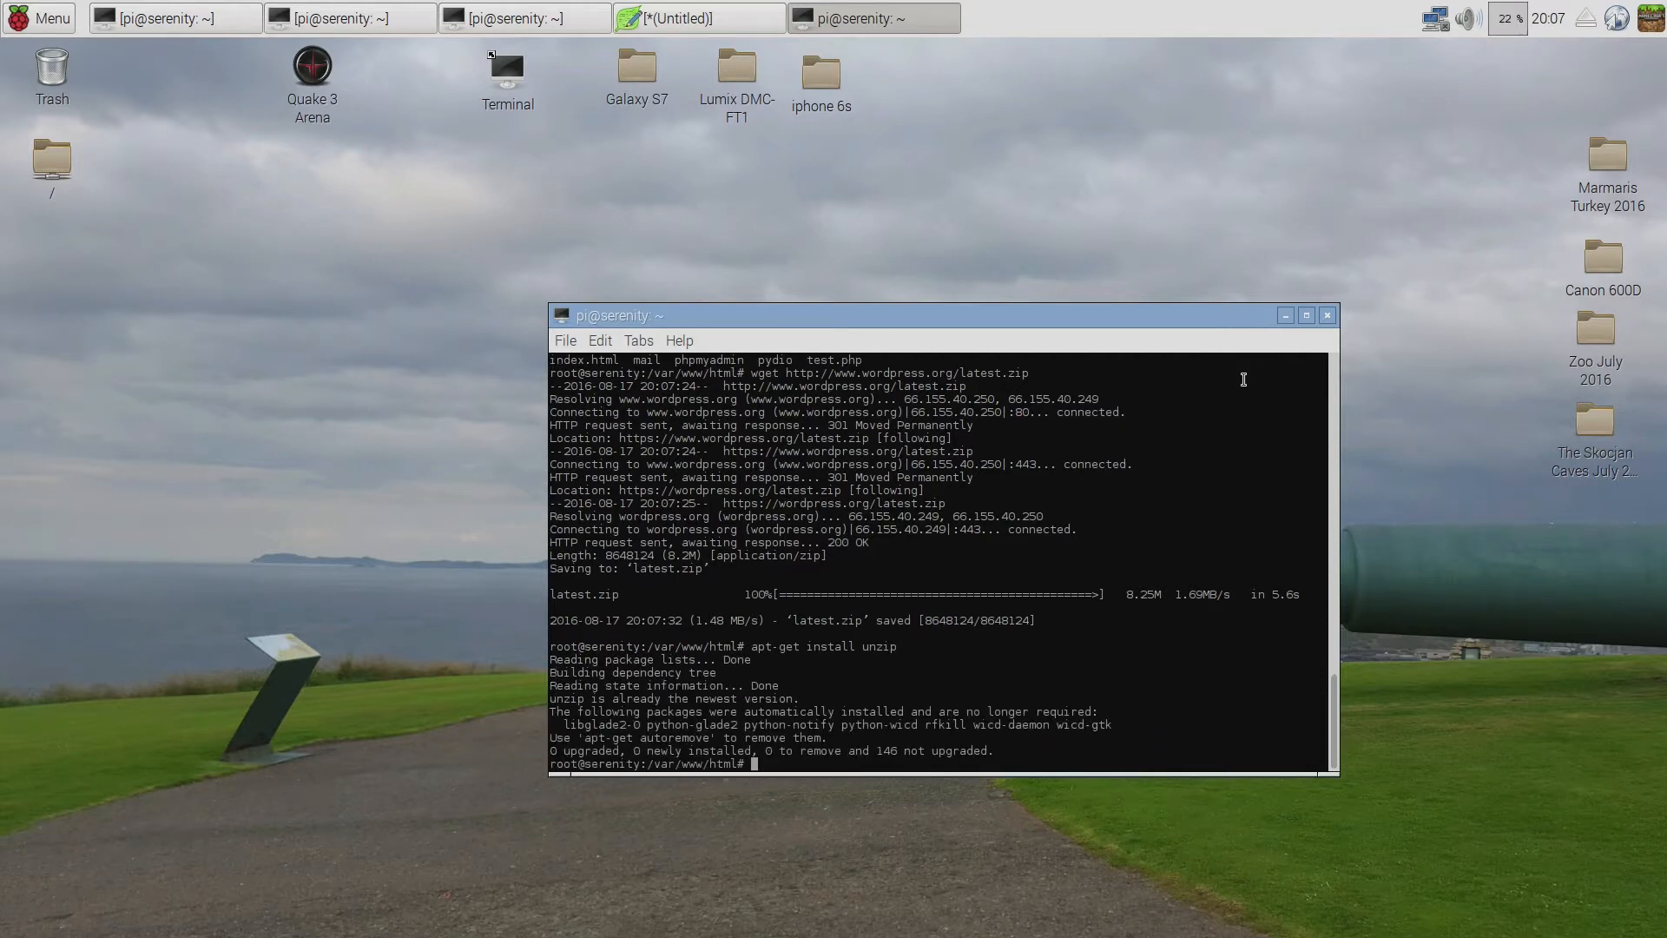
{"action": "type", "text": "unzip la"}
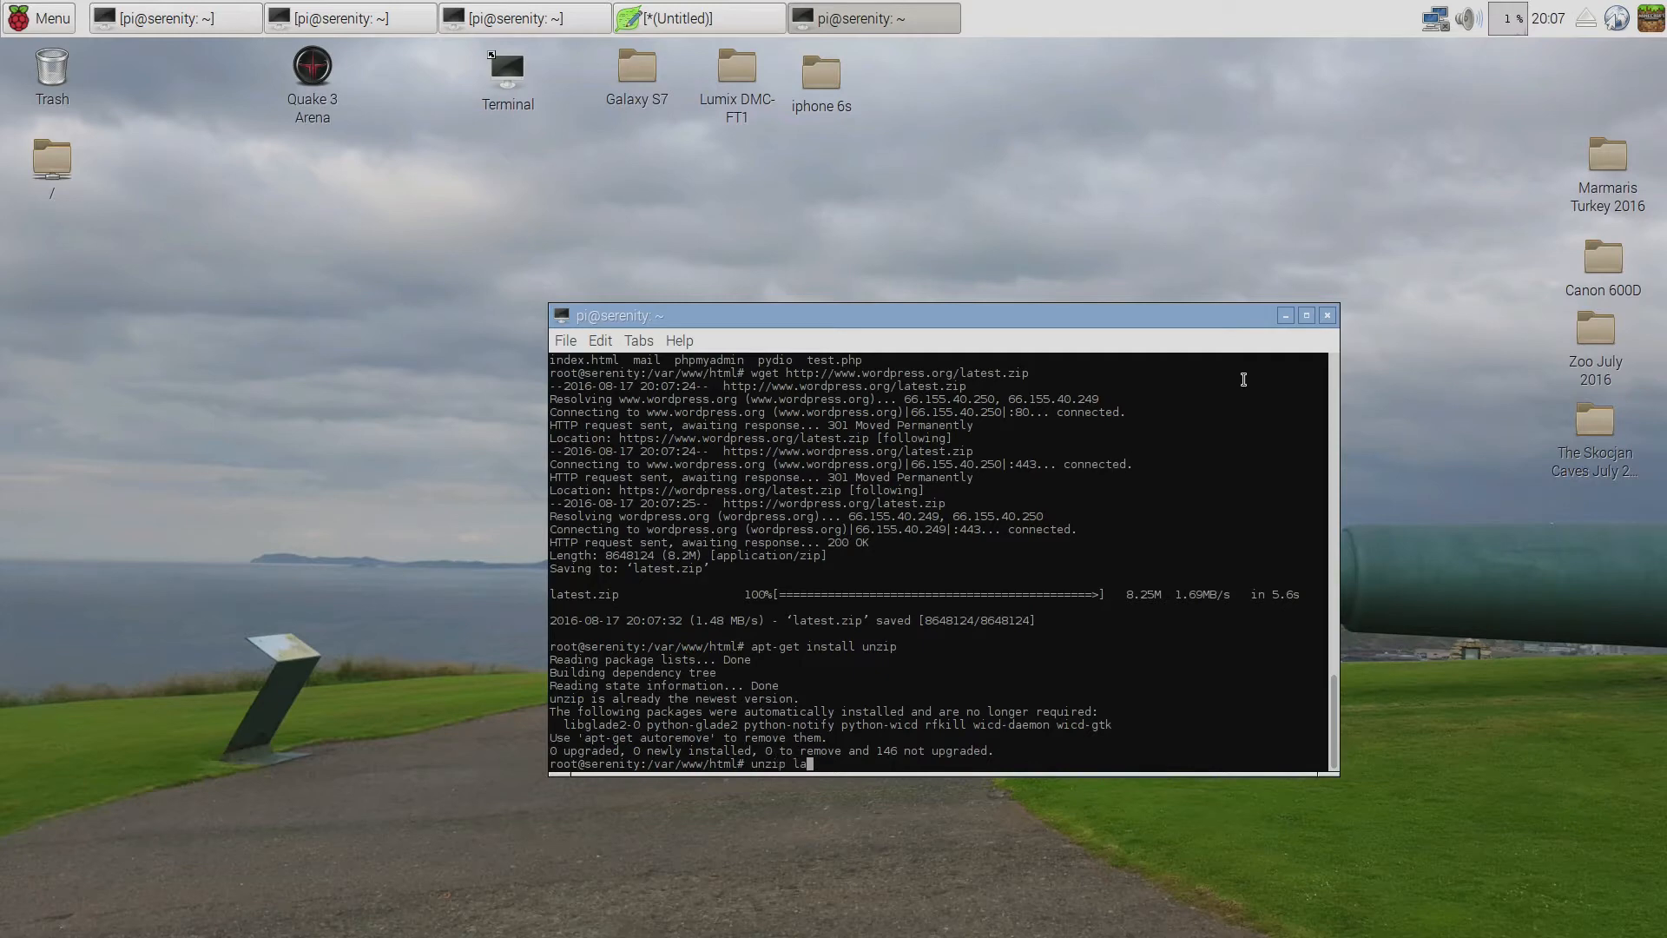
{"action": "key", "text": "Return"}
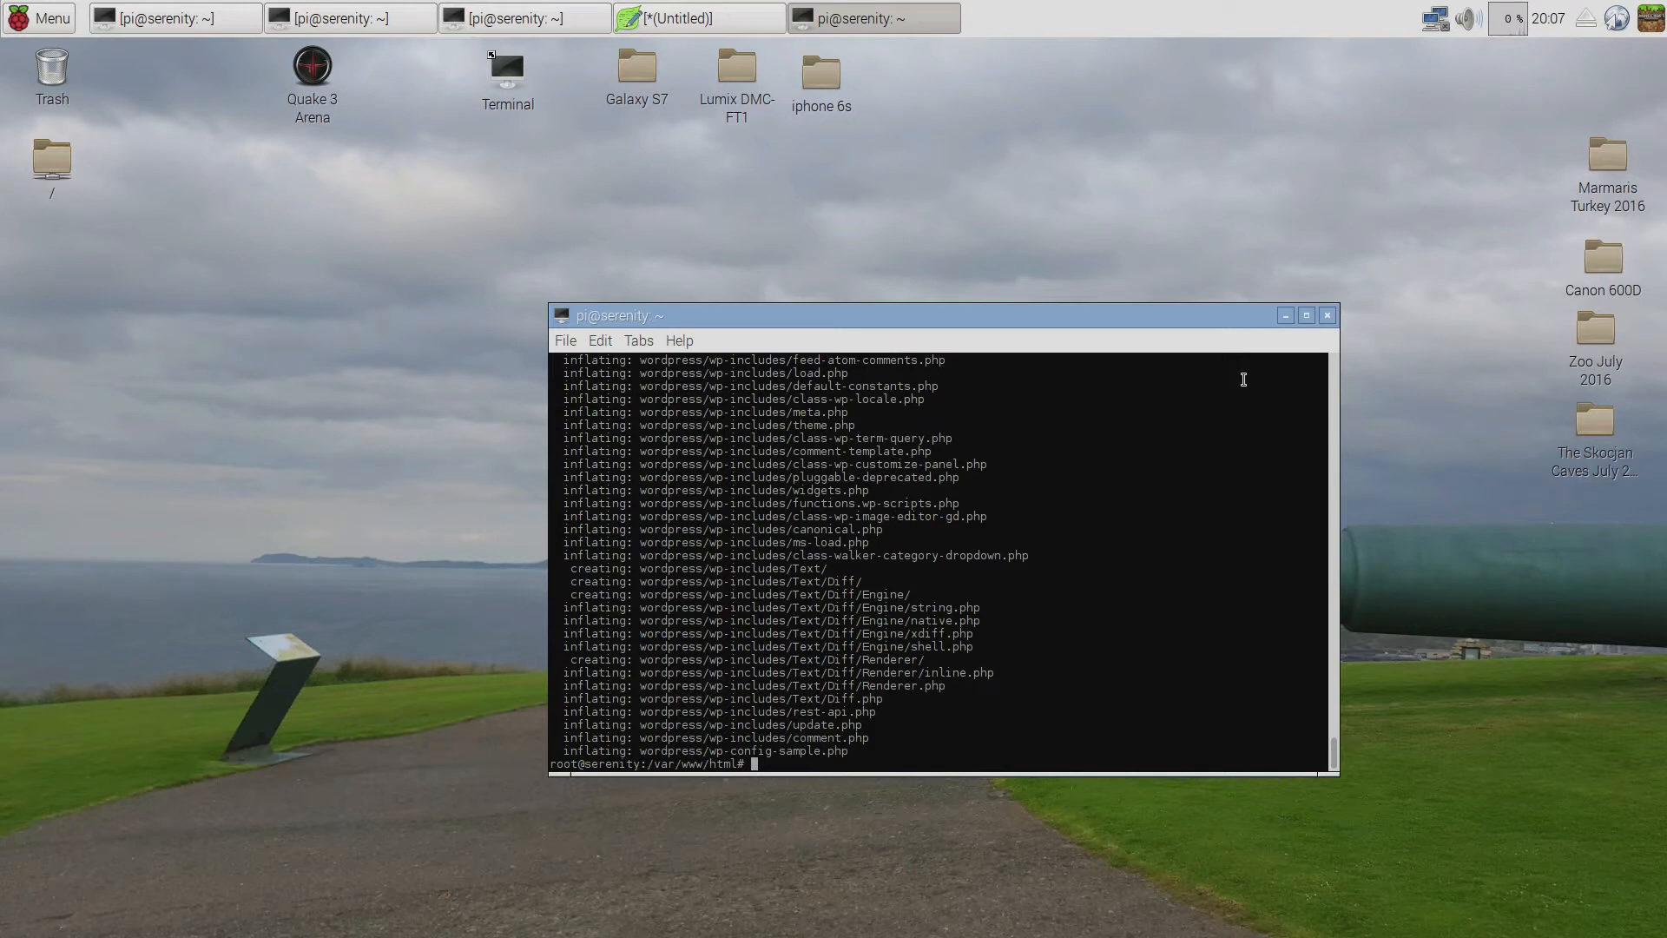
Jot 'salkohd.com/' in the Leafpad note and rename the wordpress folder to blog
{"action": "left_click", "coordinate": [698, 18]}
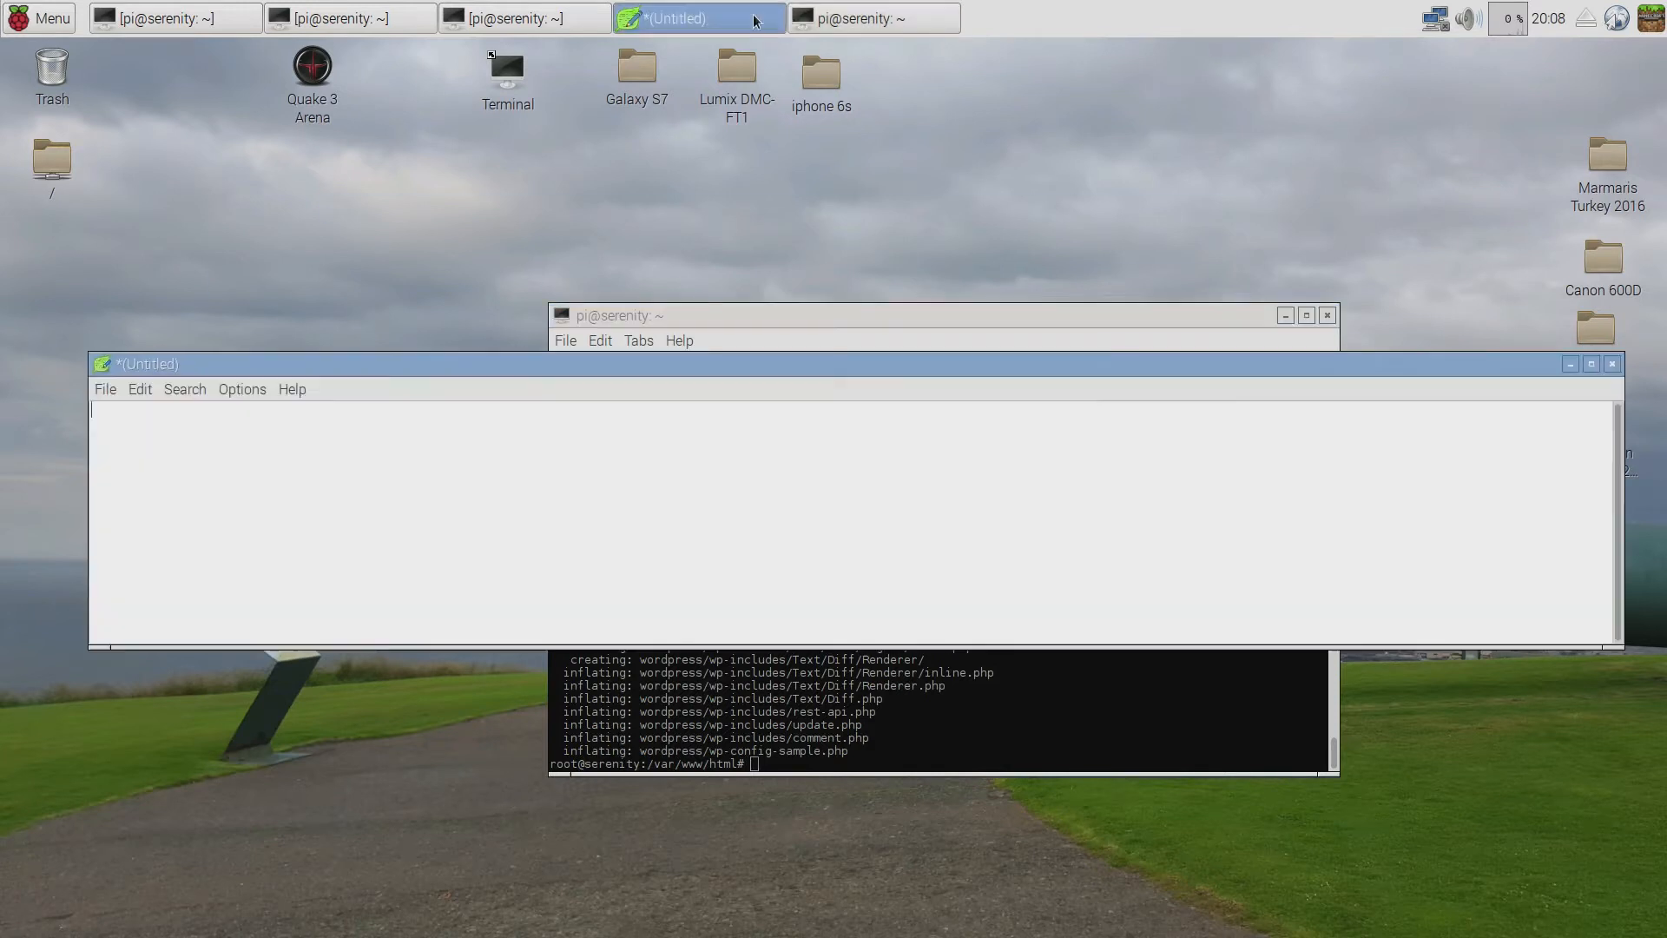
{"action": "type", "text": "salkohd"}
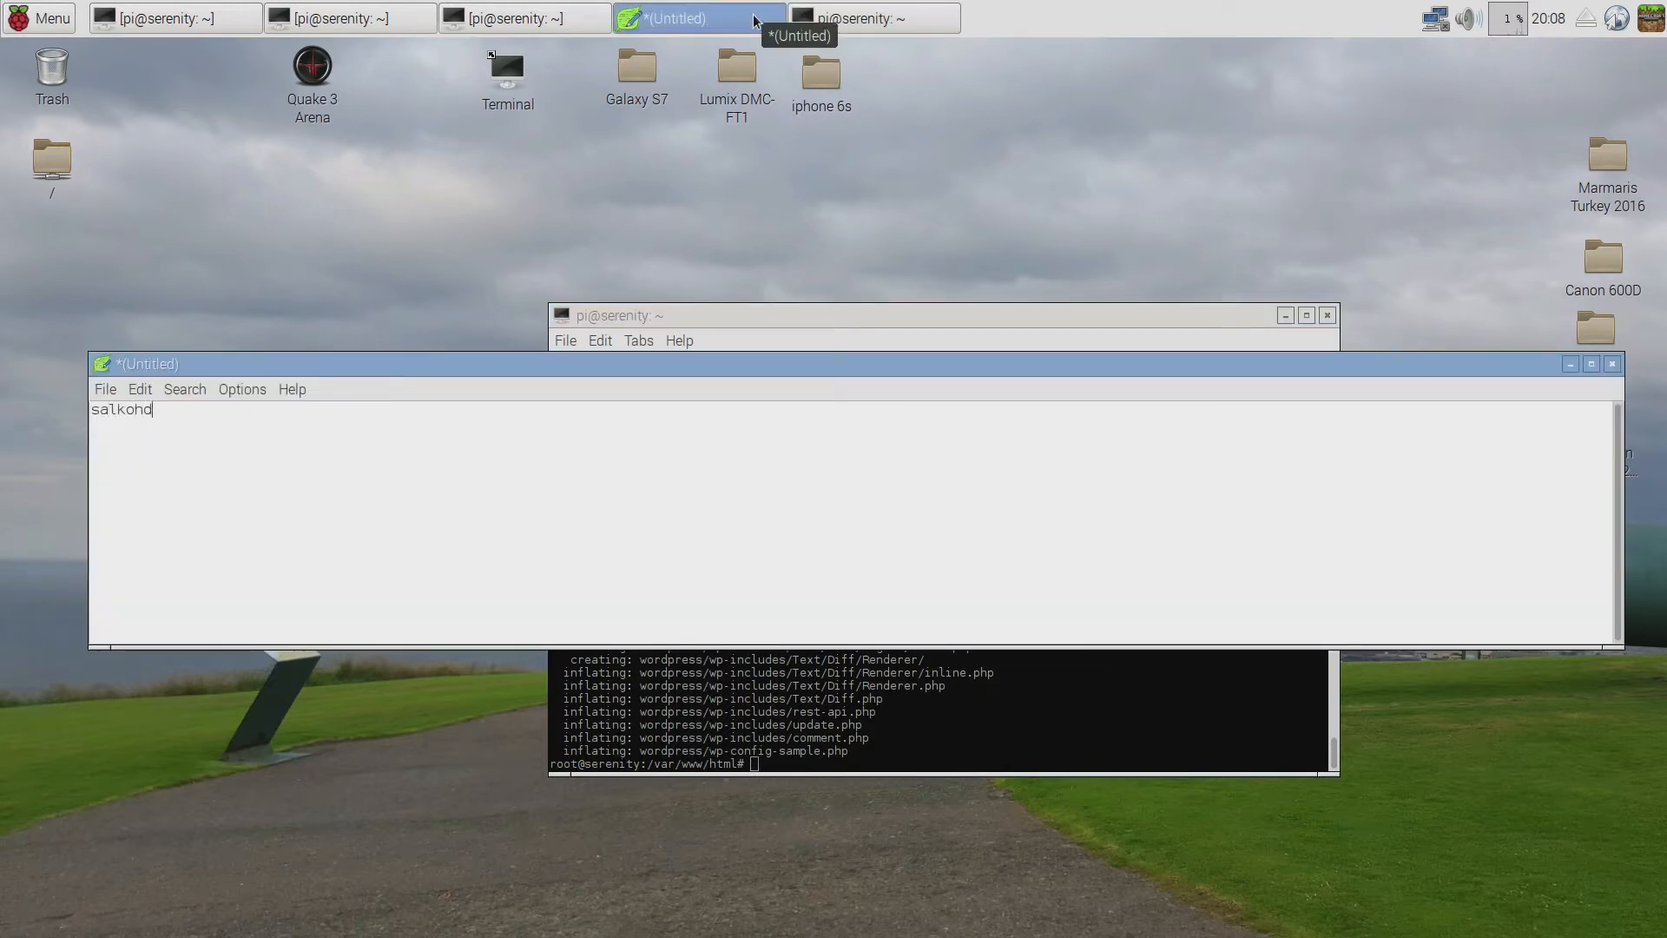
{"action": "type", "text": ".com"}
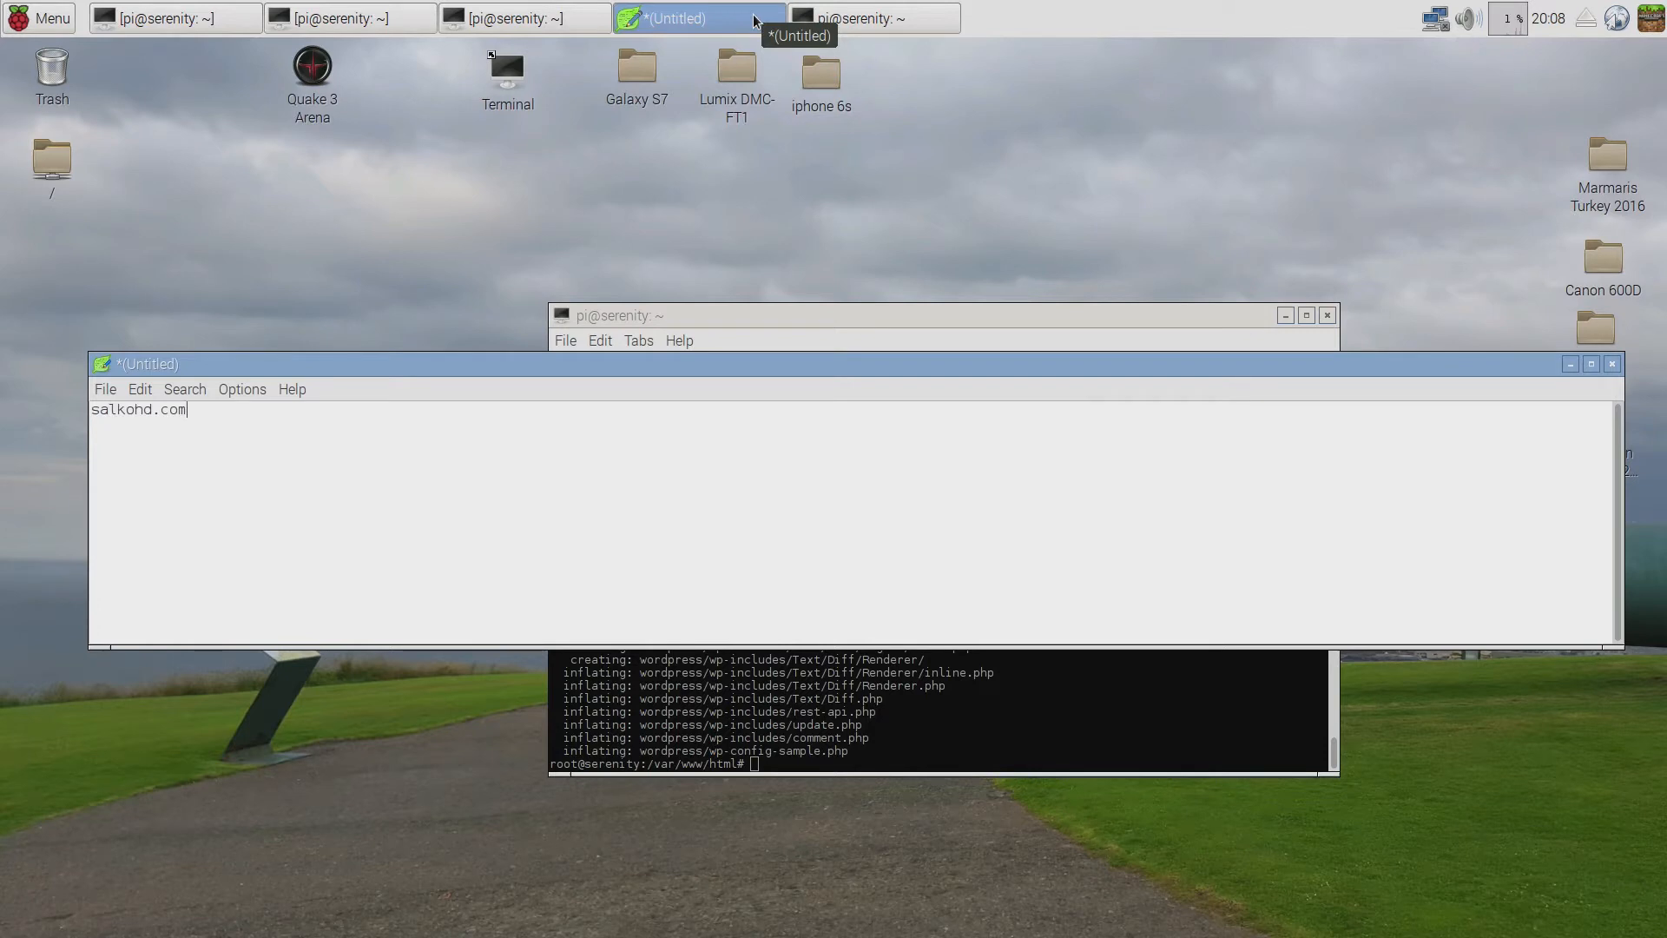
{"action": "type", "text": "/wordpre"}
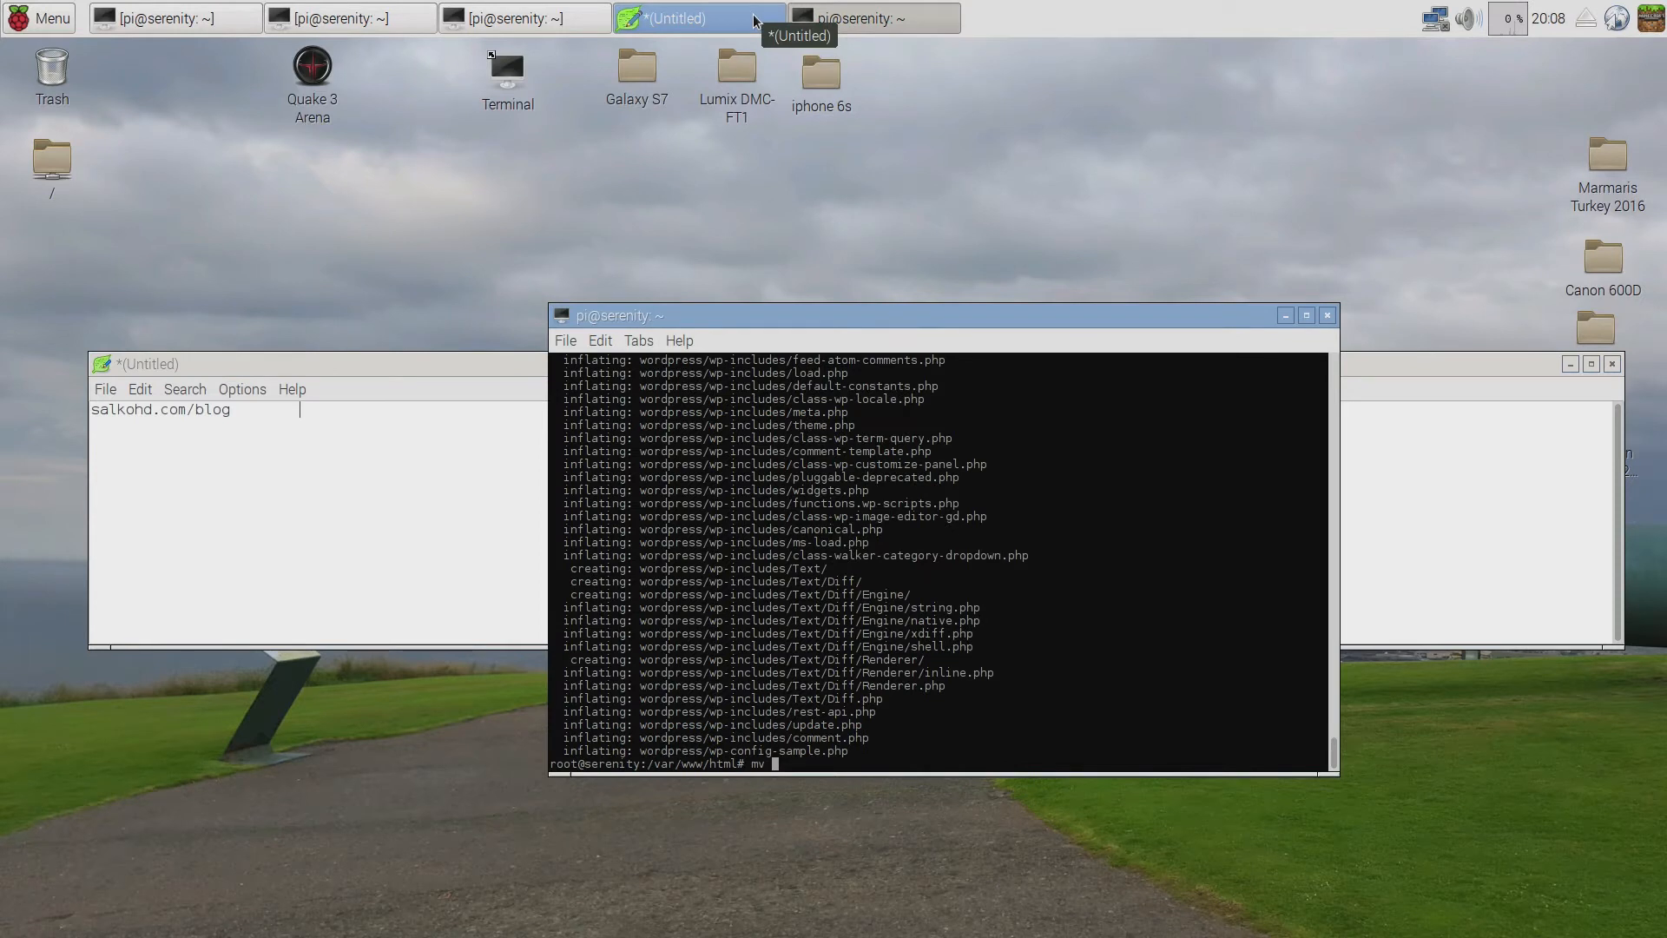
{"action": "type", "text": "wordpress/ blog"}
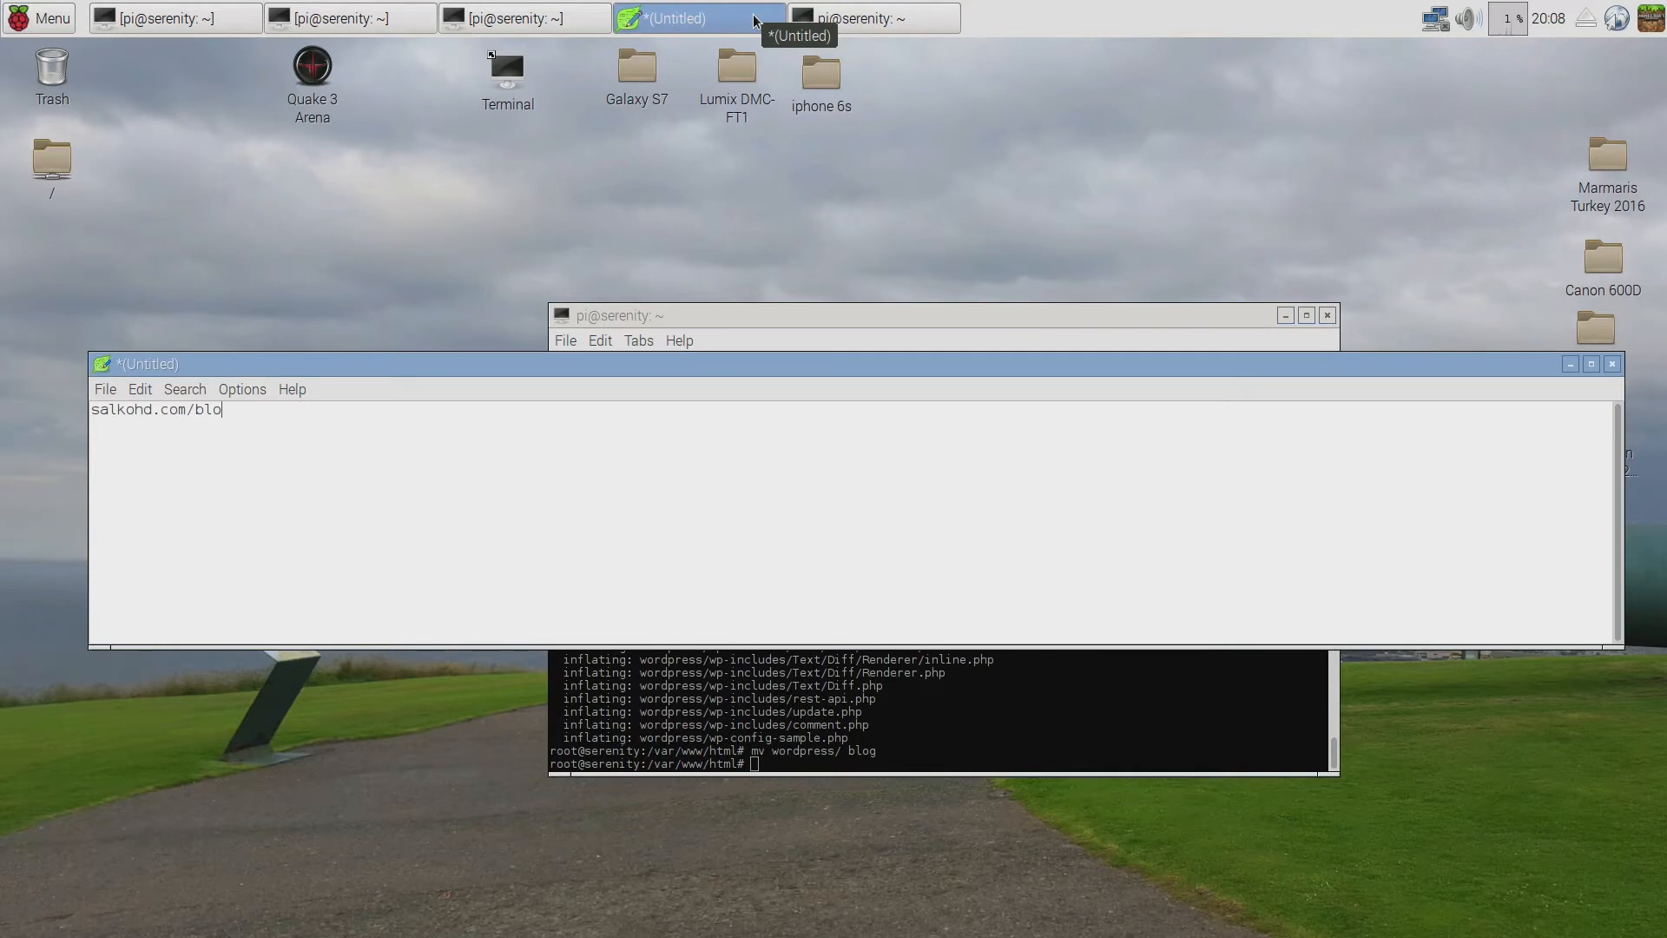
{"action": "key", "text": "BackSpace"}
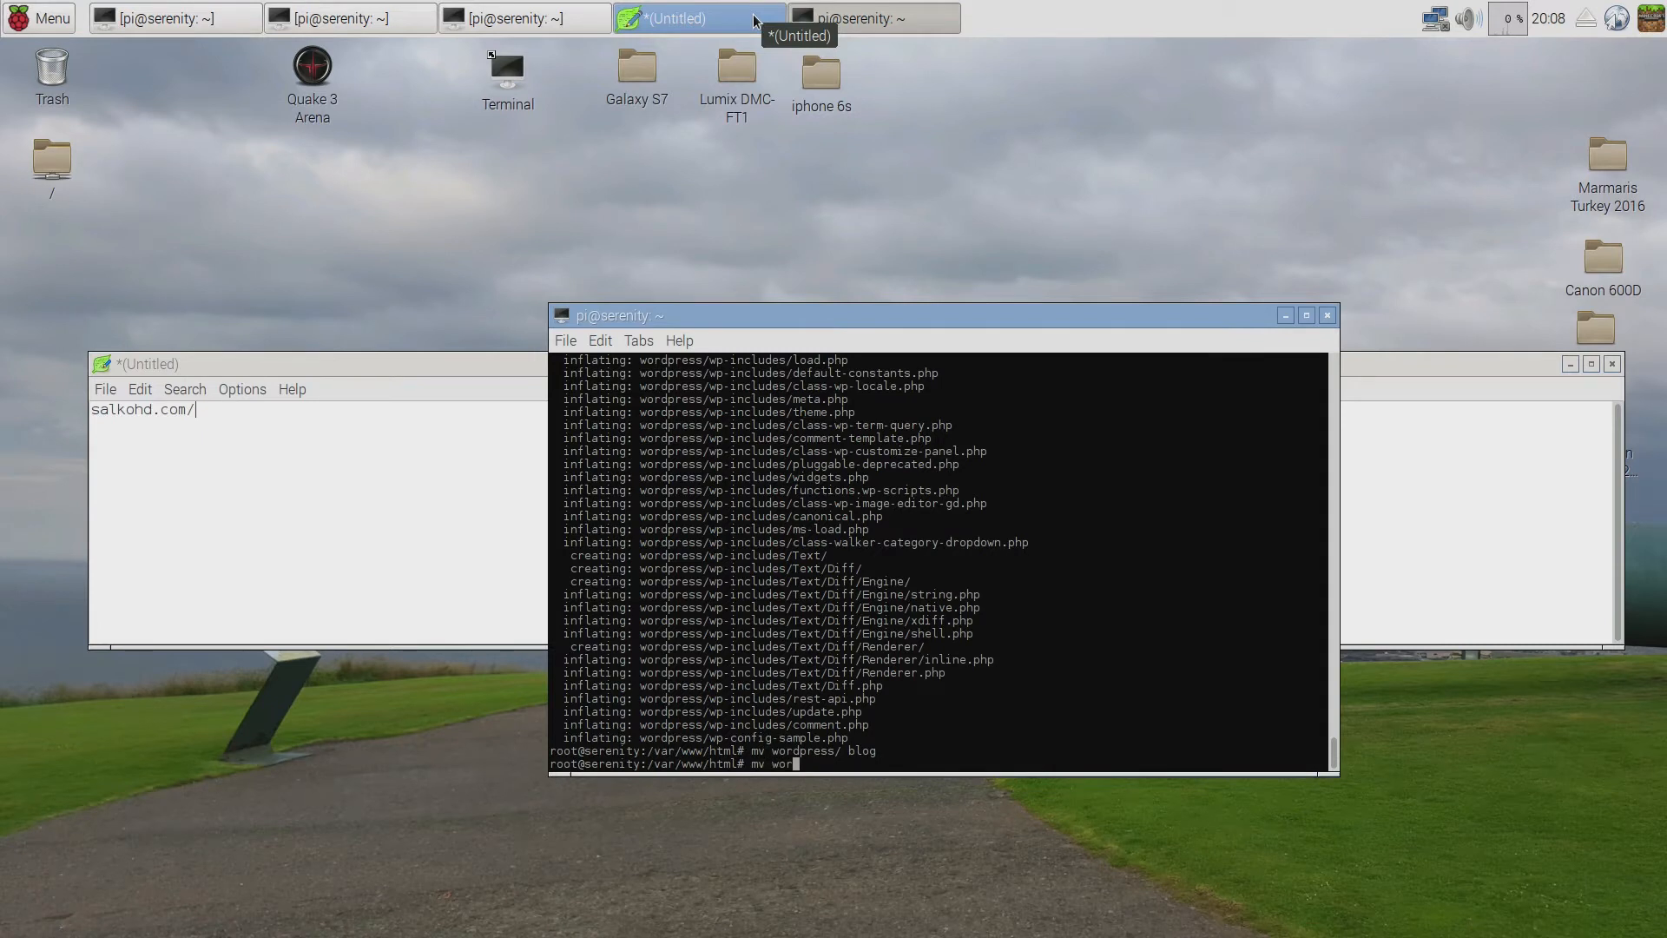
{"action": "type", "text": "blog/"}
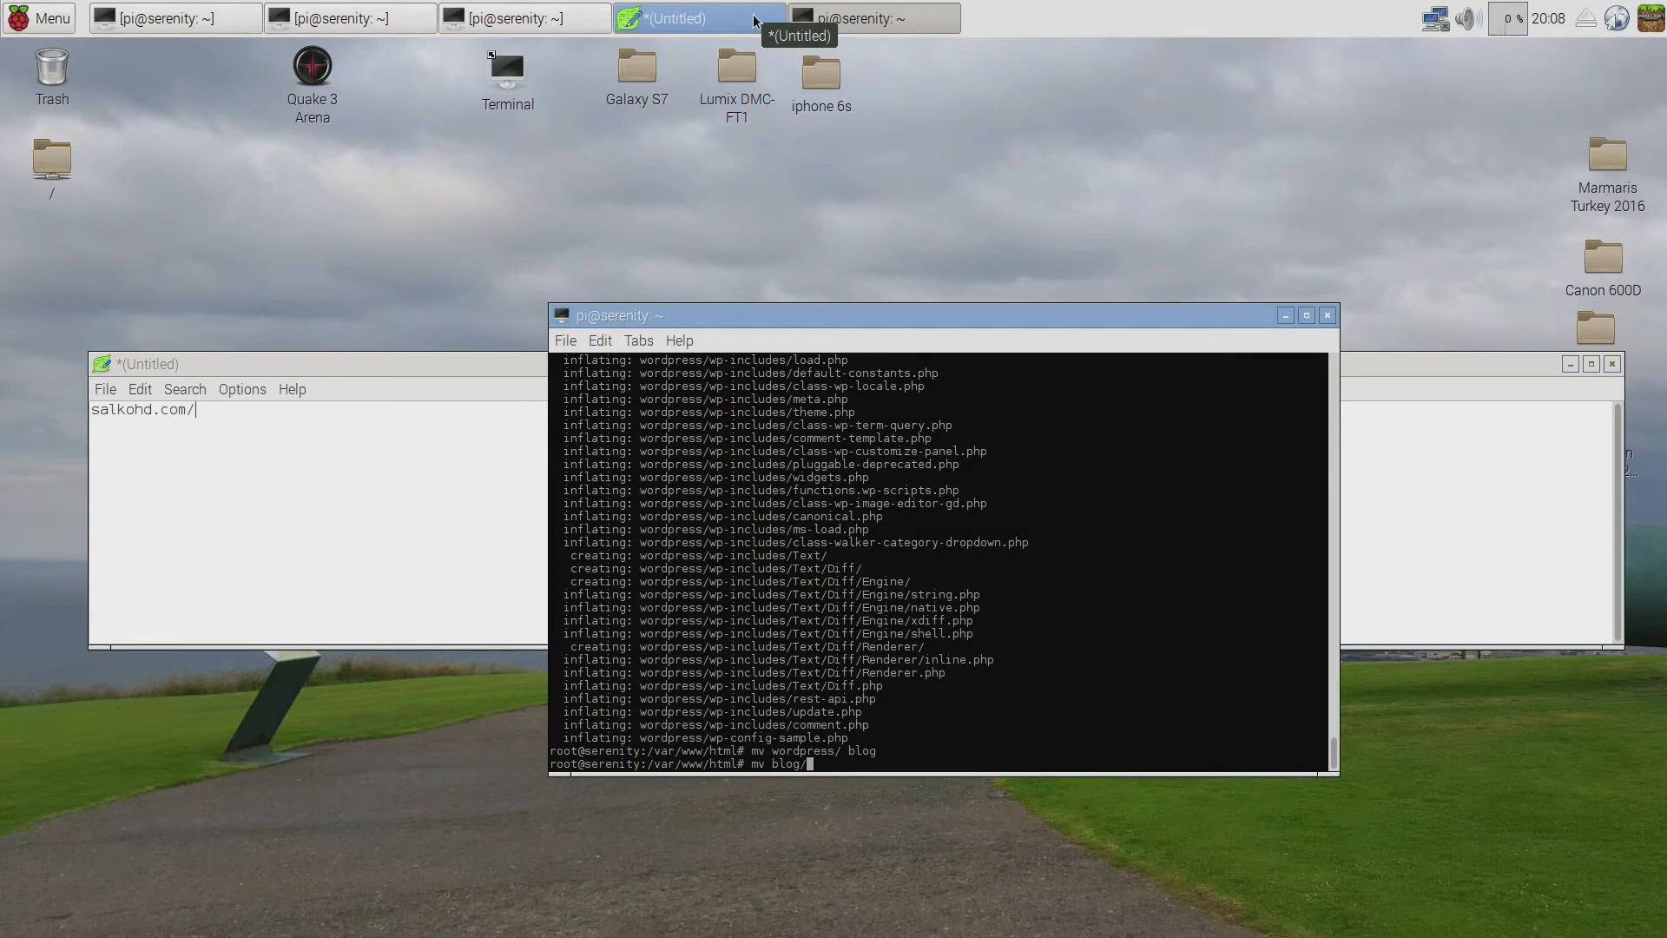
{"action": "type", "text": "*"}
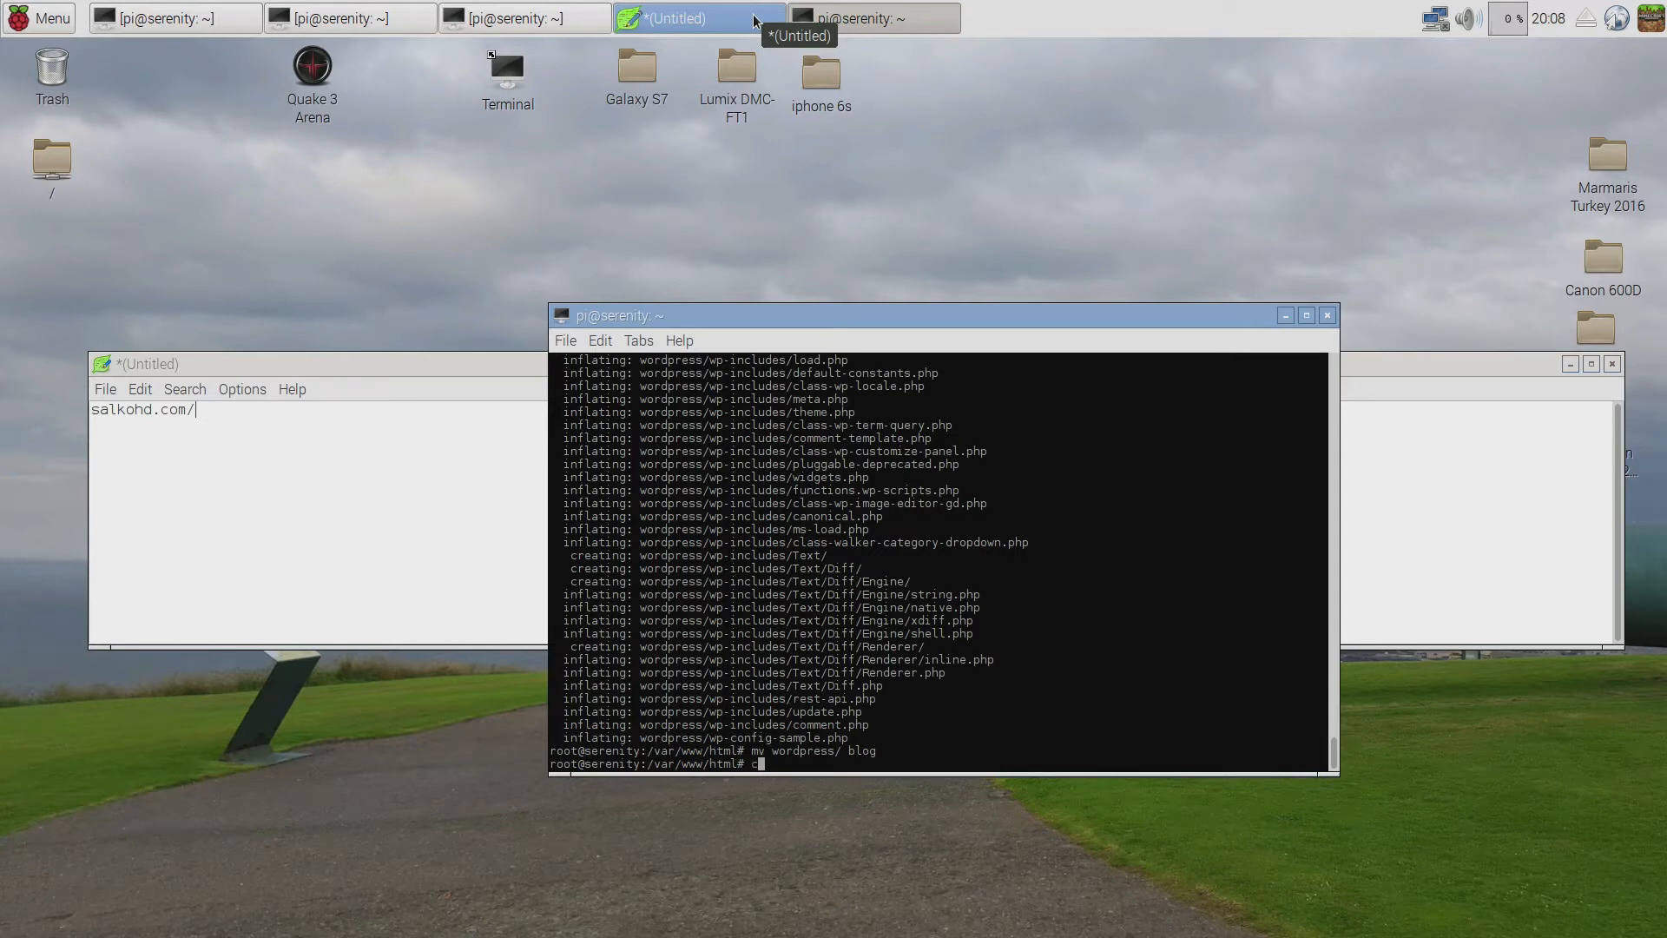
Run chown -R www-data:www-data on the blog folder
{"action": "type", "text": "hown"}
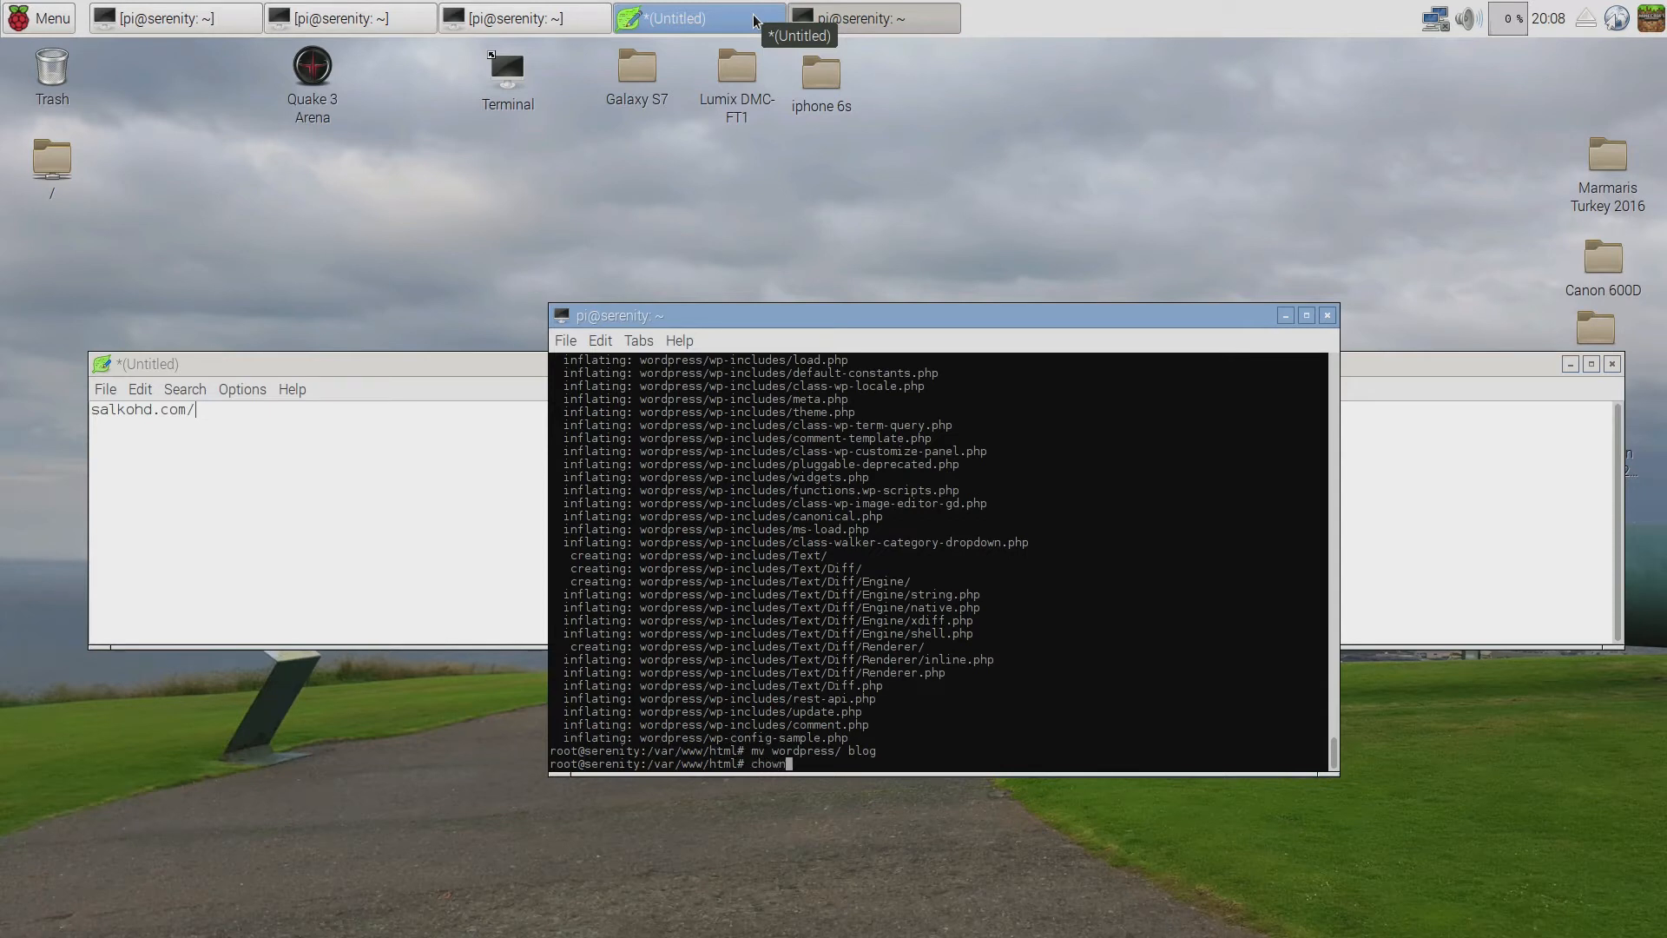
{"action": "type", "text": "-R"}
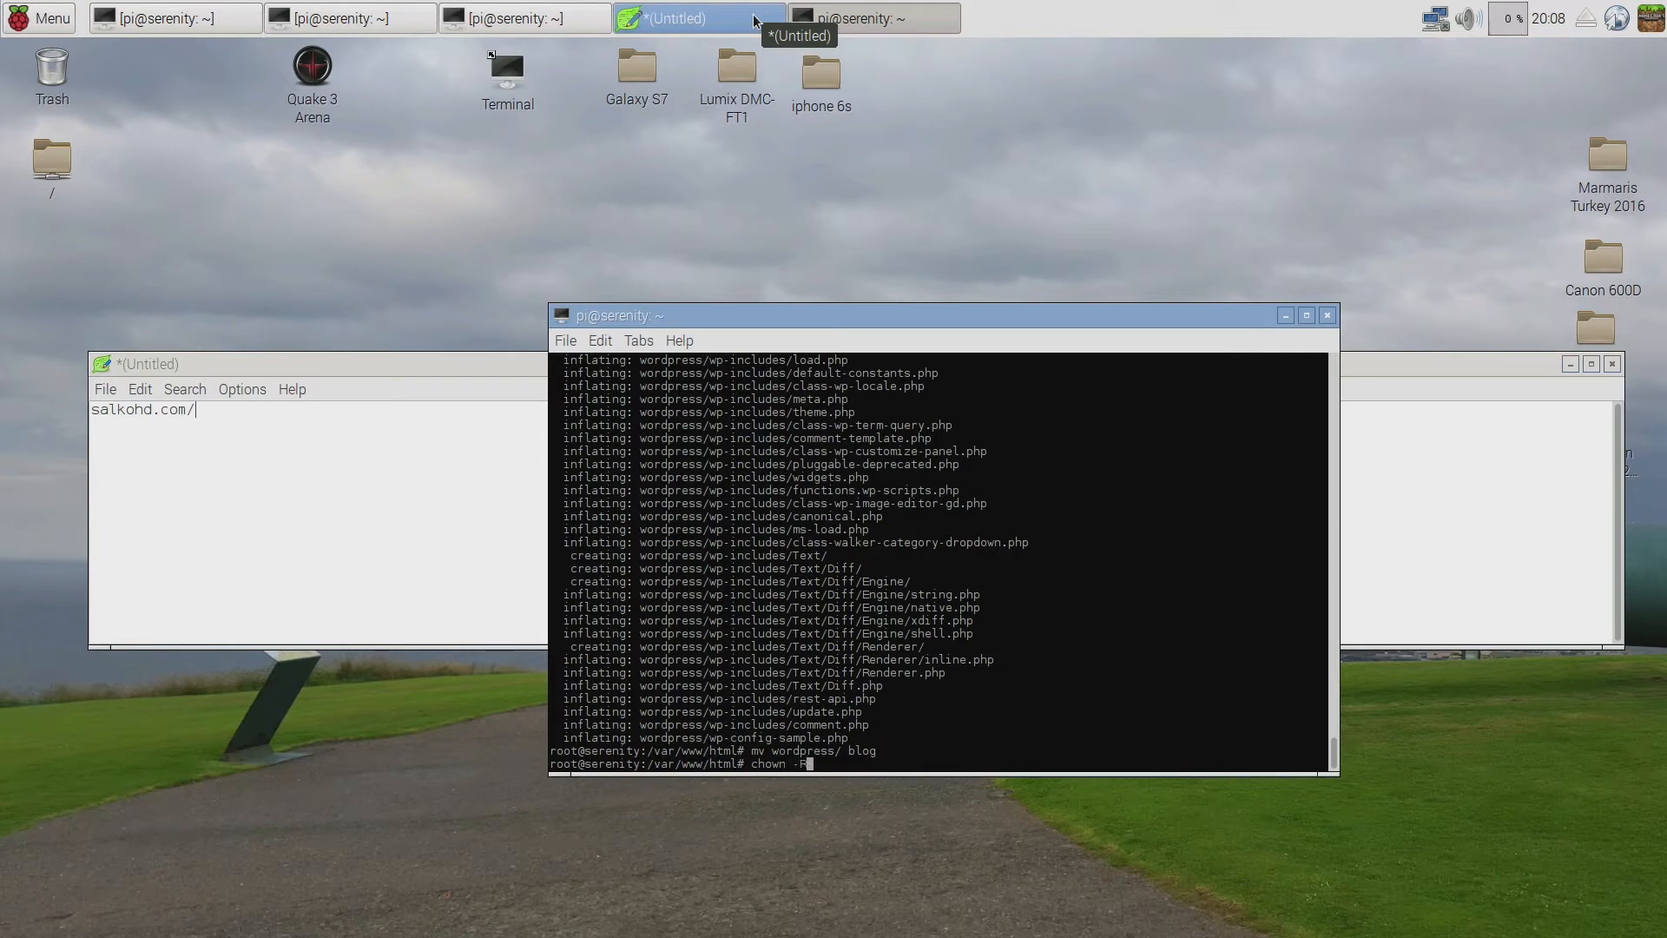
{"action": "type", "text": "www-daa"}
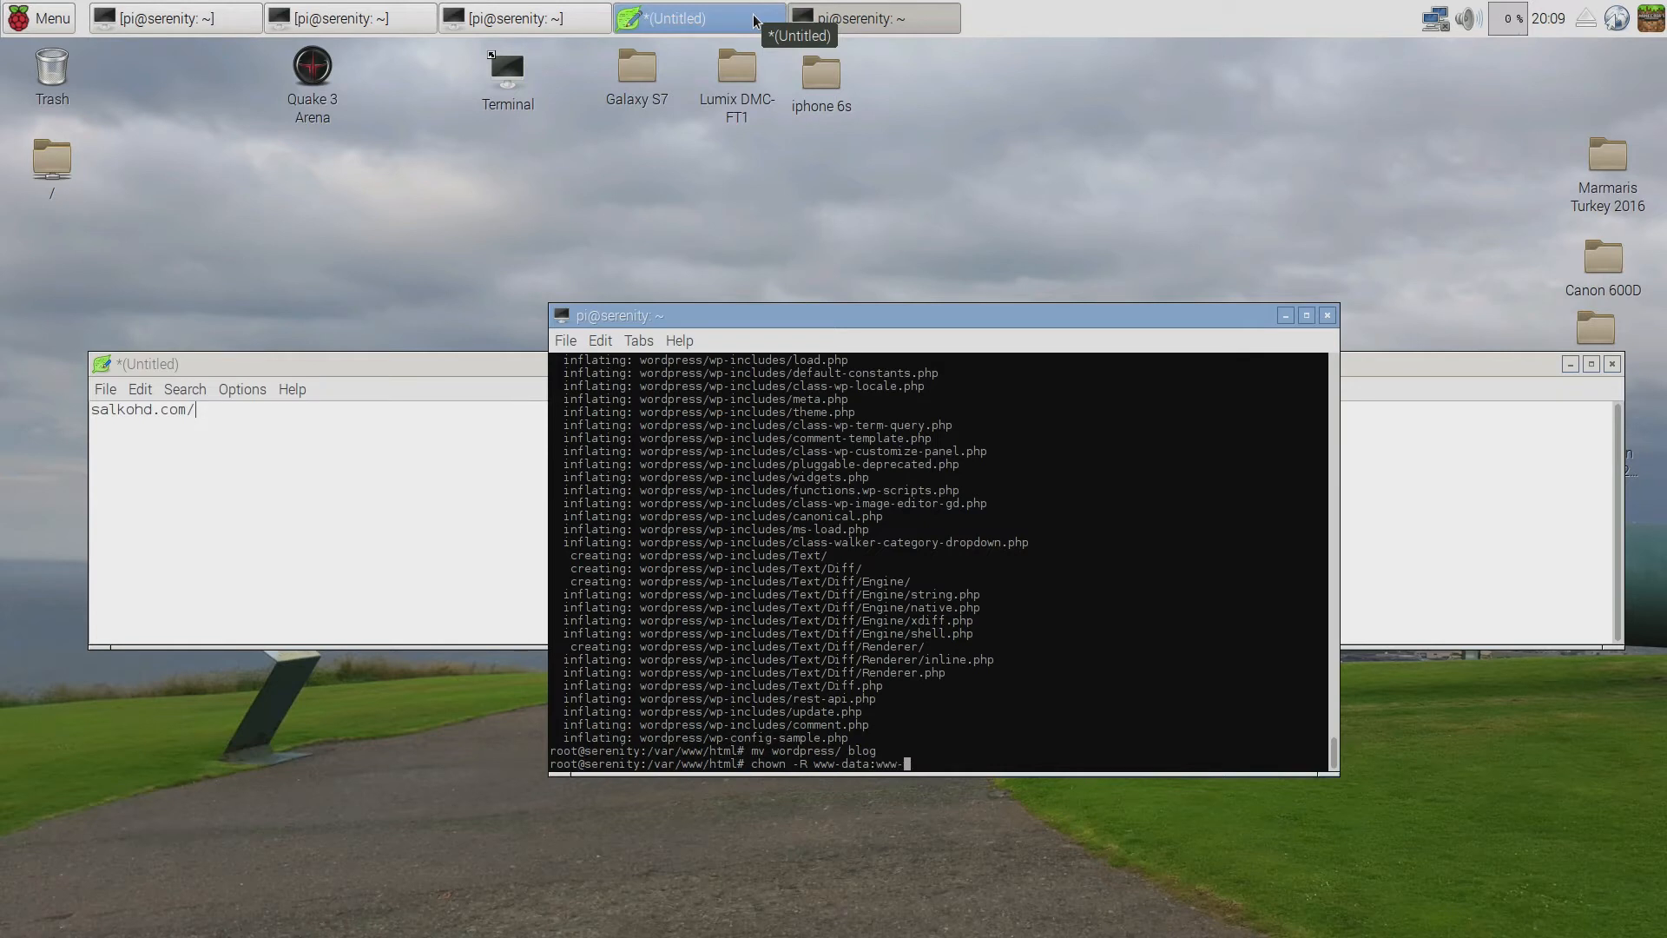
{"action": "type", "text": "blog"}
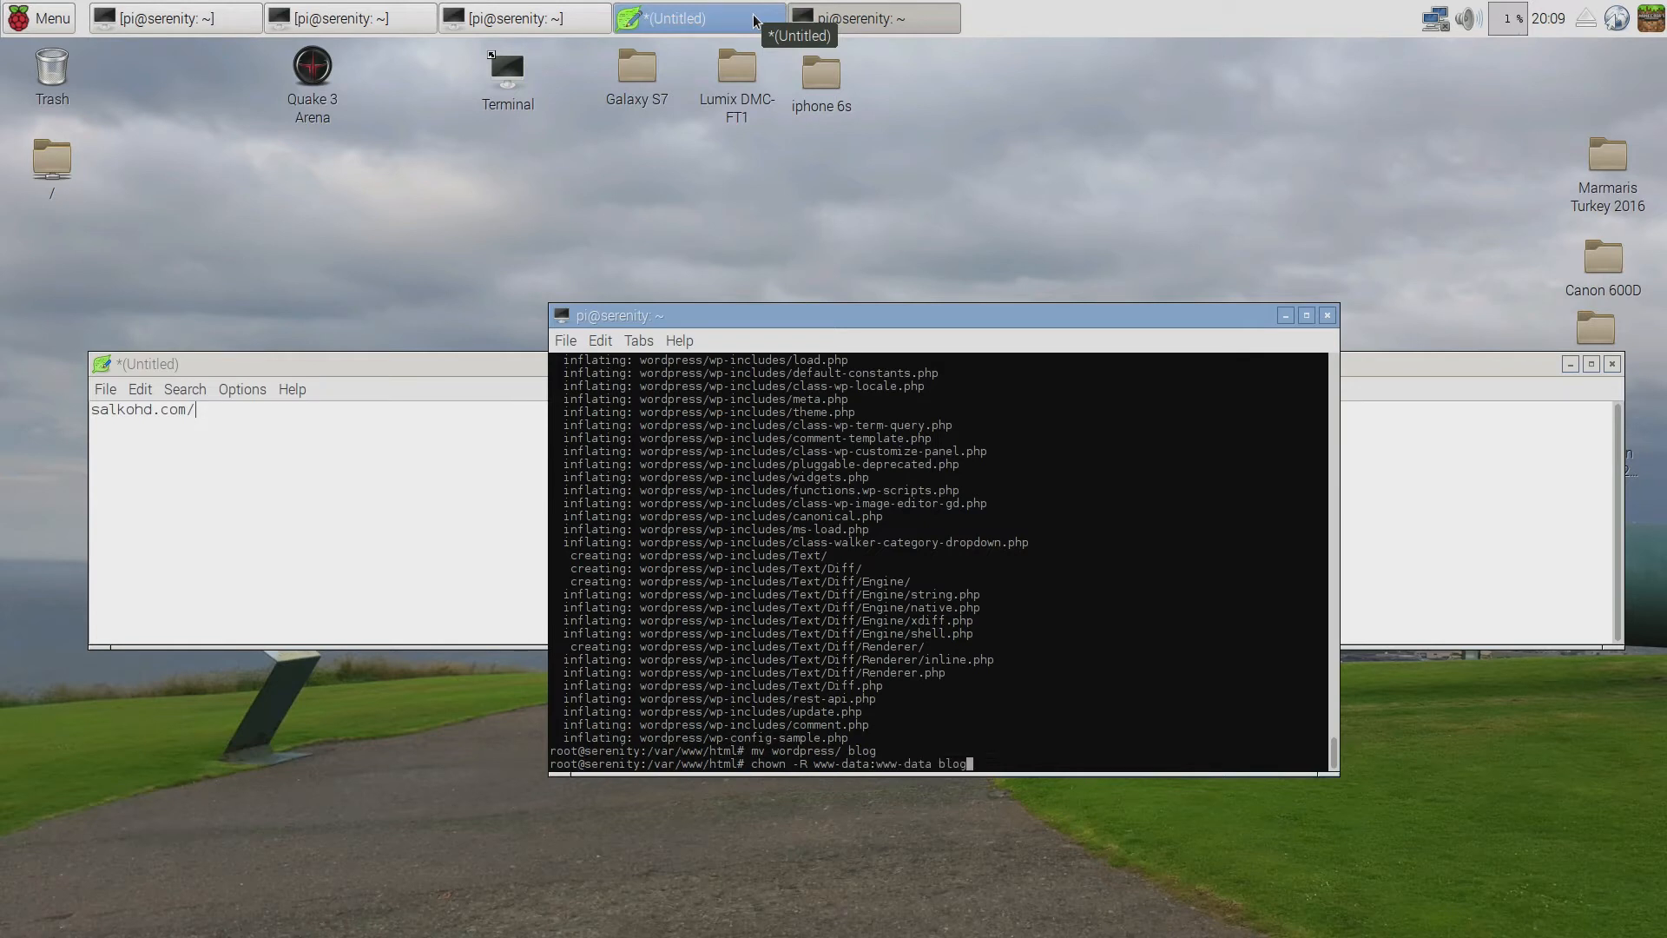
{"action": "key", "text": "Return"}
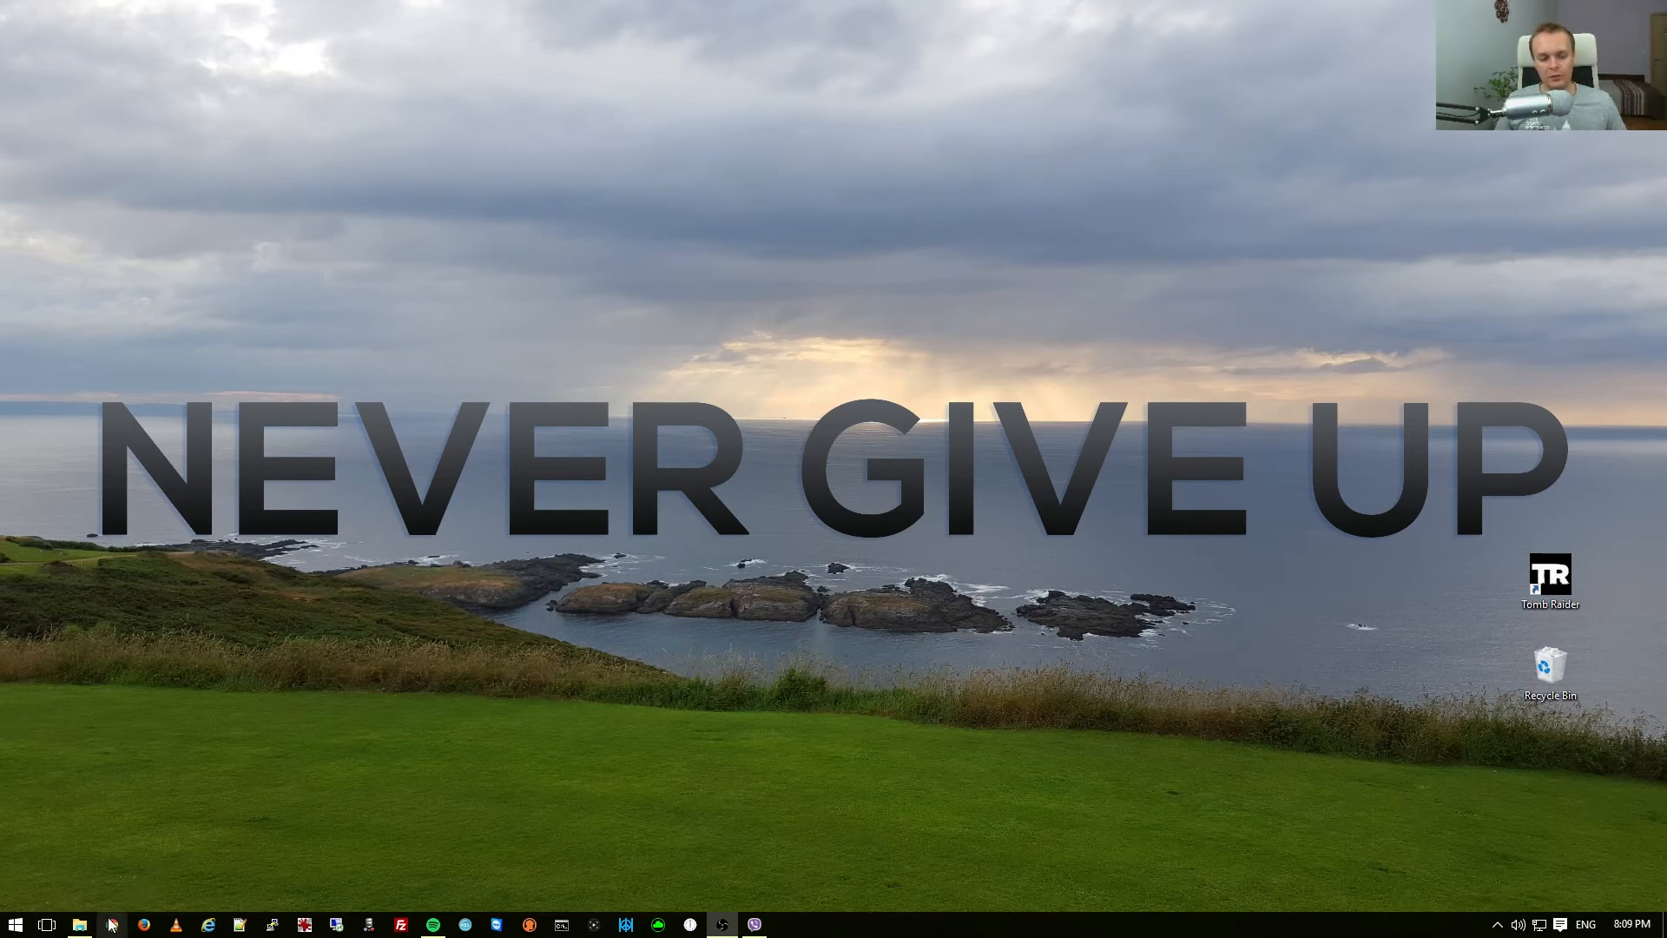
Open Chrome and browse to 10.69.69.62/blog
{"action": "left_click", "coordinate": [111, 924]}
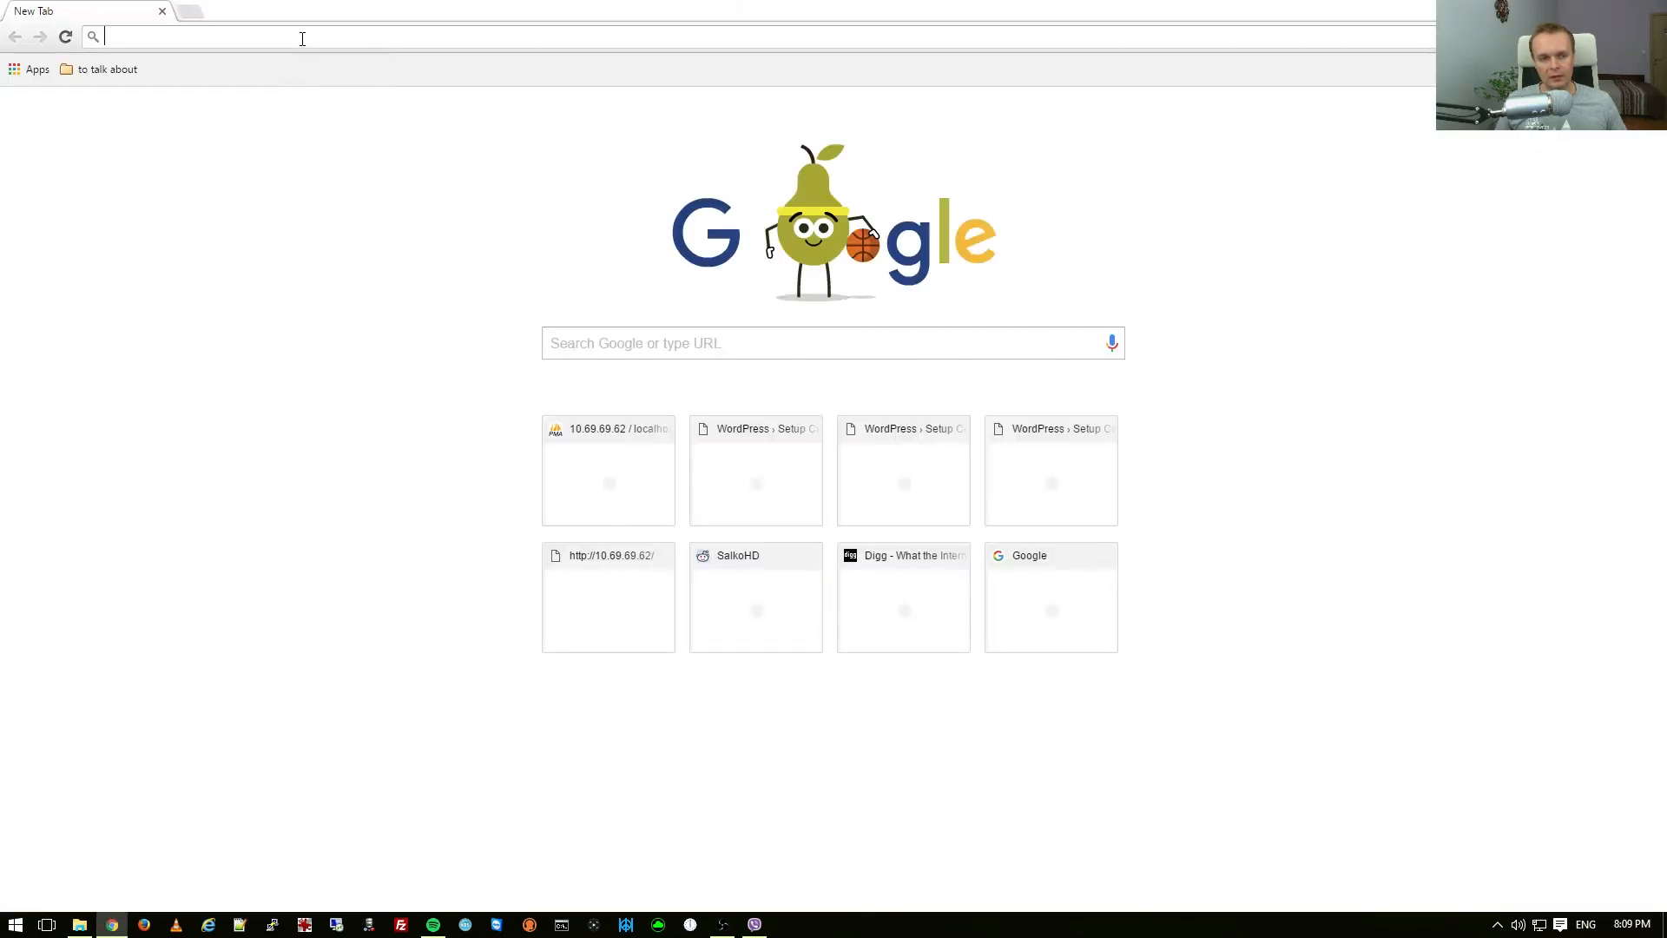
{"action": "type", "text": "10.69.69.62"}
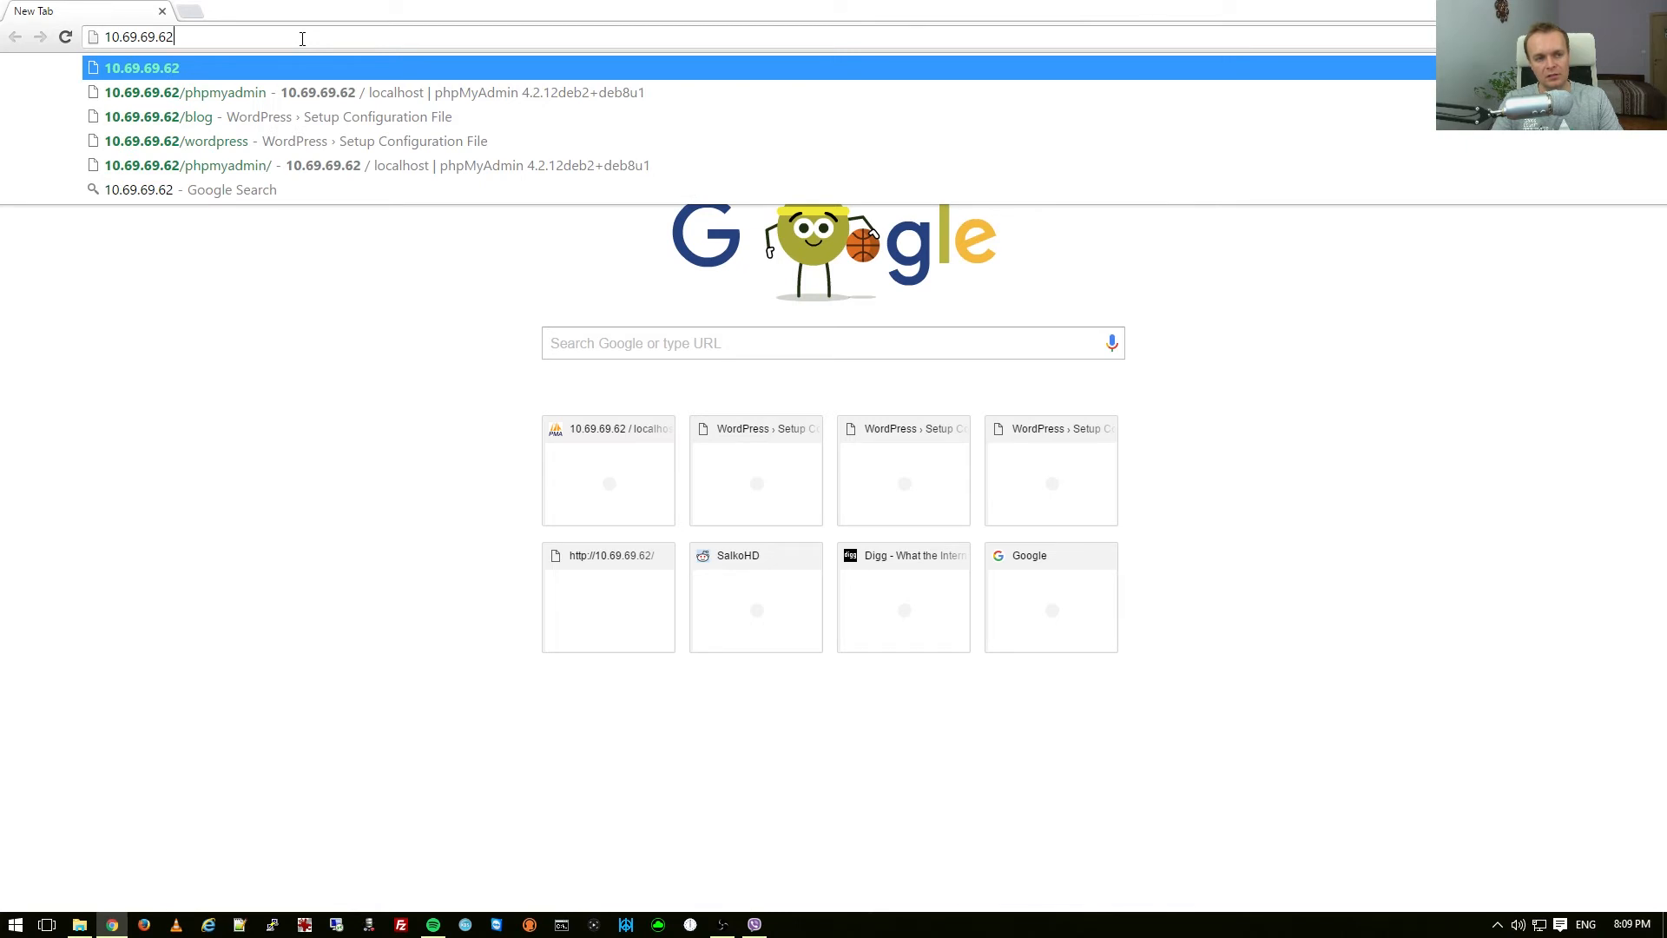
{"action": "type", "text": "/"}
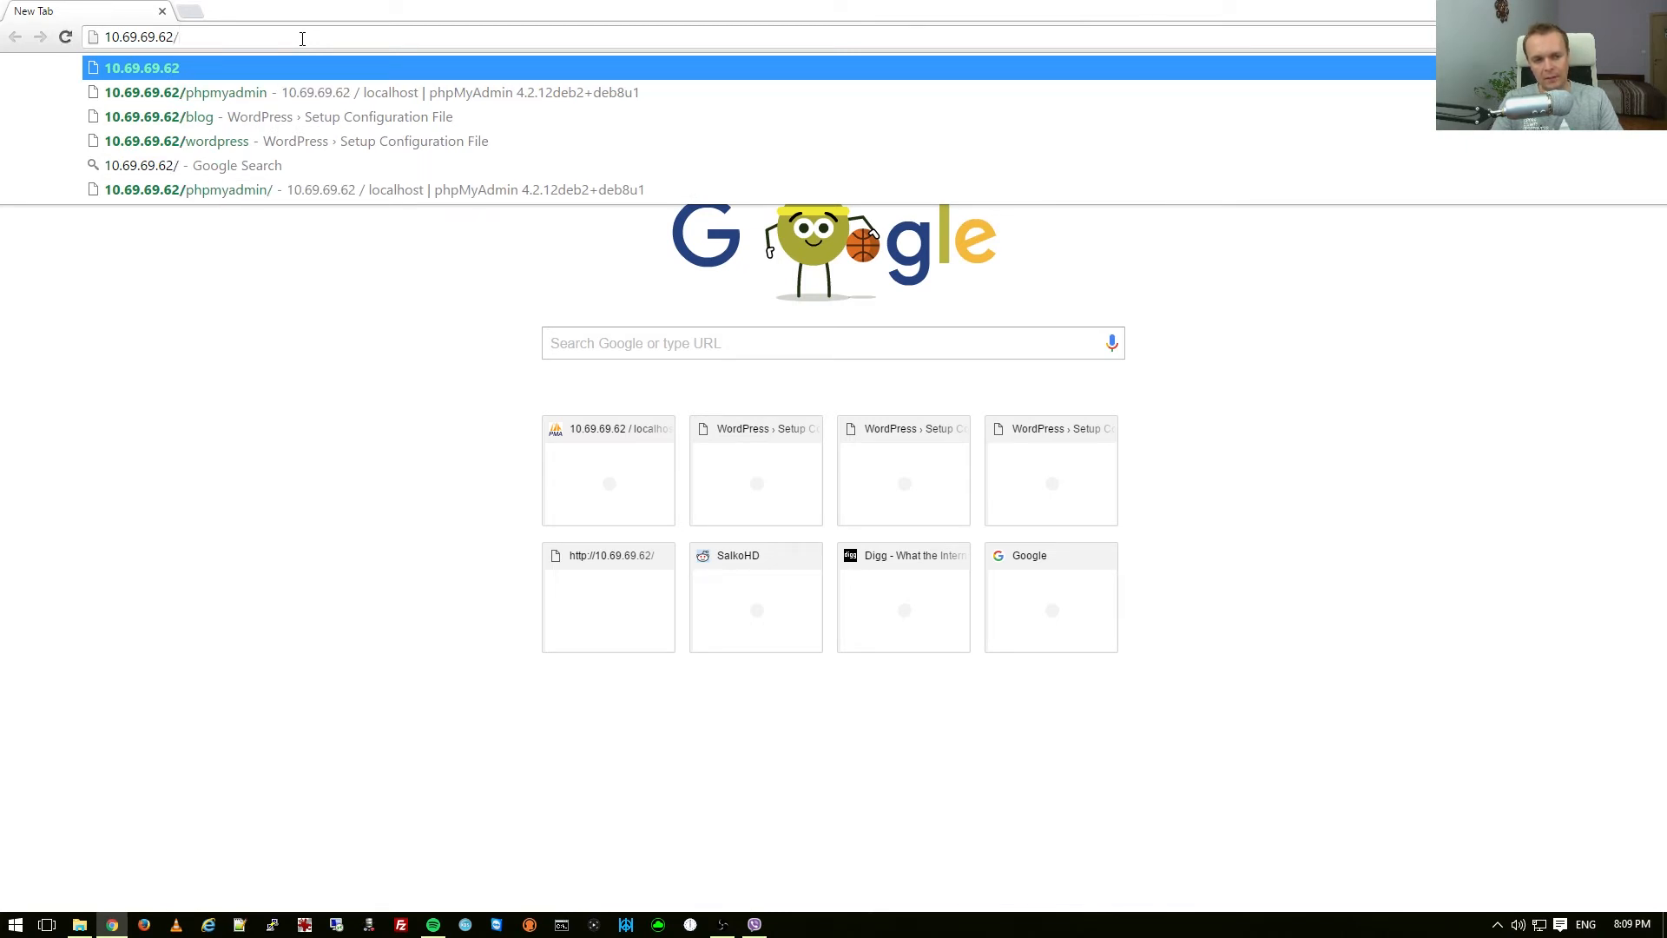
{"action": "type", "text": "blog/wp-admin/setup-config.php"}
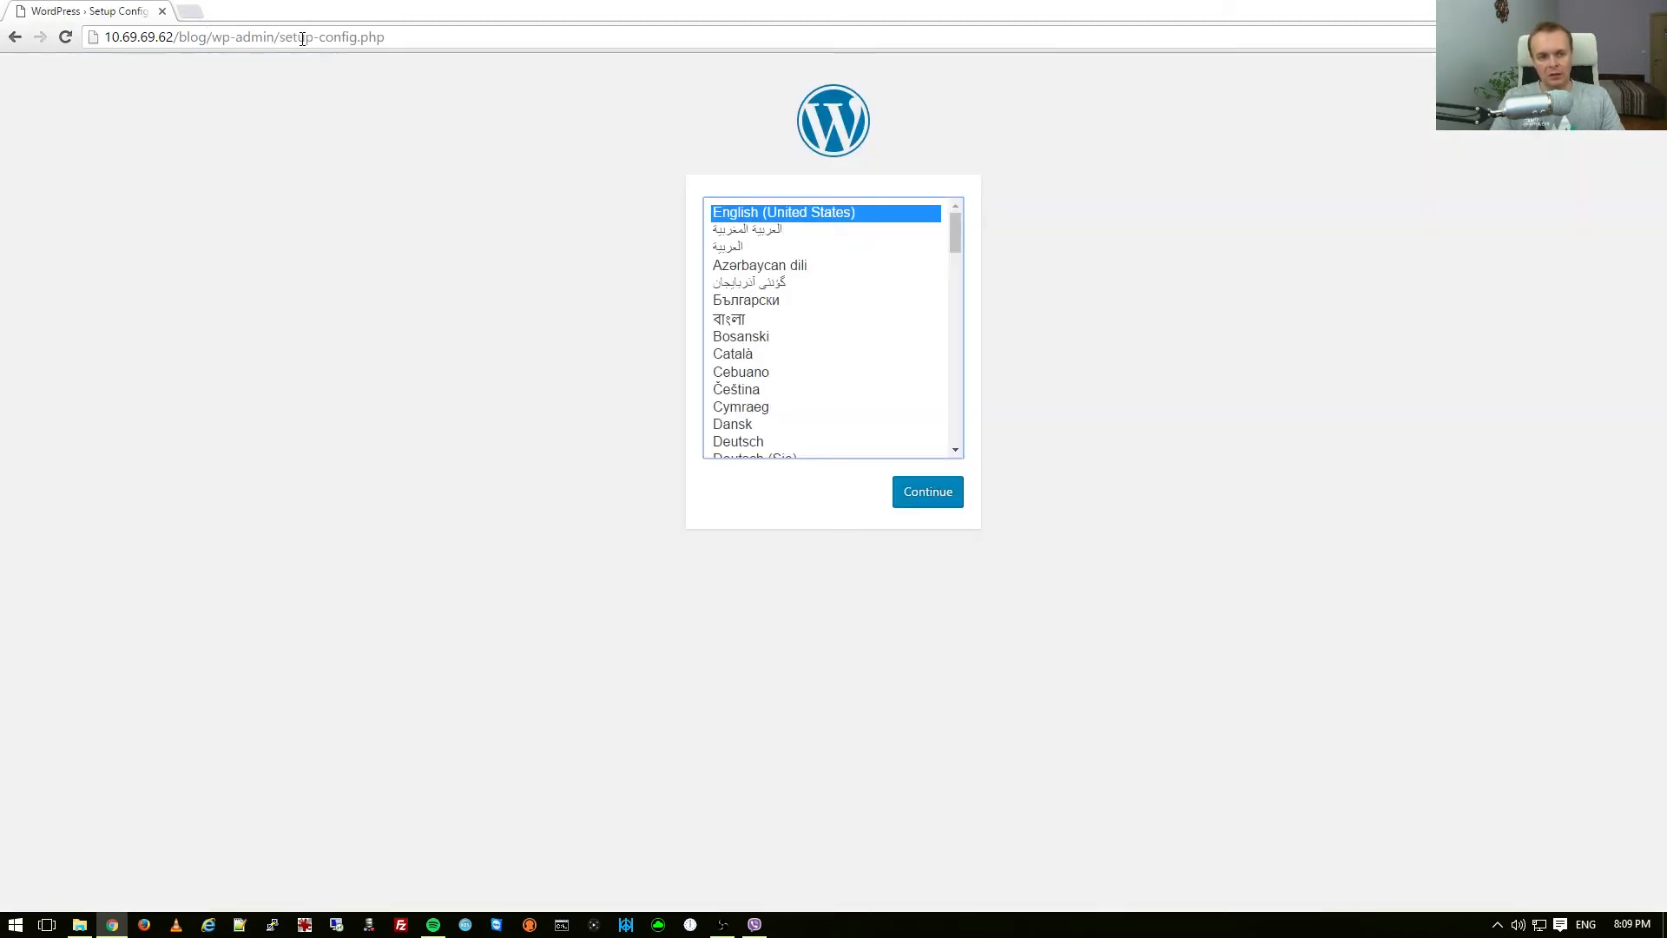
Continue with English (United States) and highlight 'Database host' on the welcome page
{"action": "left_click", "coordinate": [925, 491]}
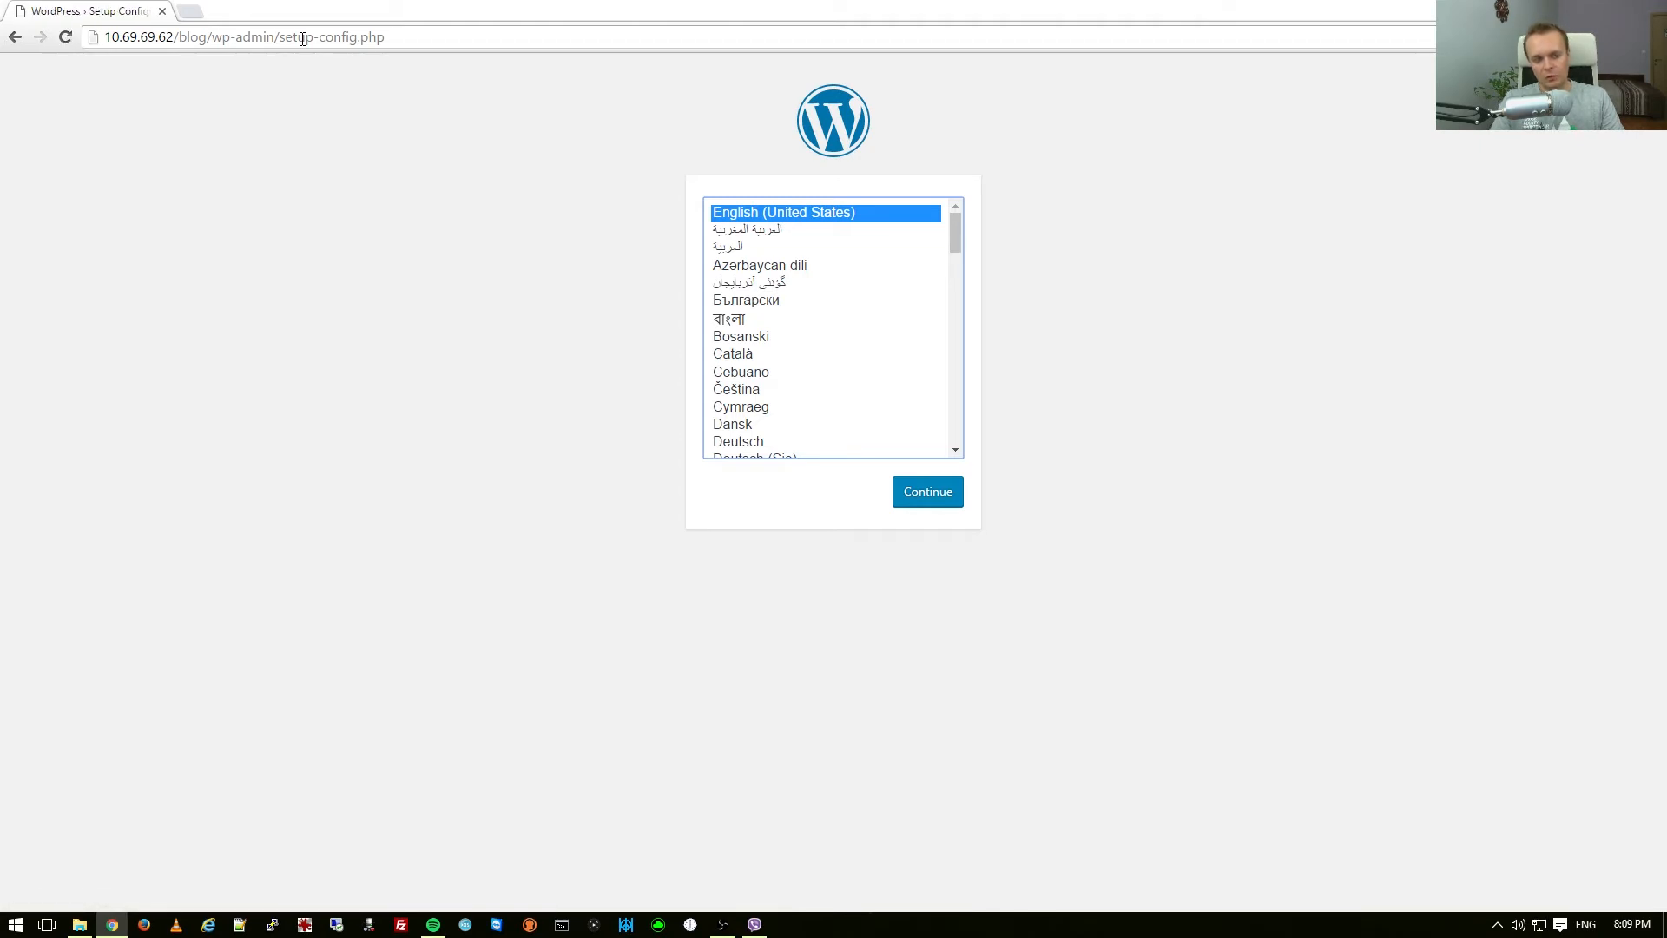
{"action": "mouse_move", "coordinate": [818, 238]}
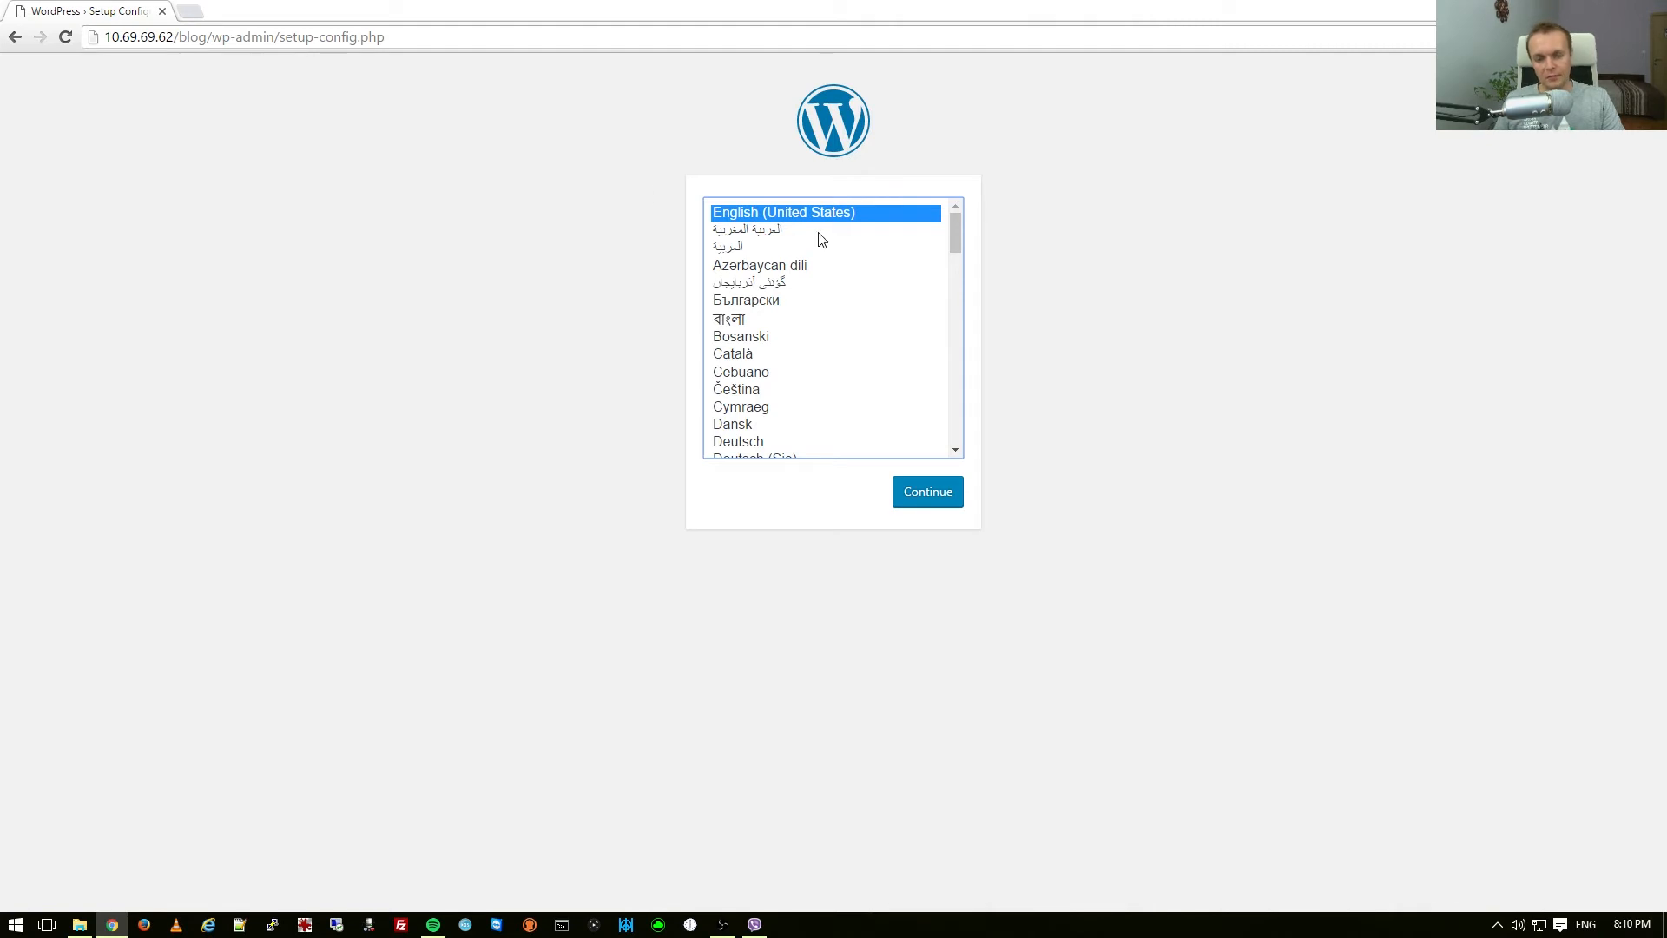
{"action": "left_click", "coordinate": [924, 492]}
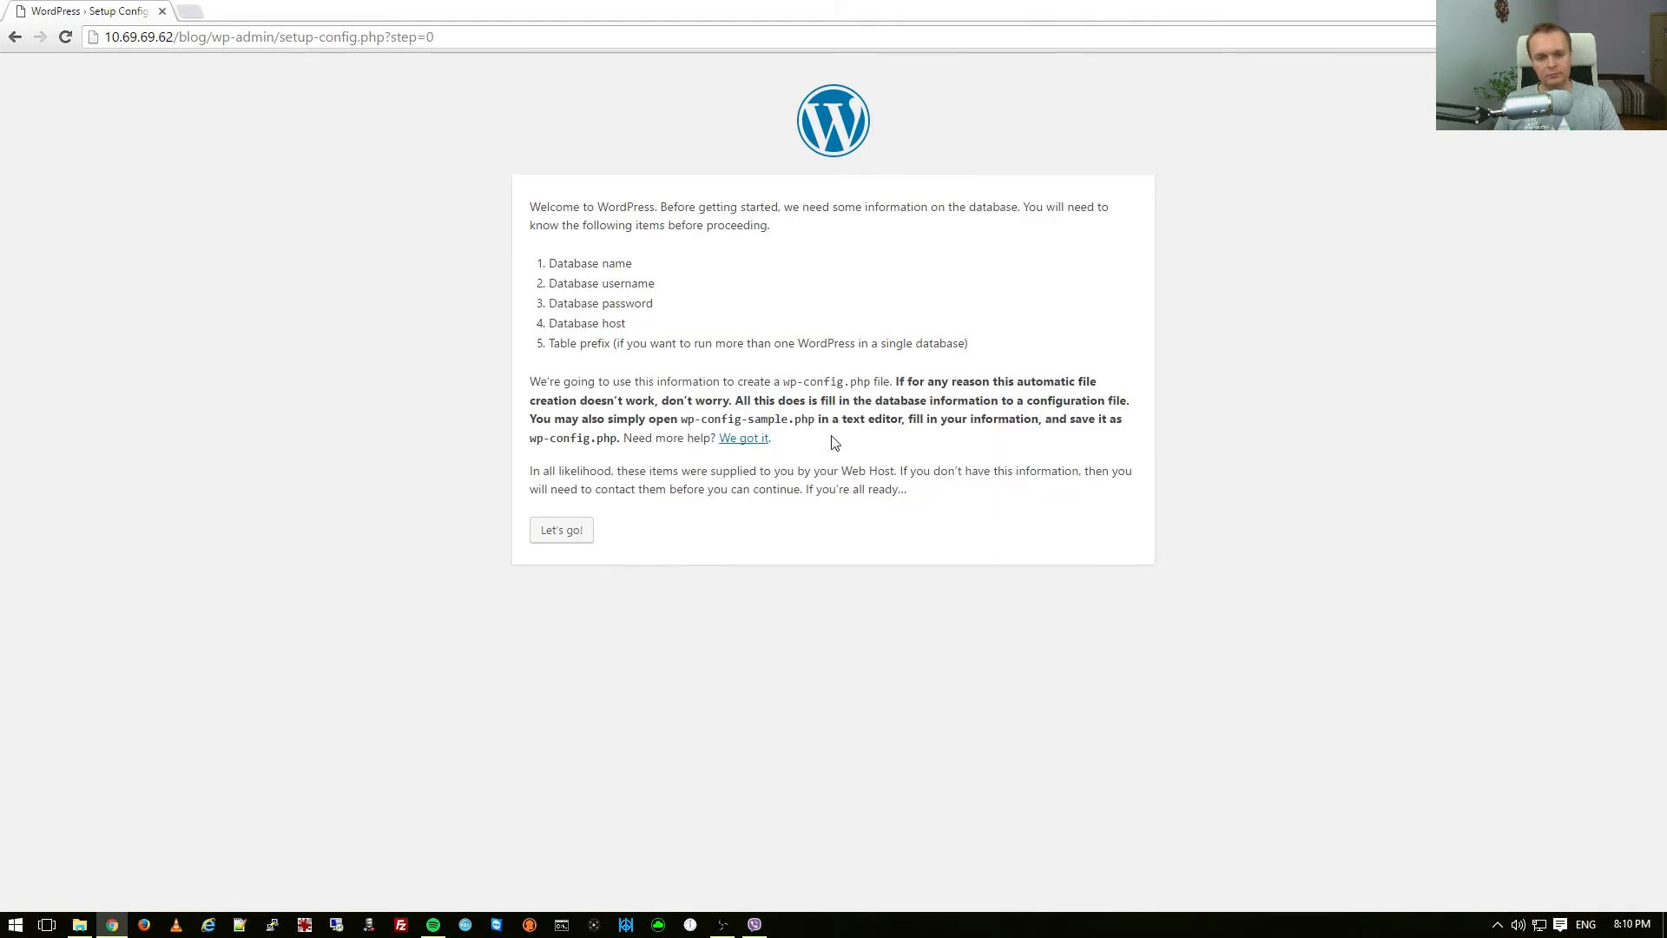
{"action": "double_click", "coordinate": [572, 262]}
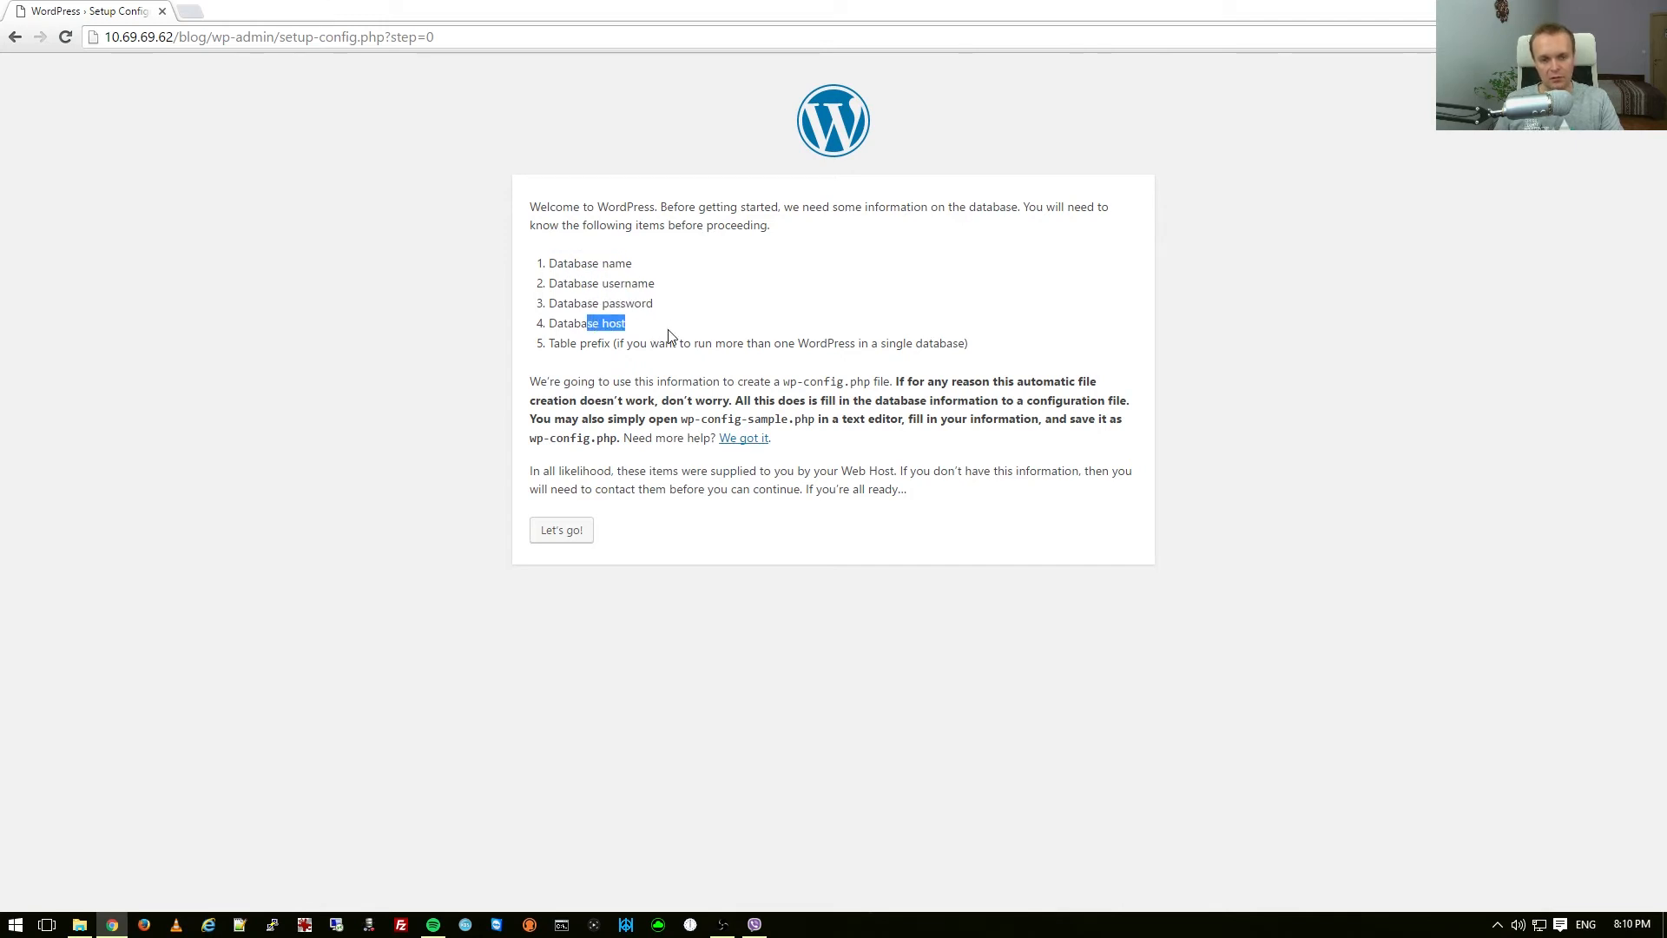
In a new tab, open 10.69.69.62/phpmyadmin and show the Users overview
{"action": "left_click", "coordinate": [189, 10]}
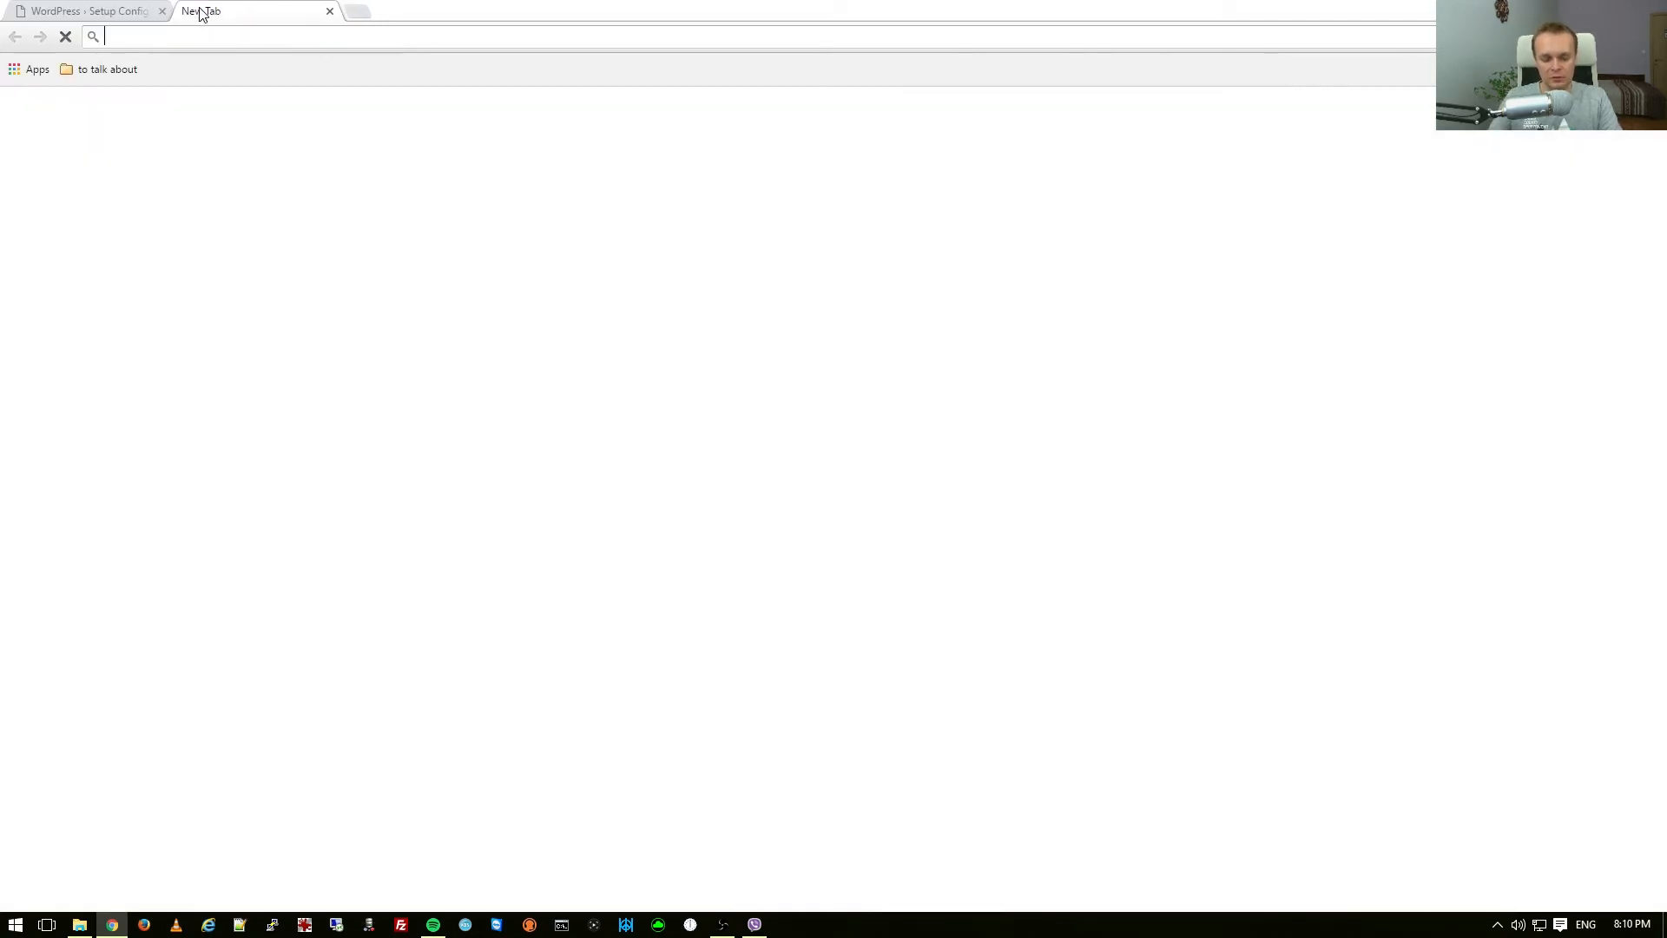
{"action": "type", "text": "10.69.69.62"}
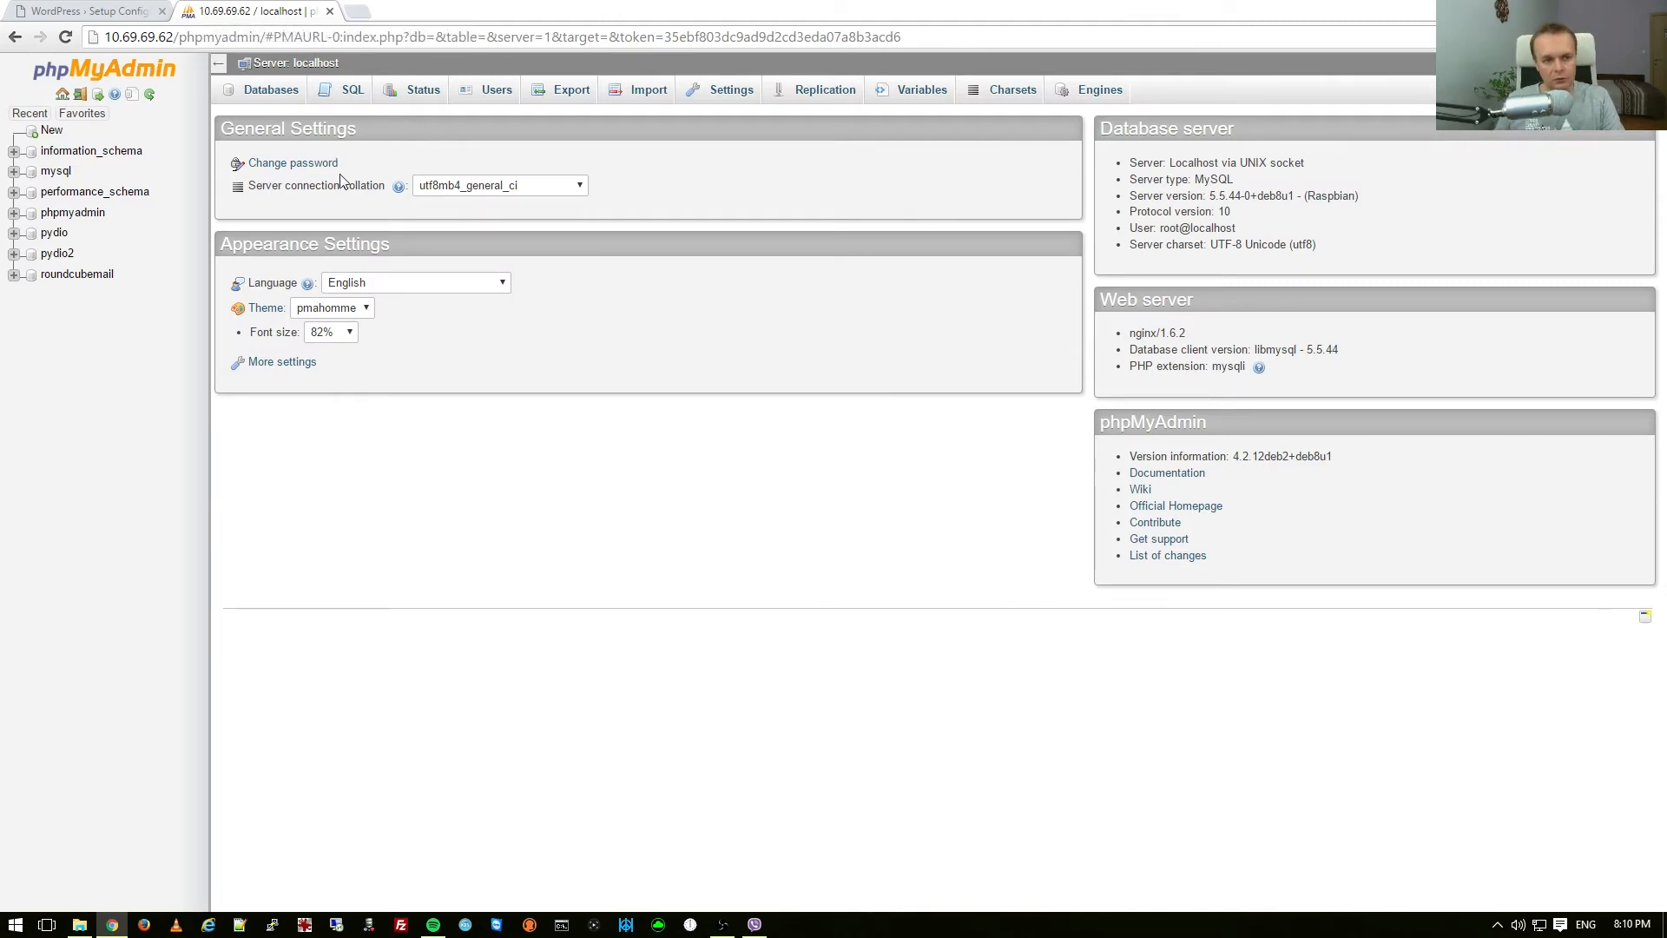
{"action": "left_click", "coordinate": [497, 89]}
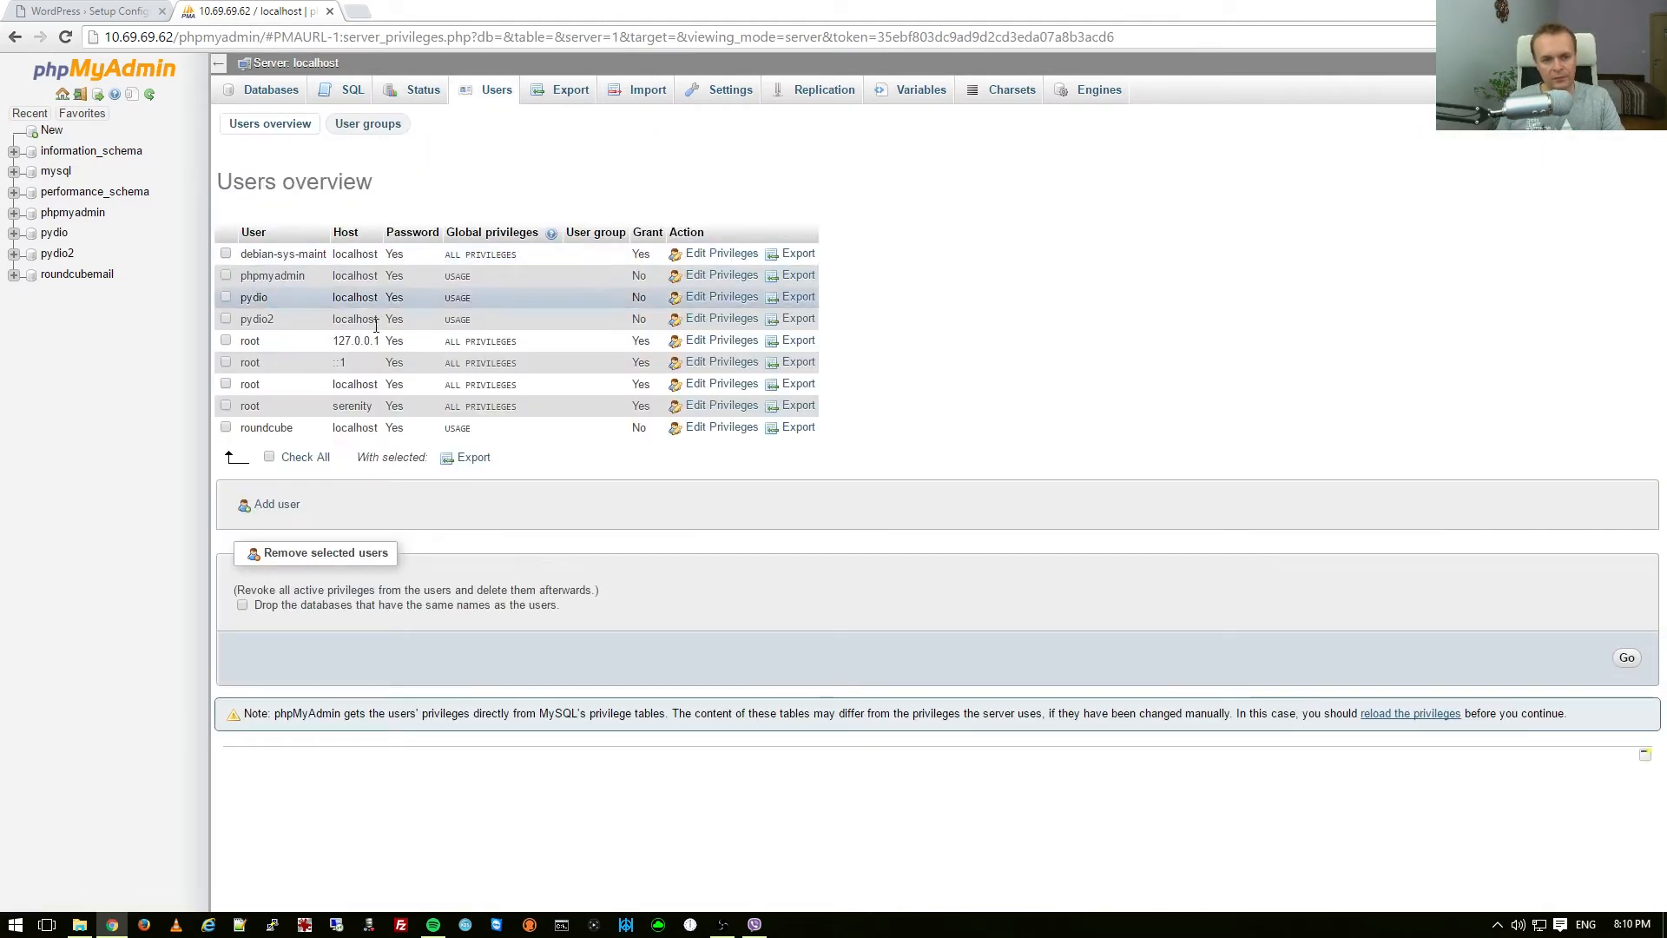
Add localhost MySQL user 'wordpress' with a same-named, fully privileged database
{"action": "left_click", "coordinate": [277, 504]}
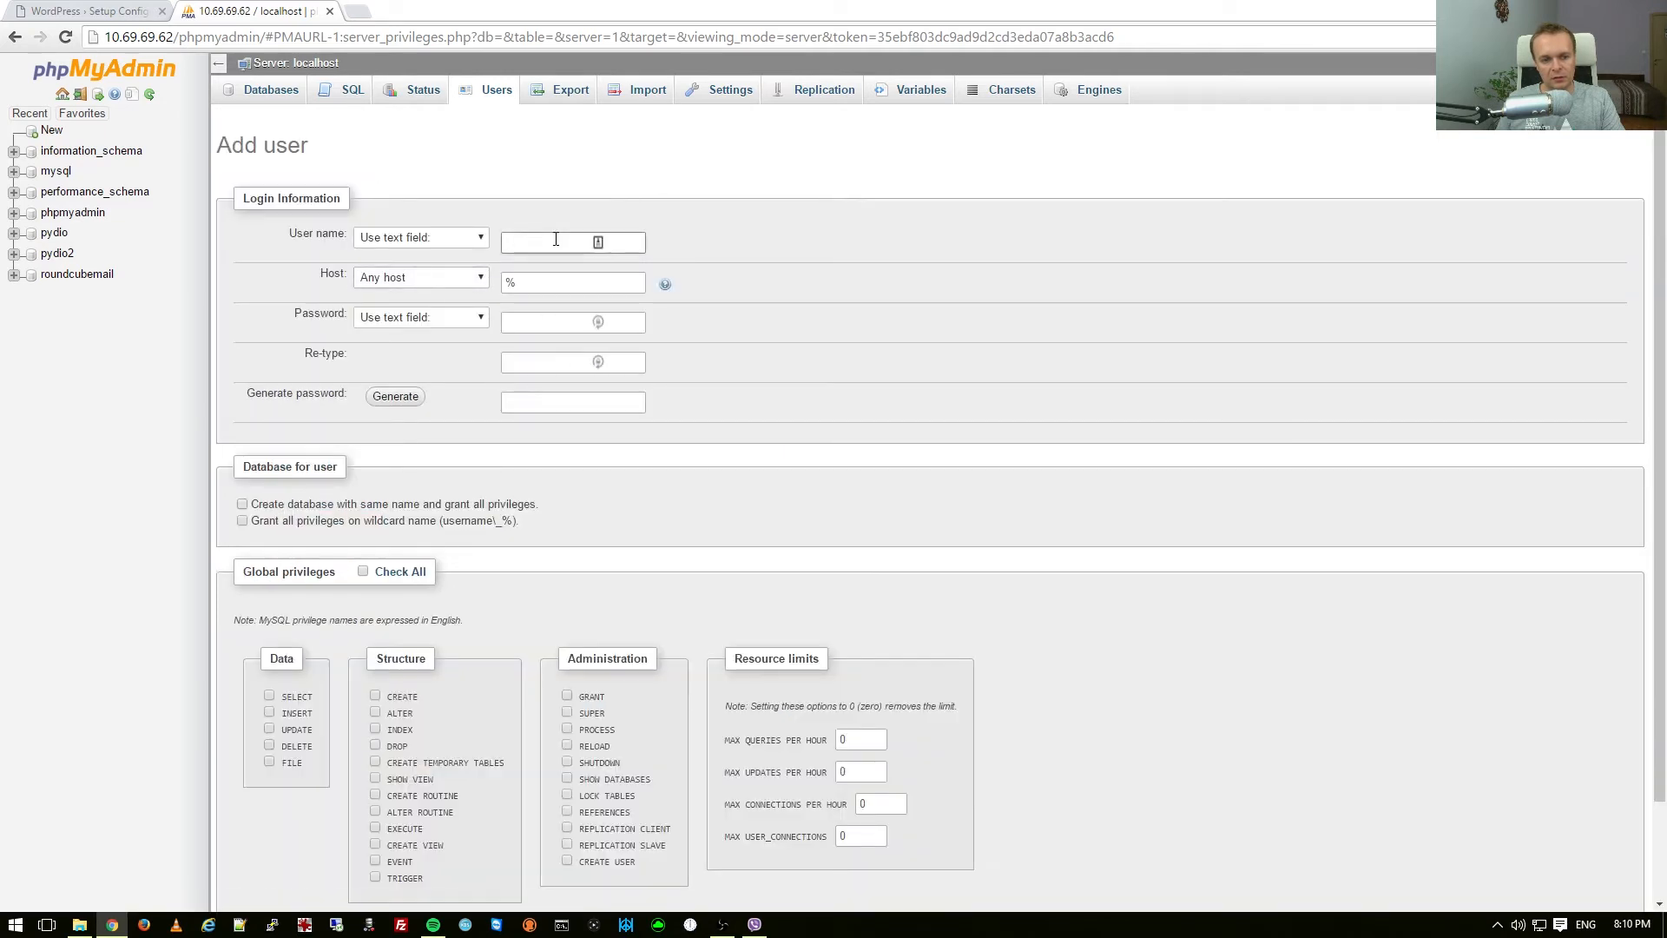
{"action": "type", "text": "wordpre"}
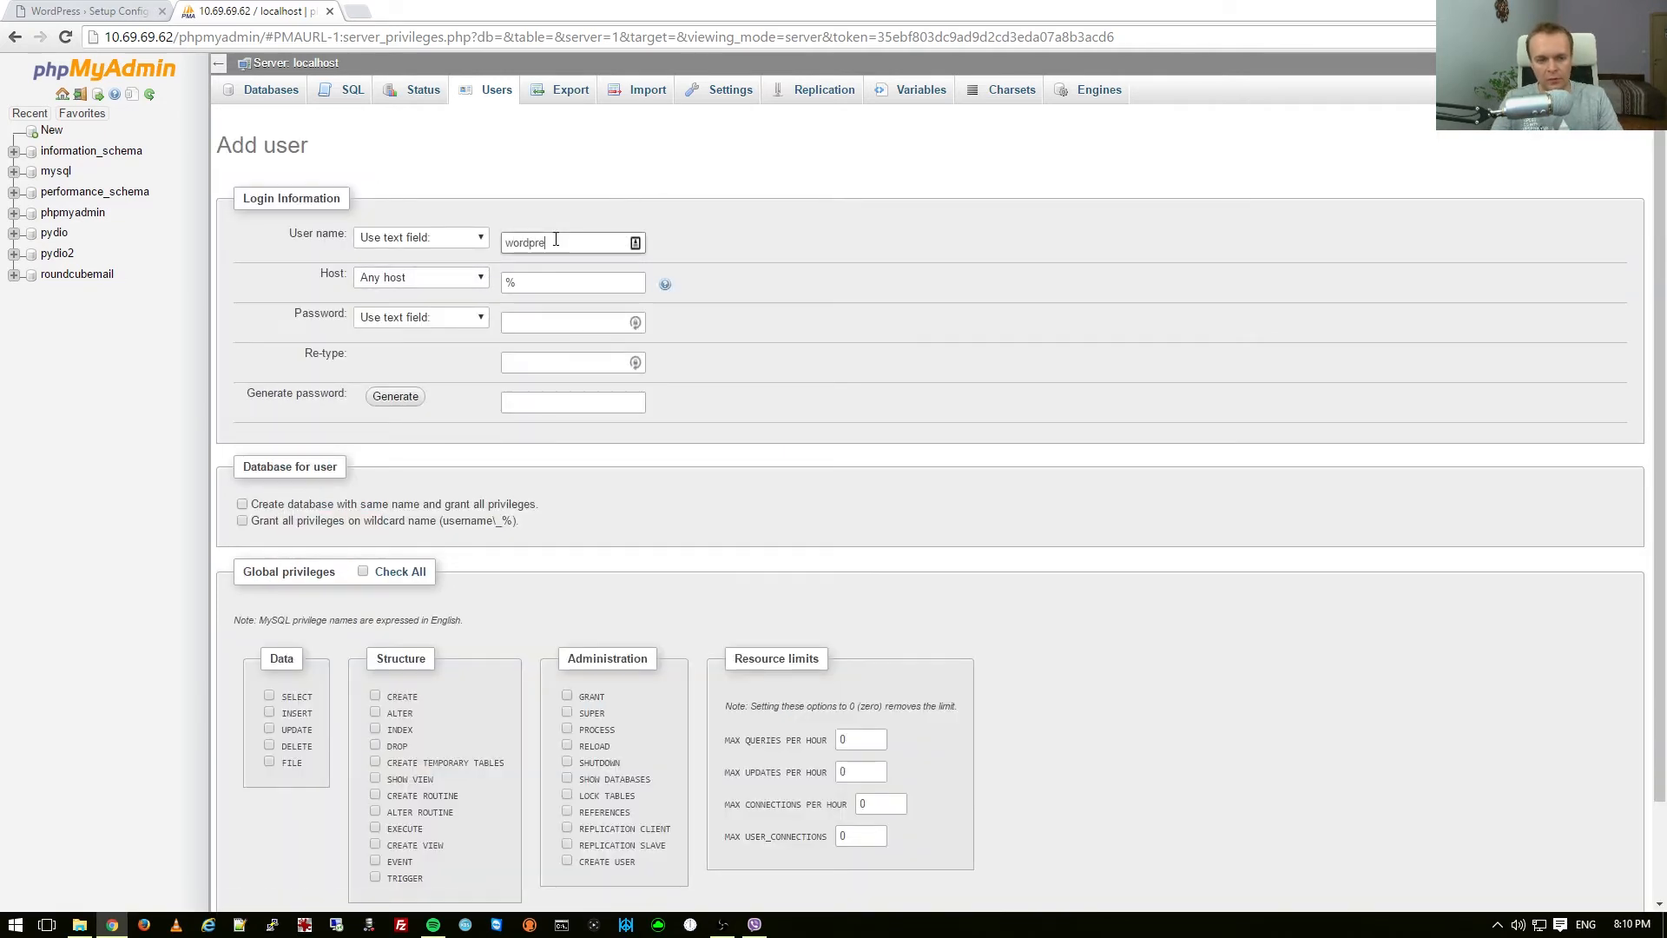
{"action": "left_click", "coordinate": [422, 276]}
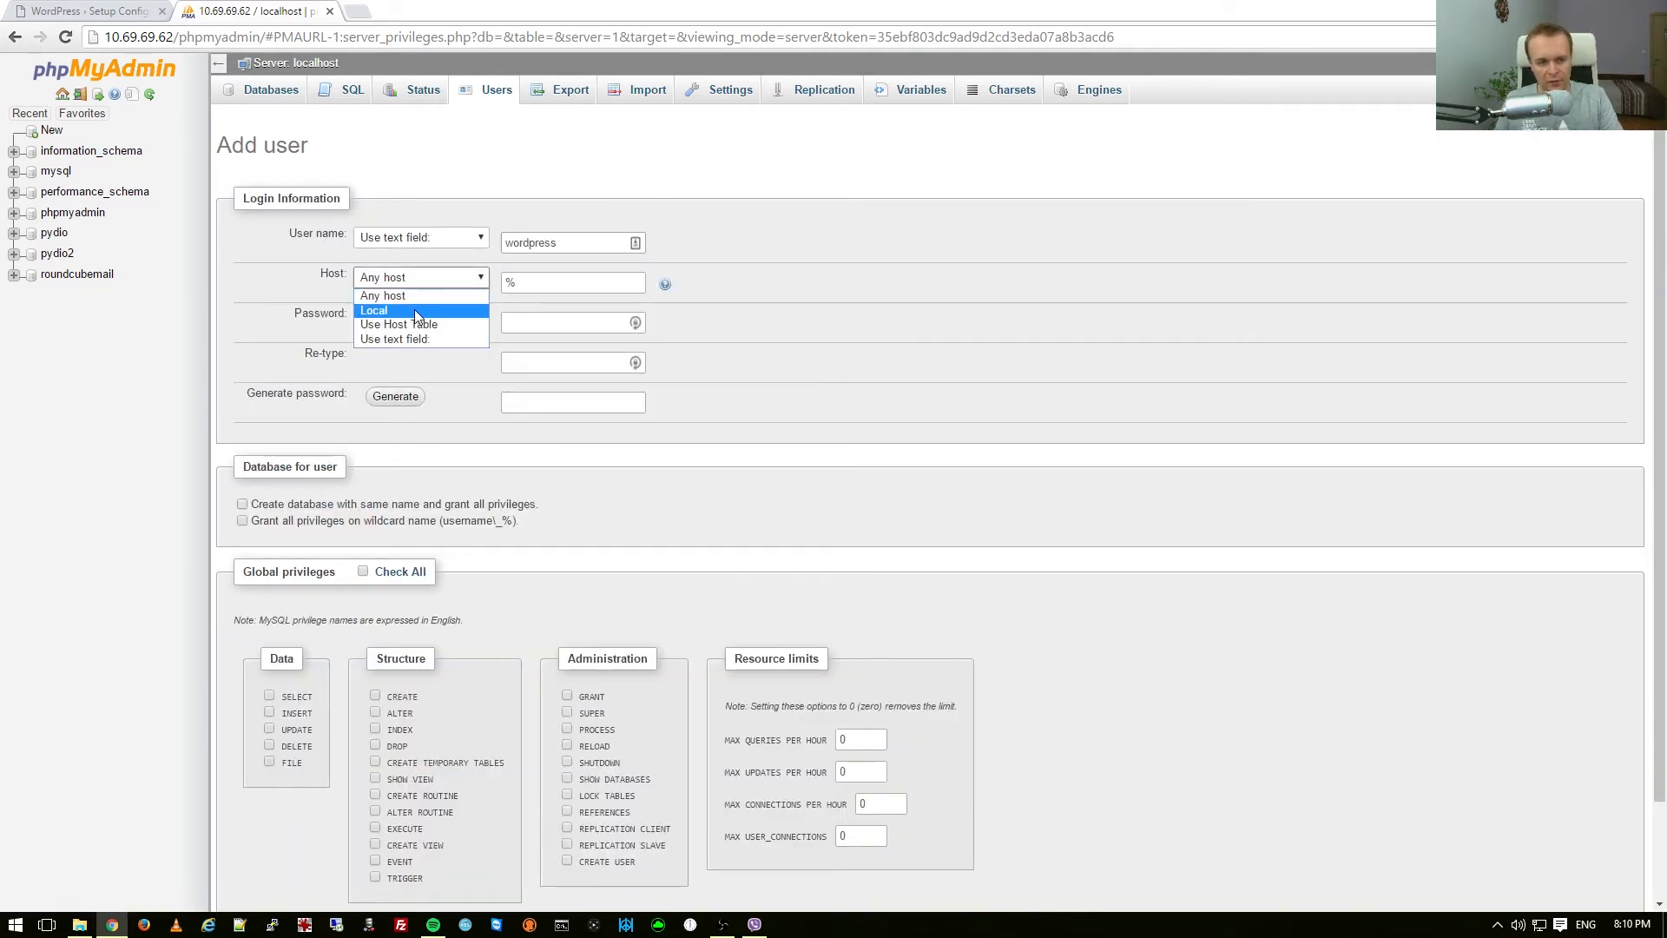
{"action": "left_click", "coordinate": [373, 309]}
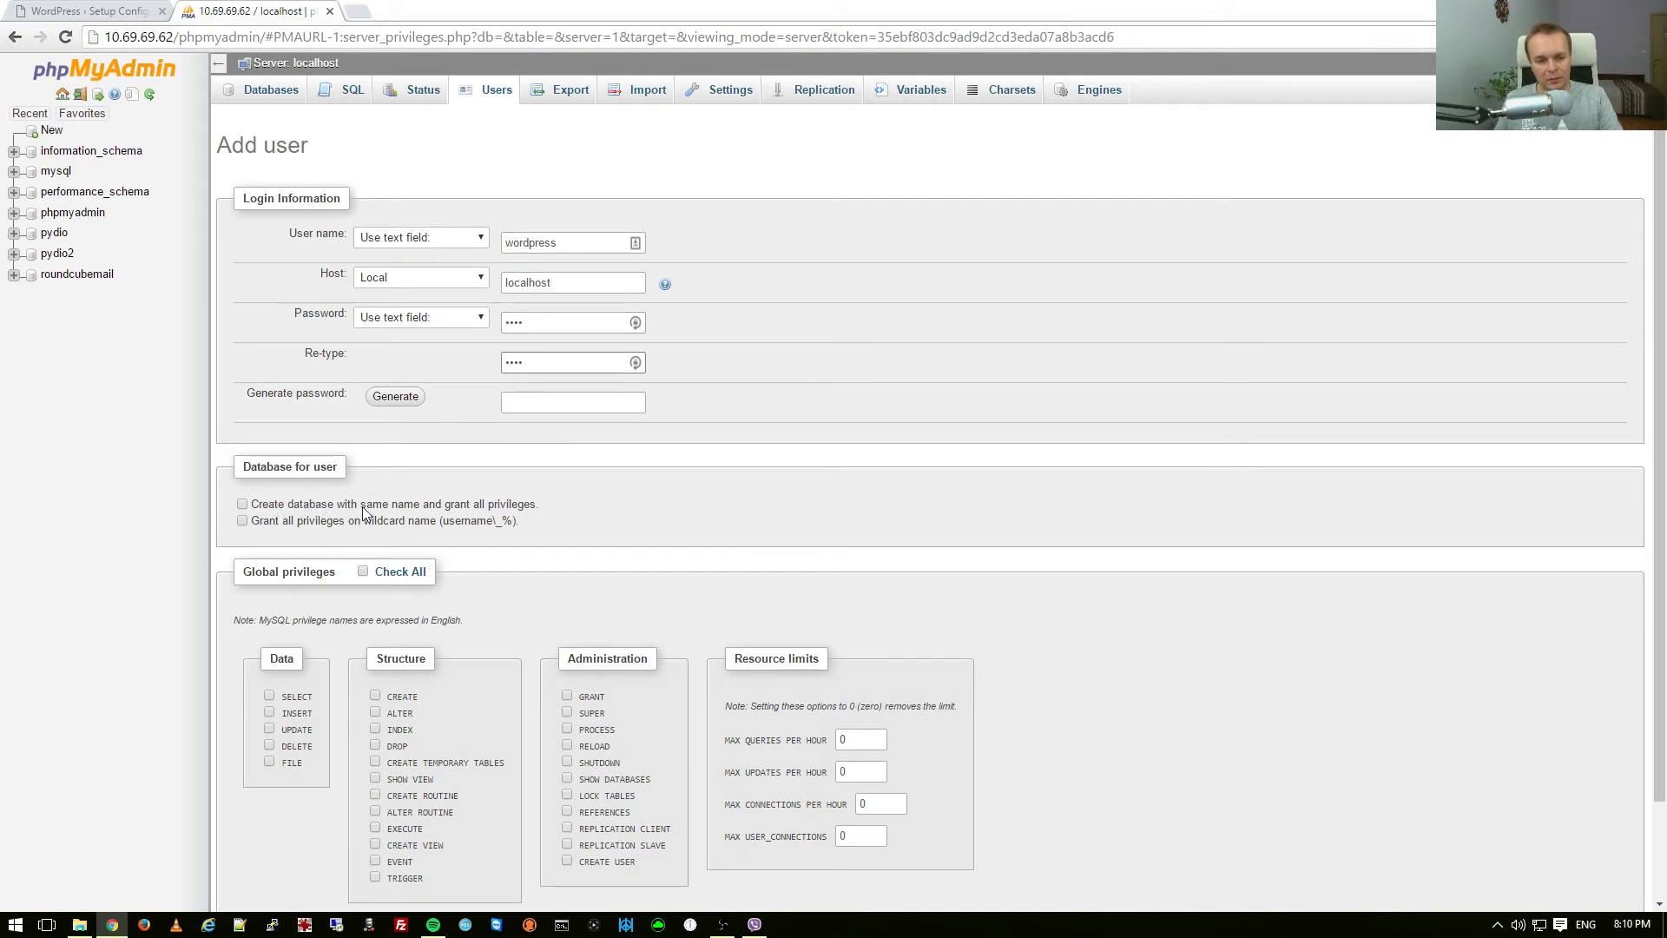
{"action": "mouse_move", "coordinate": [464, 513]}
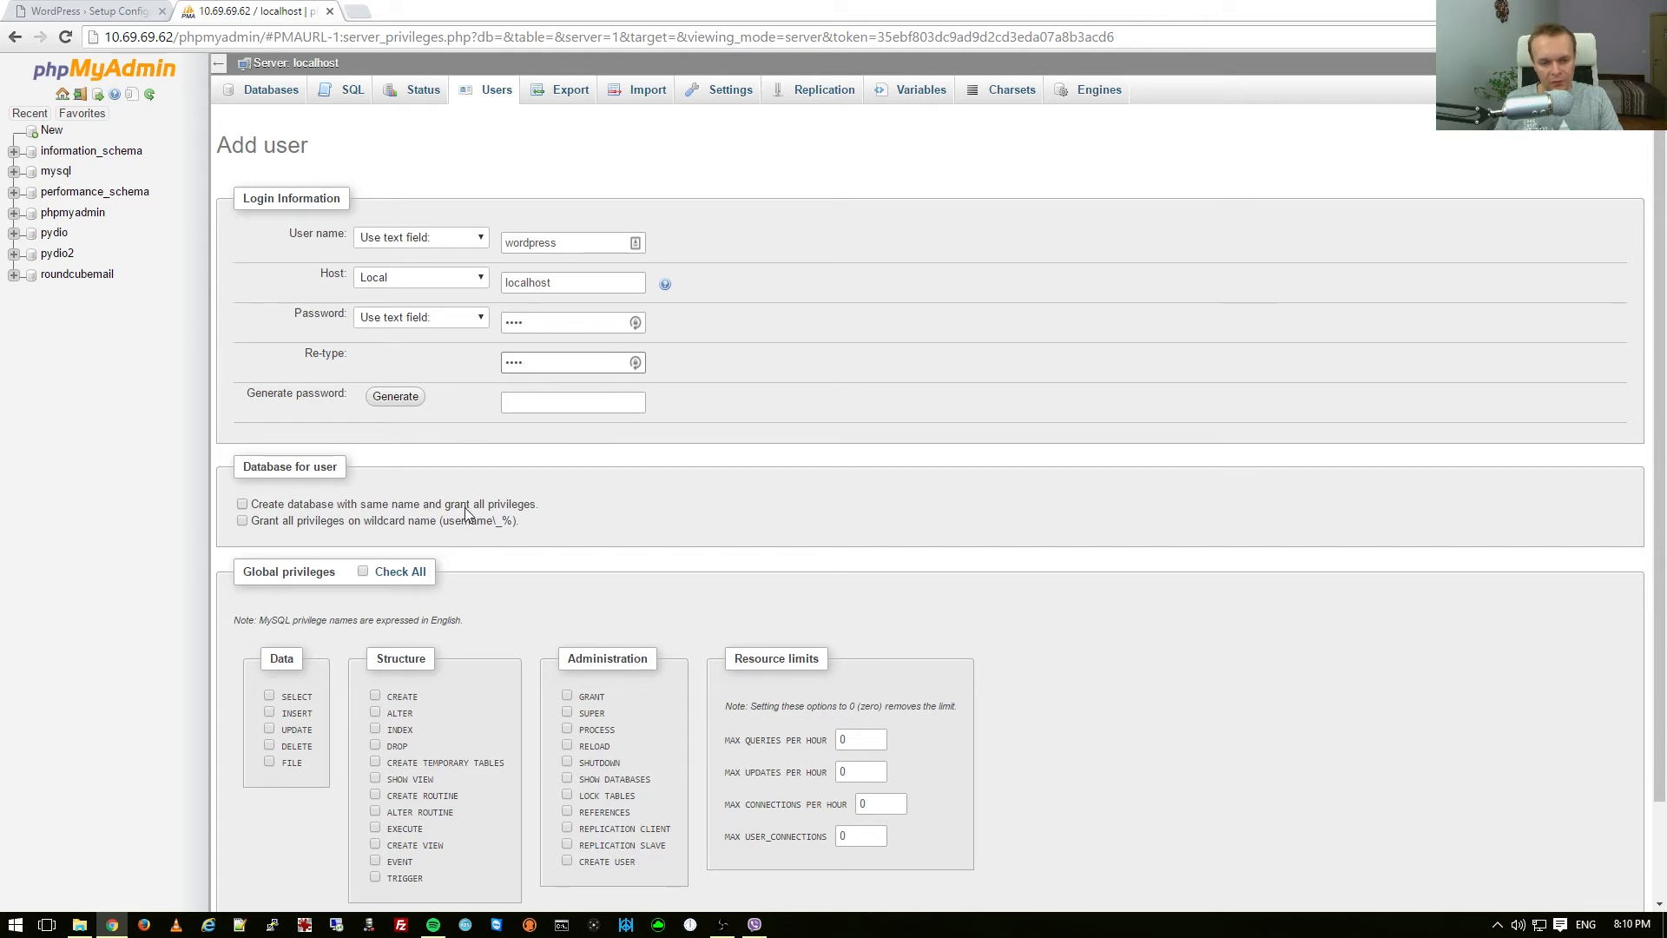
{"action": "left_click", "coordinate": [241, 503]}
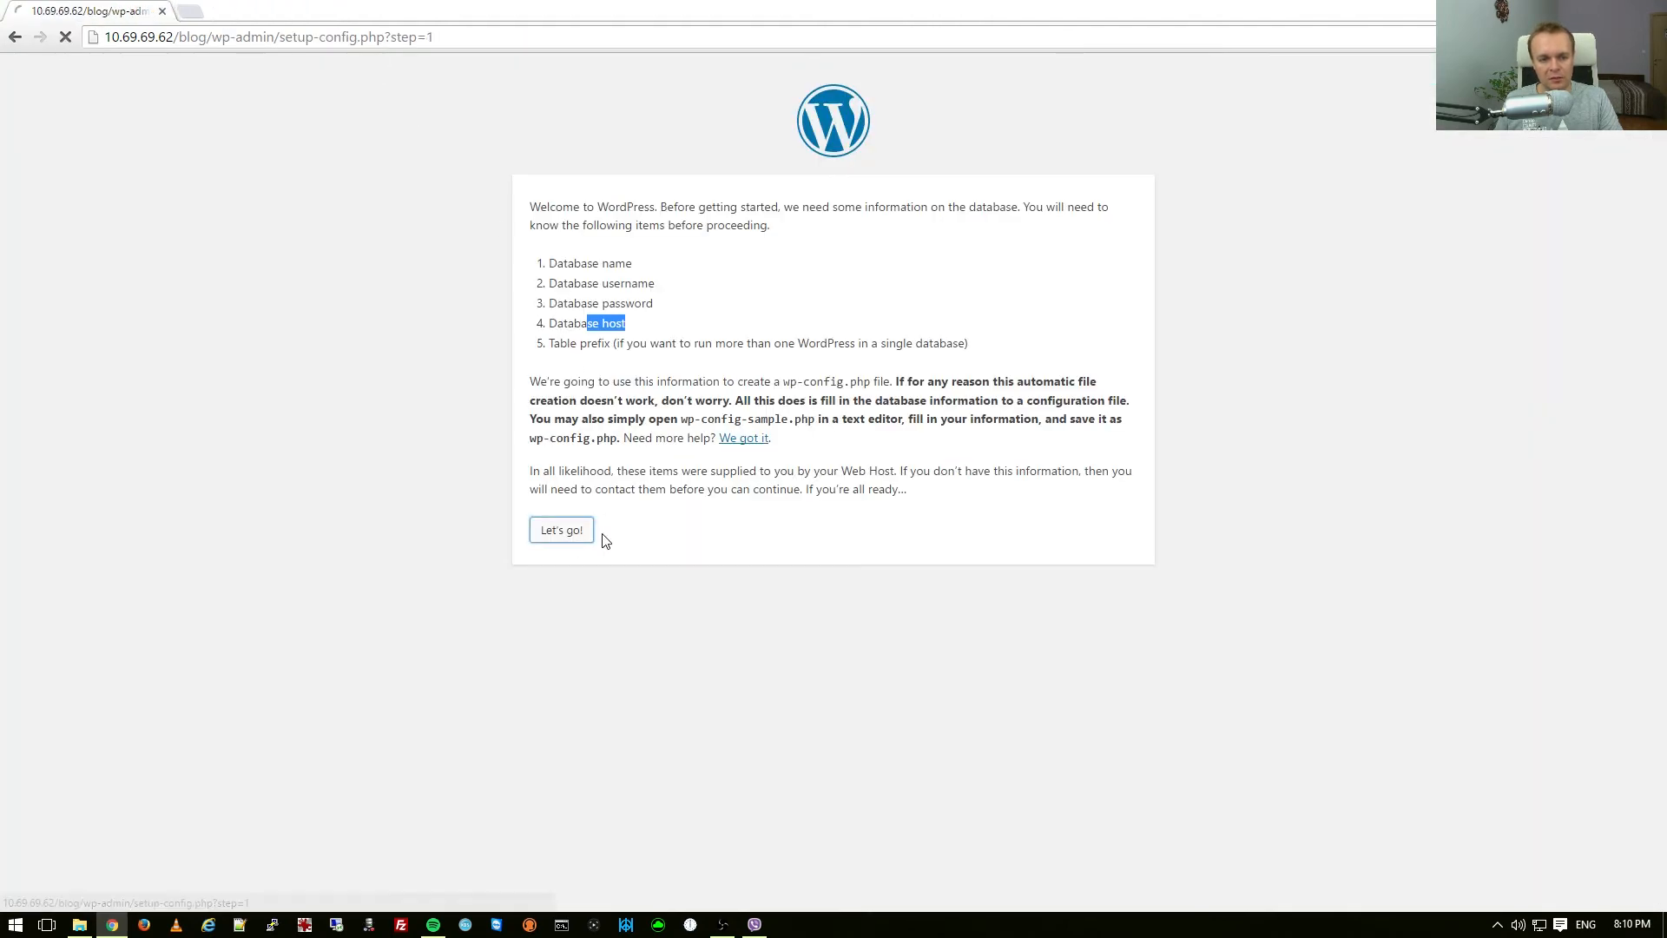
Submit the 'wordpress' database credentials to WordPress and run the install
{"action": "left_click", "coordinate": [560, 529]}
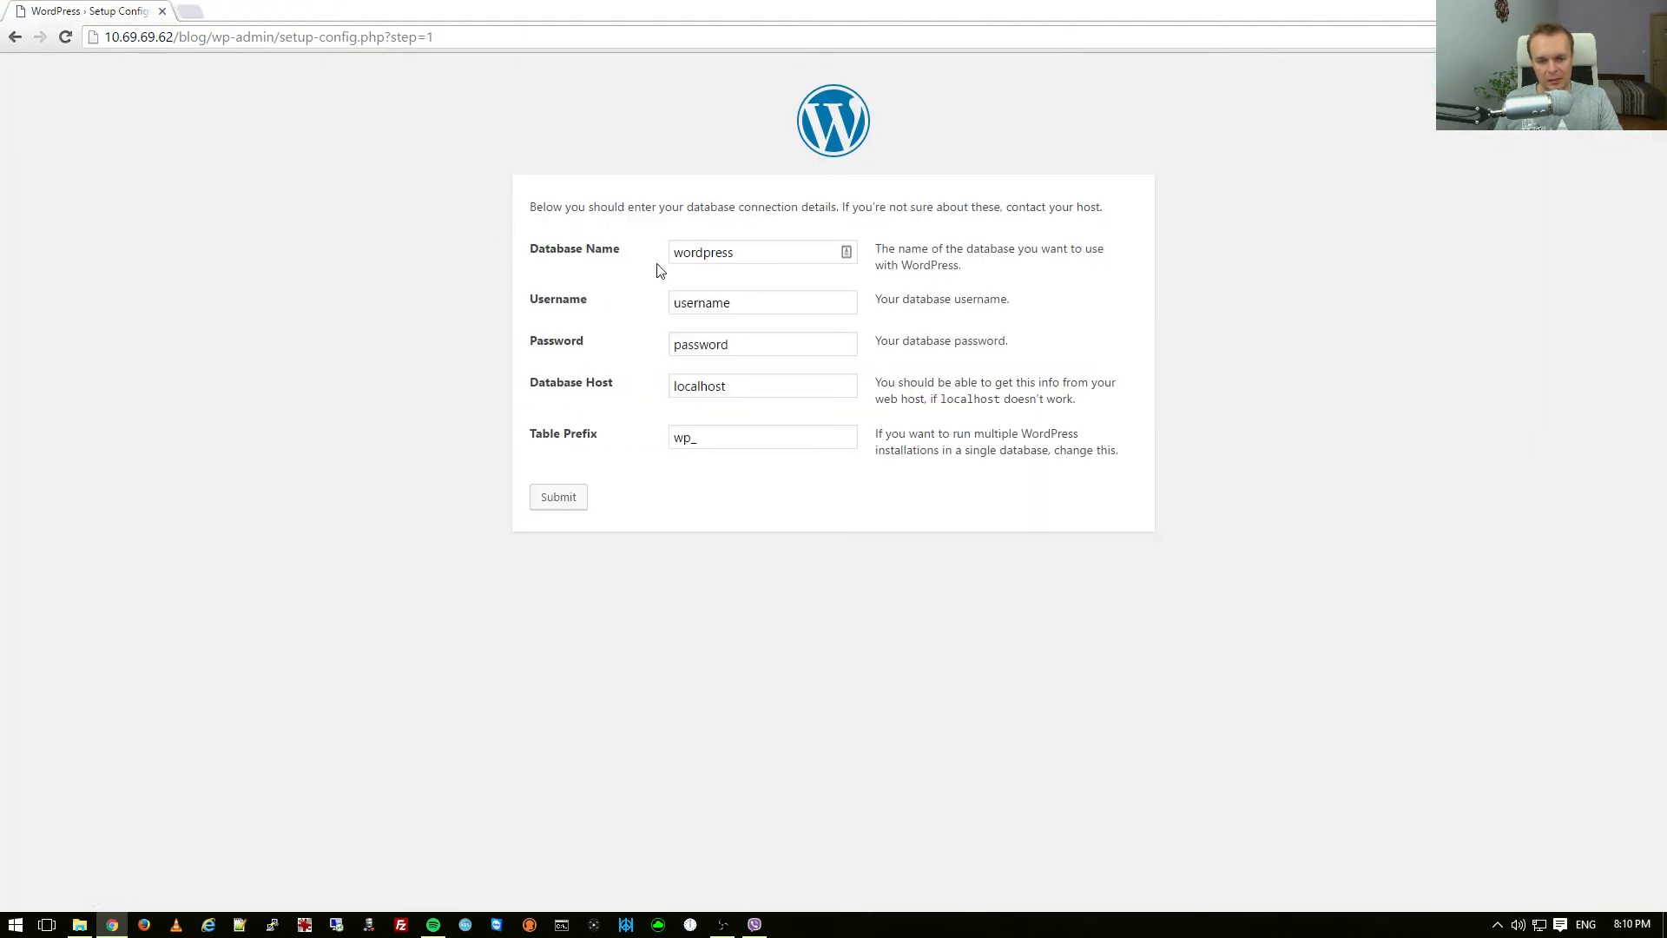
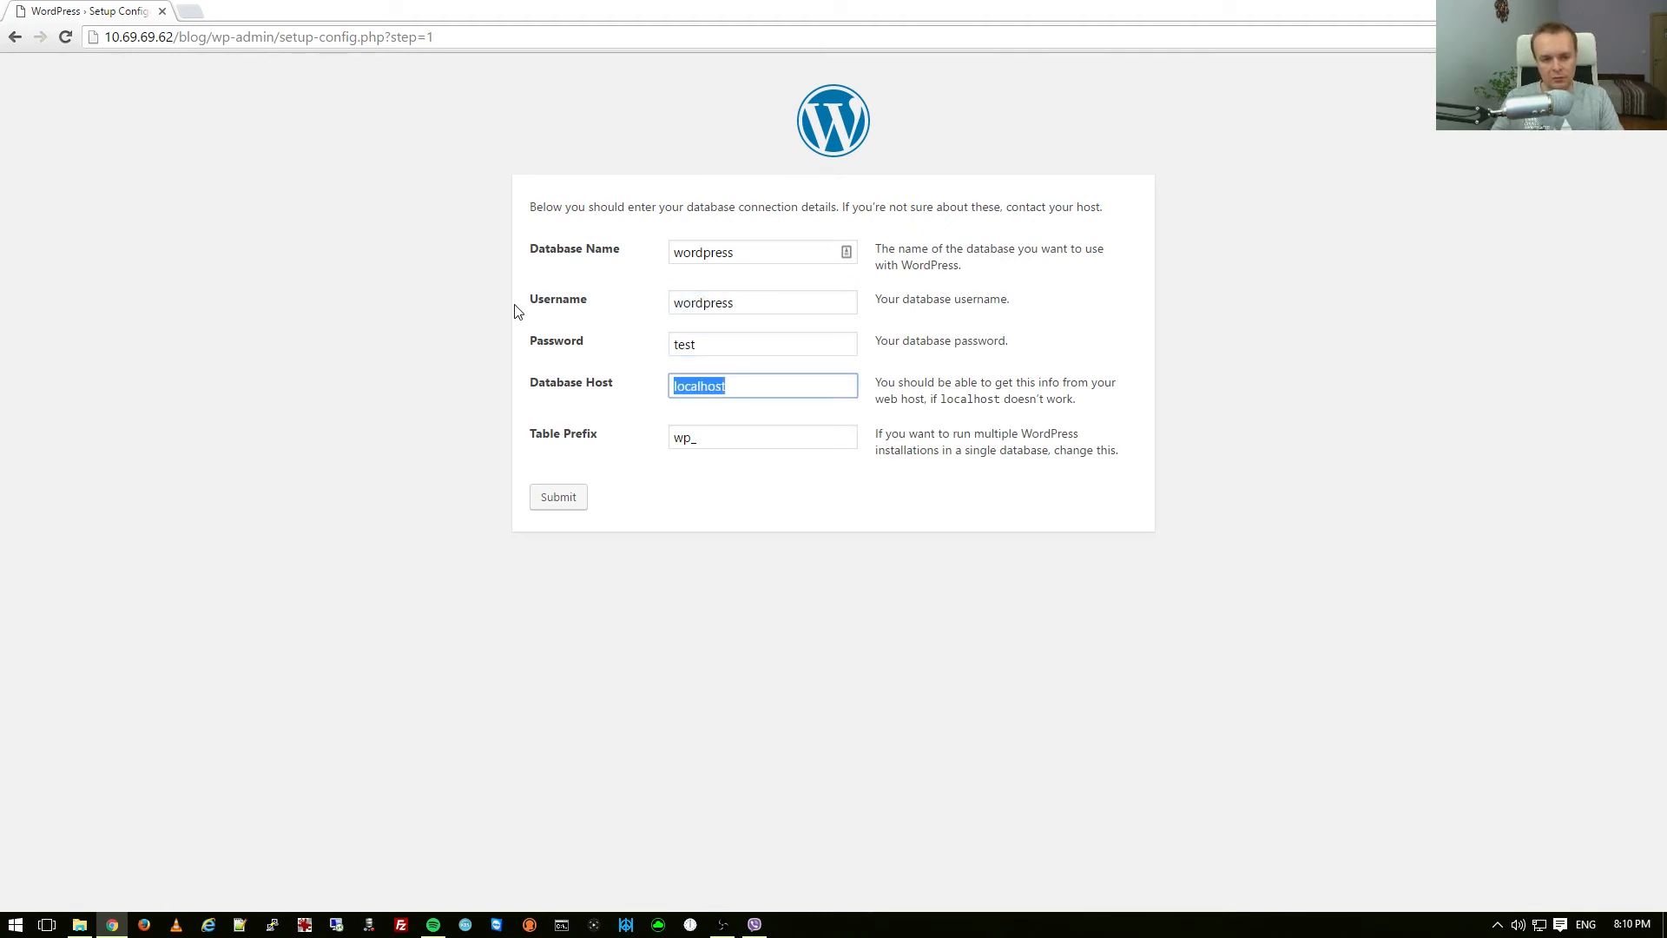
{"action": "mouse_move", "coordinate": [558, 497]}
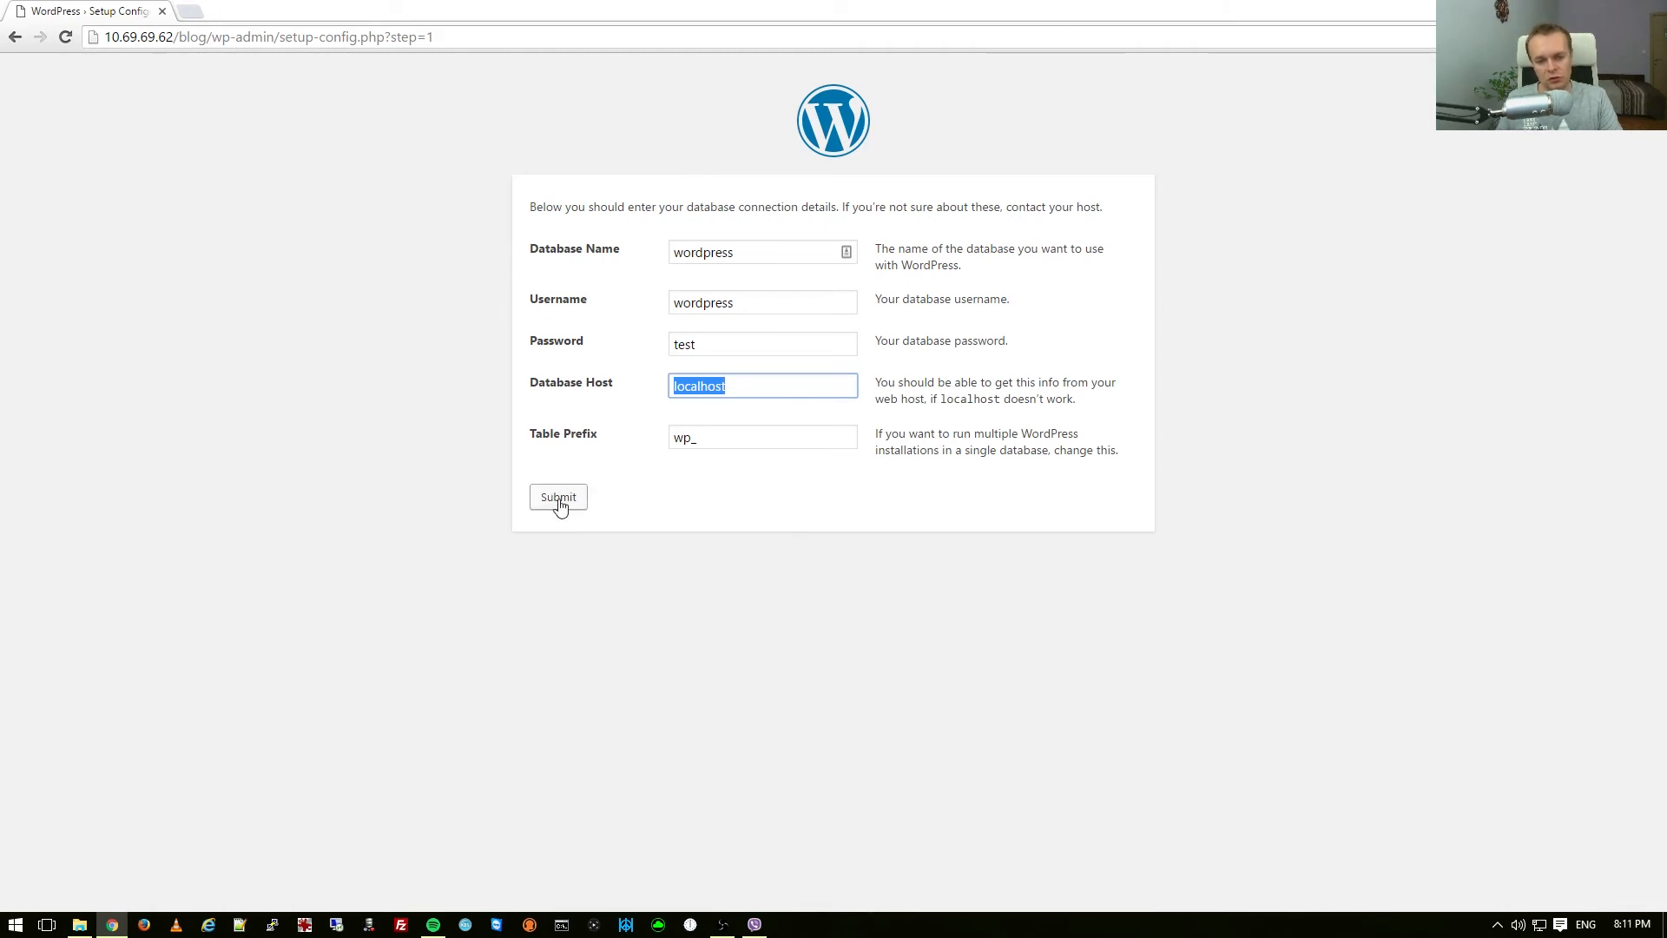
{"action": "left_click", "coordinate": [558, 497]}
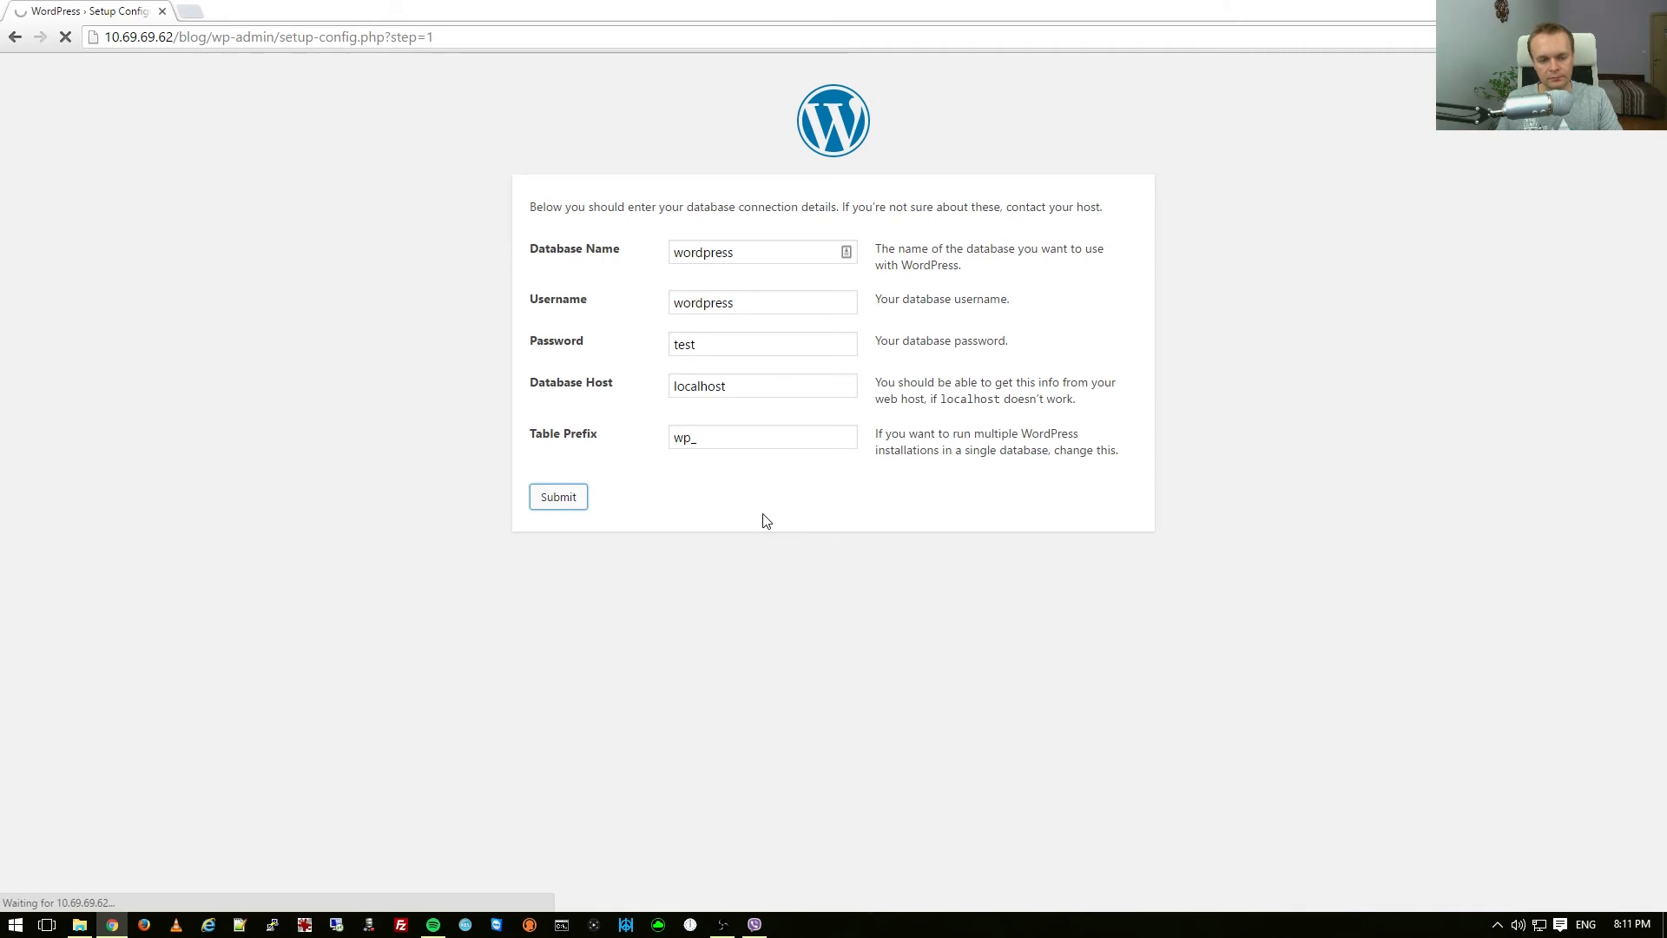
{"action": "mouse_move", "coordinate": [574, 456]}
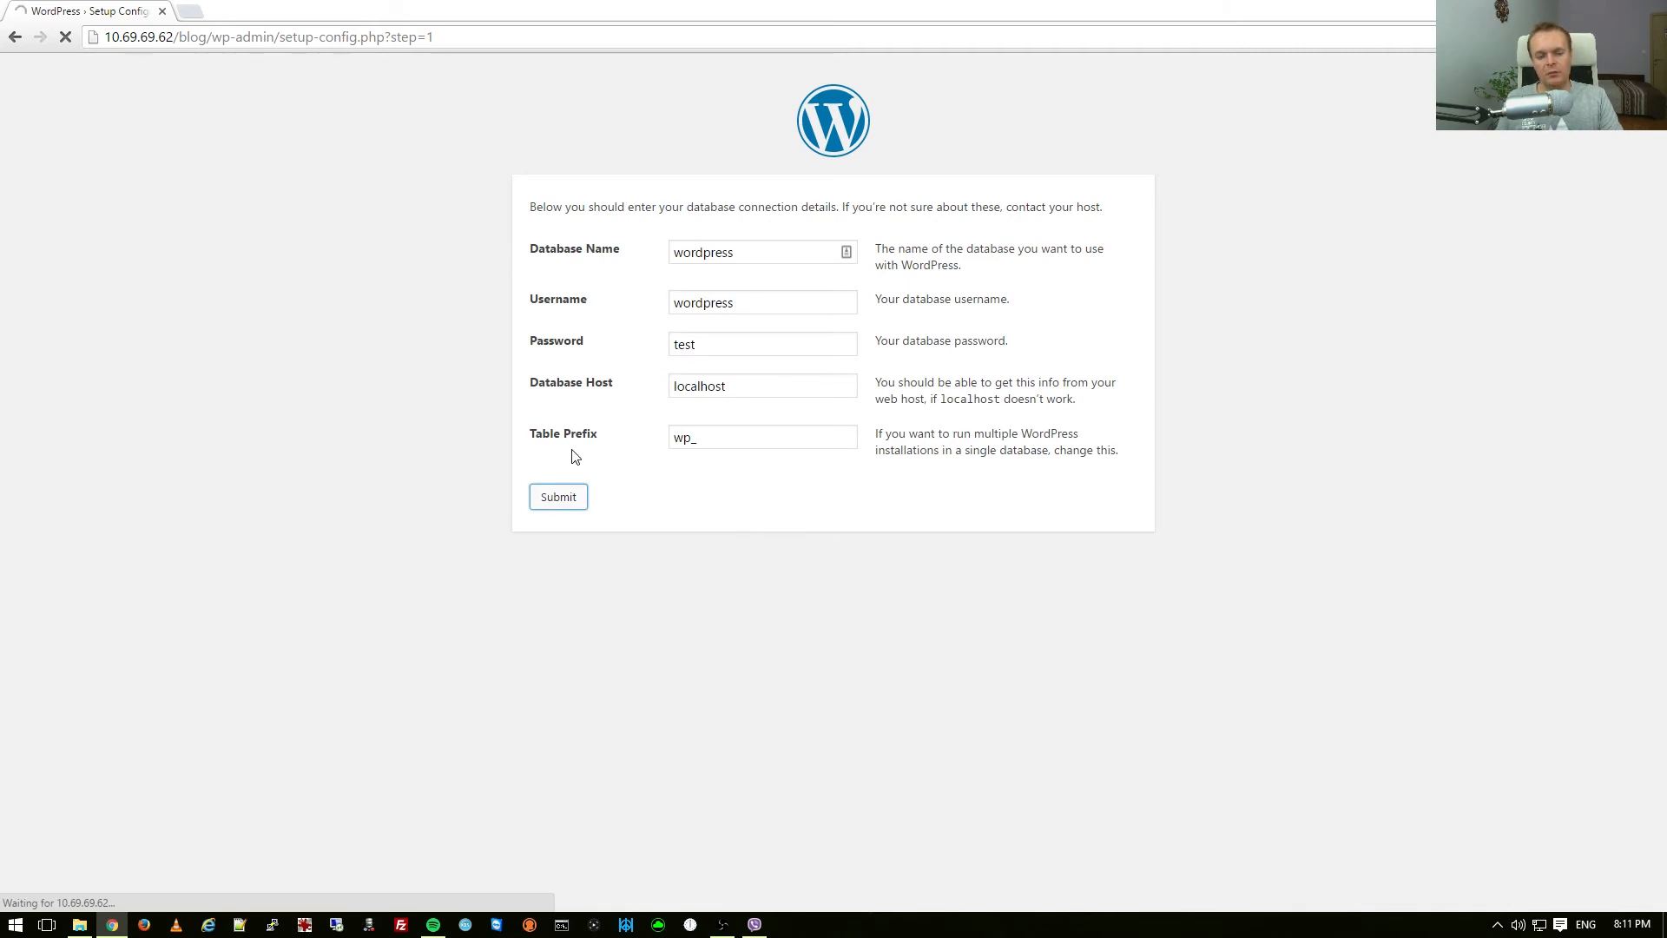
{"action": "left_click", "coordinate": [558, 497]}
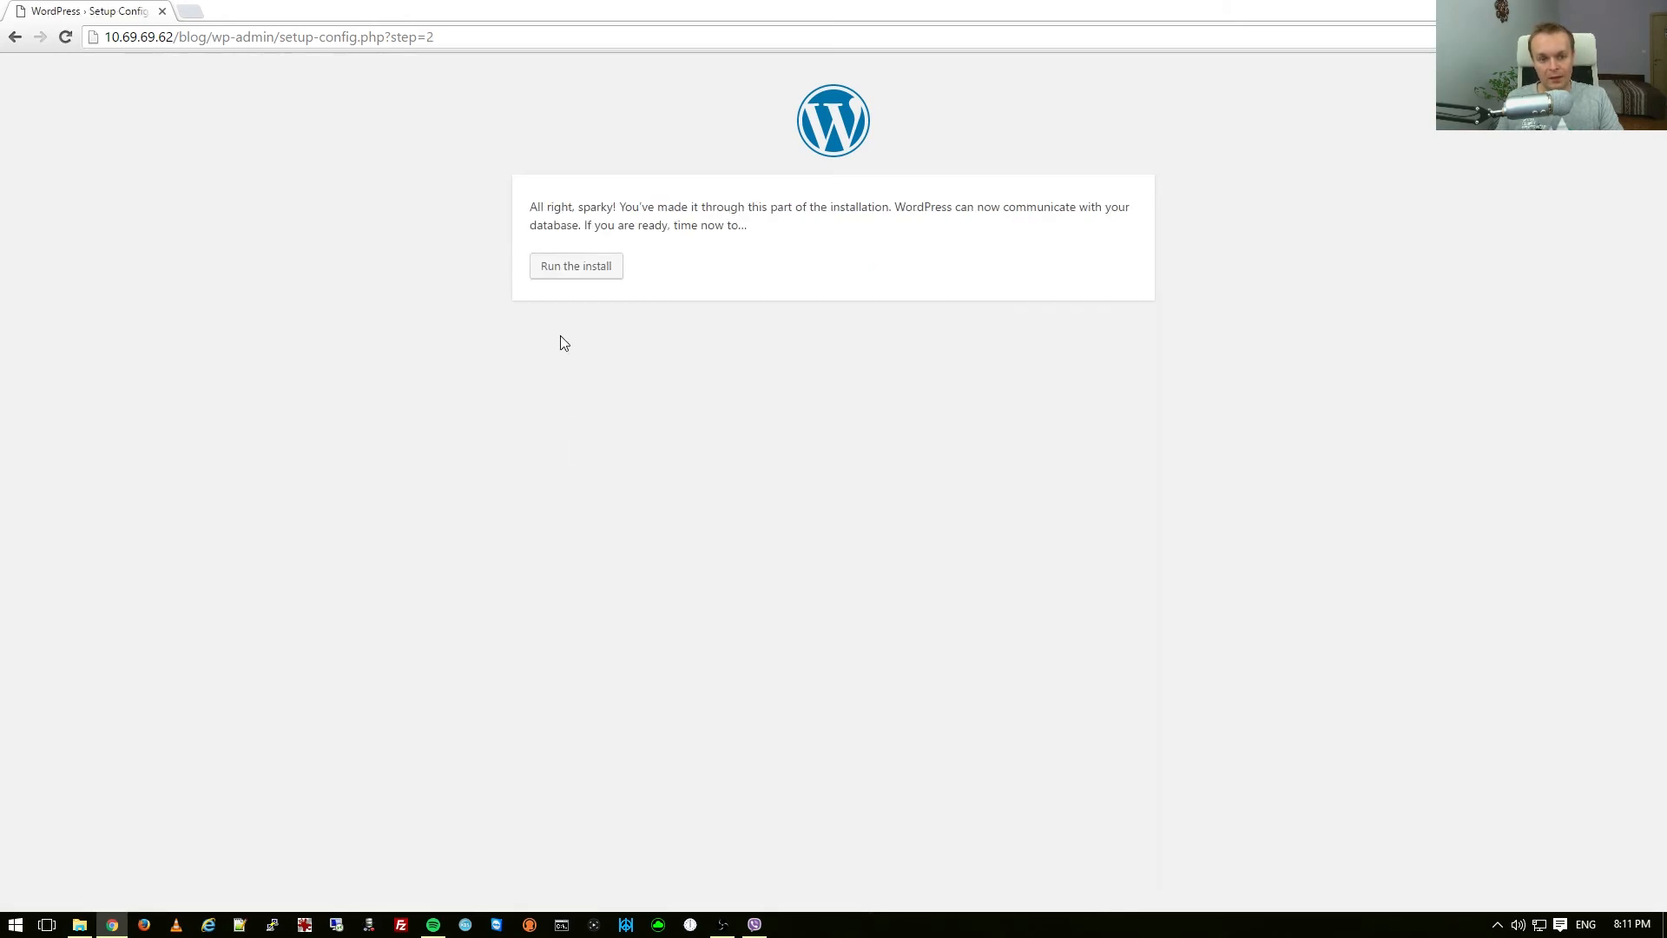
{"action": "left_click", "coordinate": [574, 266]}
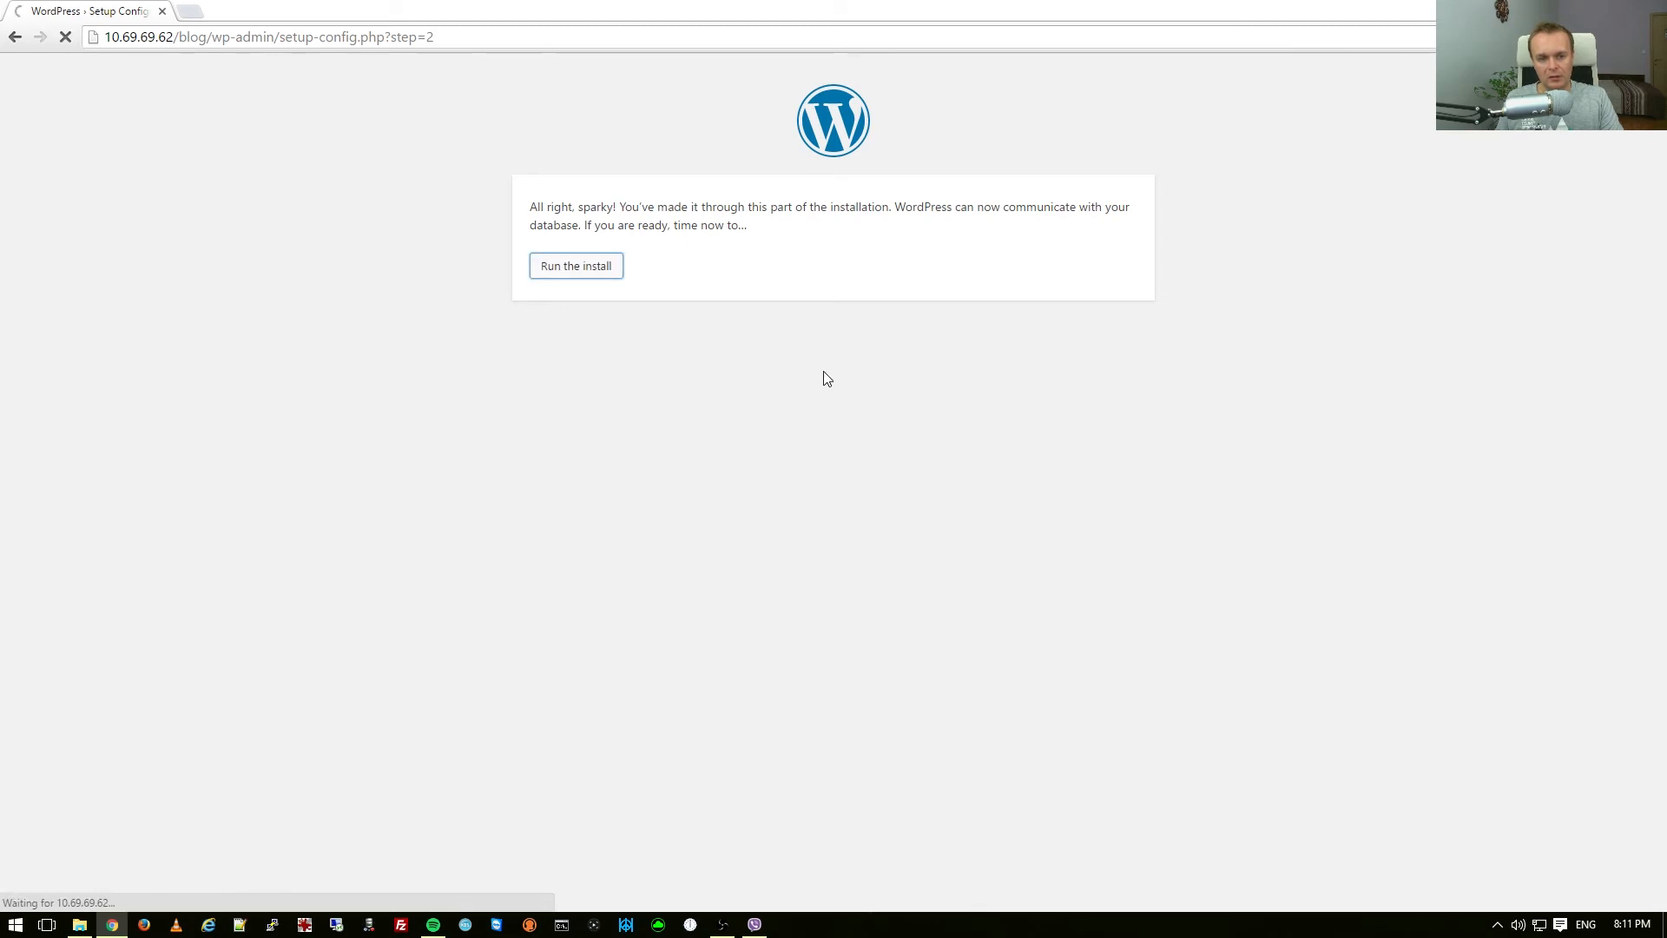
{"action": "left_click", "coordinate": [575, 266]}
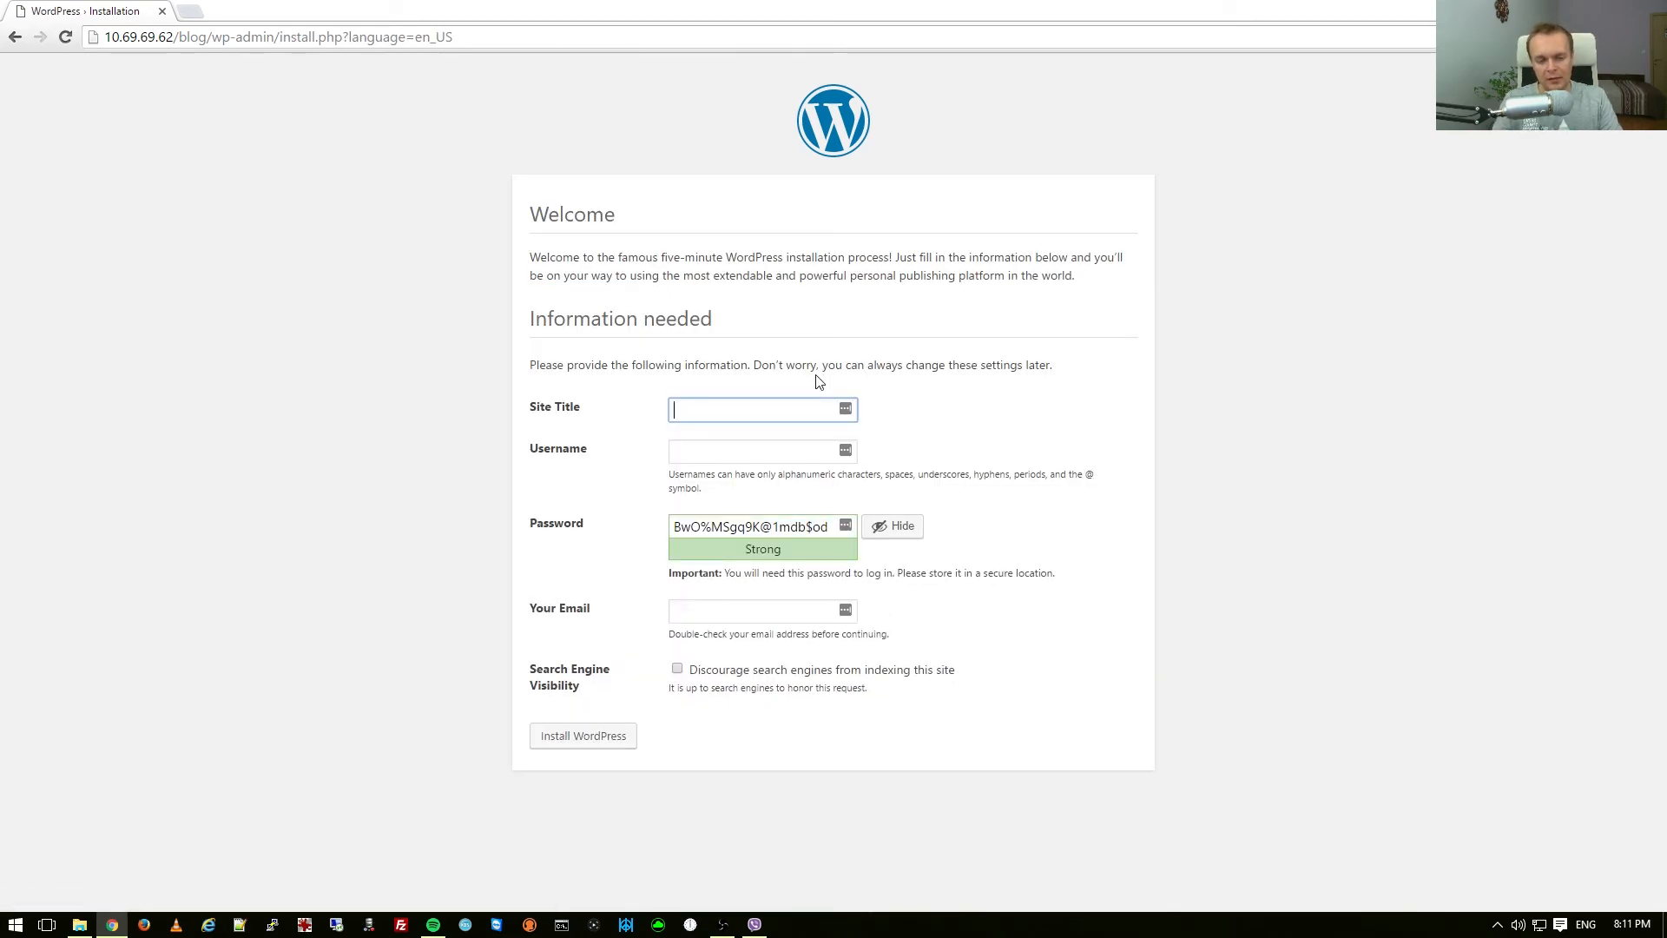
{"action": "type", "text": "My"}
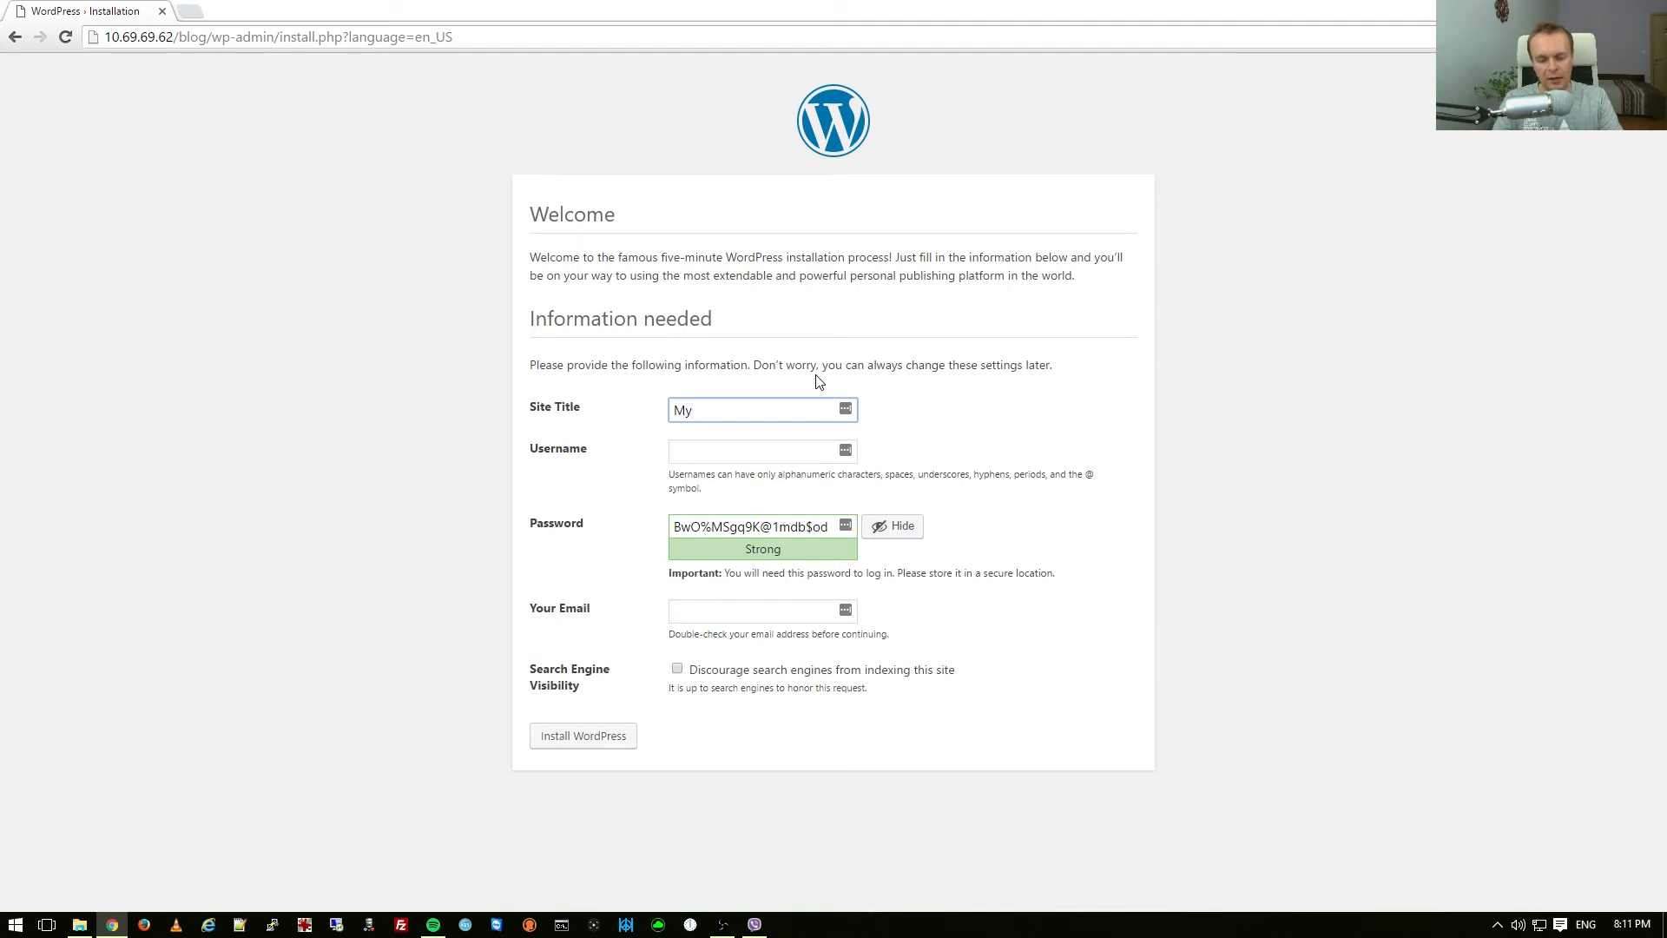
{"action": "type", "text": "bl"}
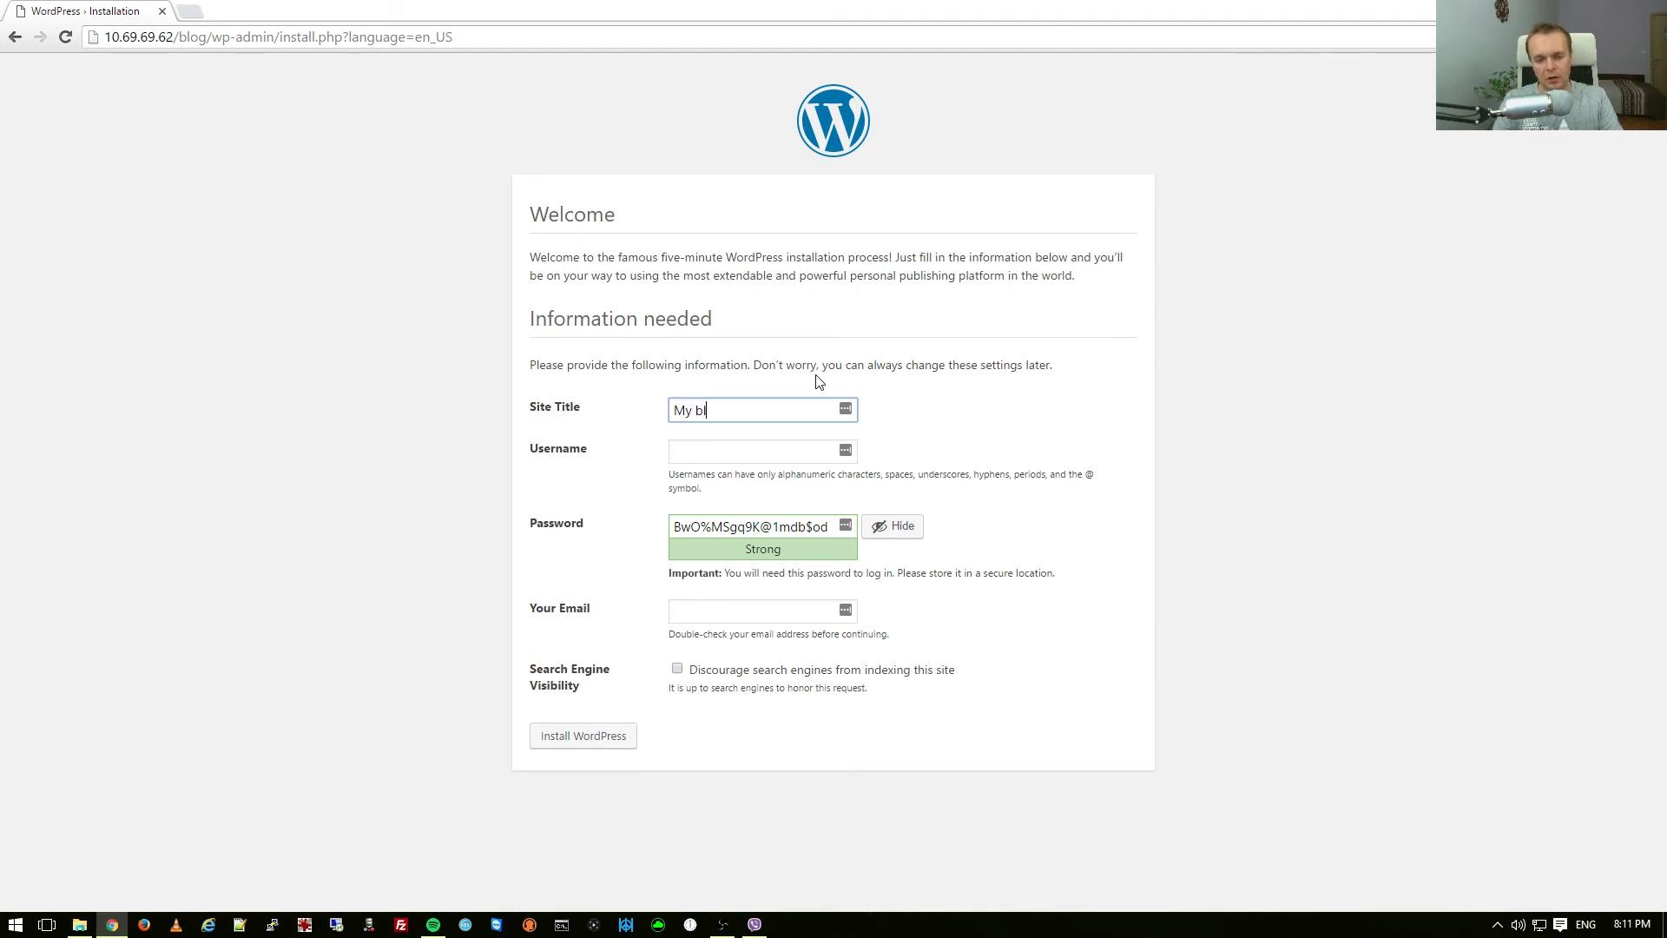
{"action": "left_click", "coordinate": [761, 451]}
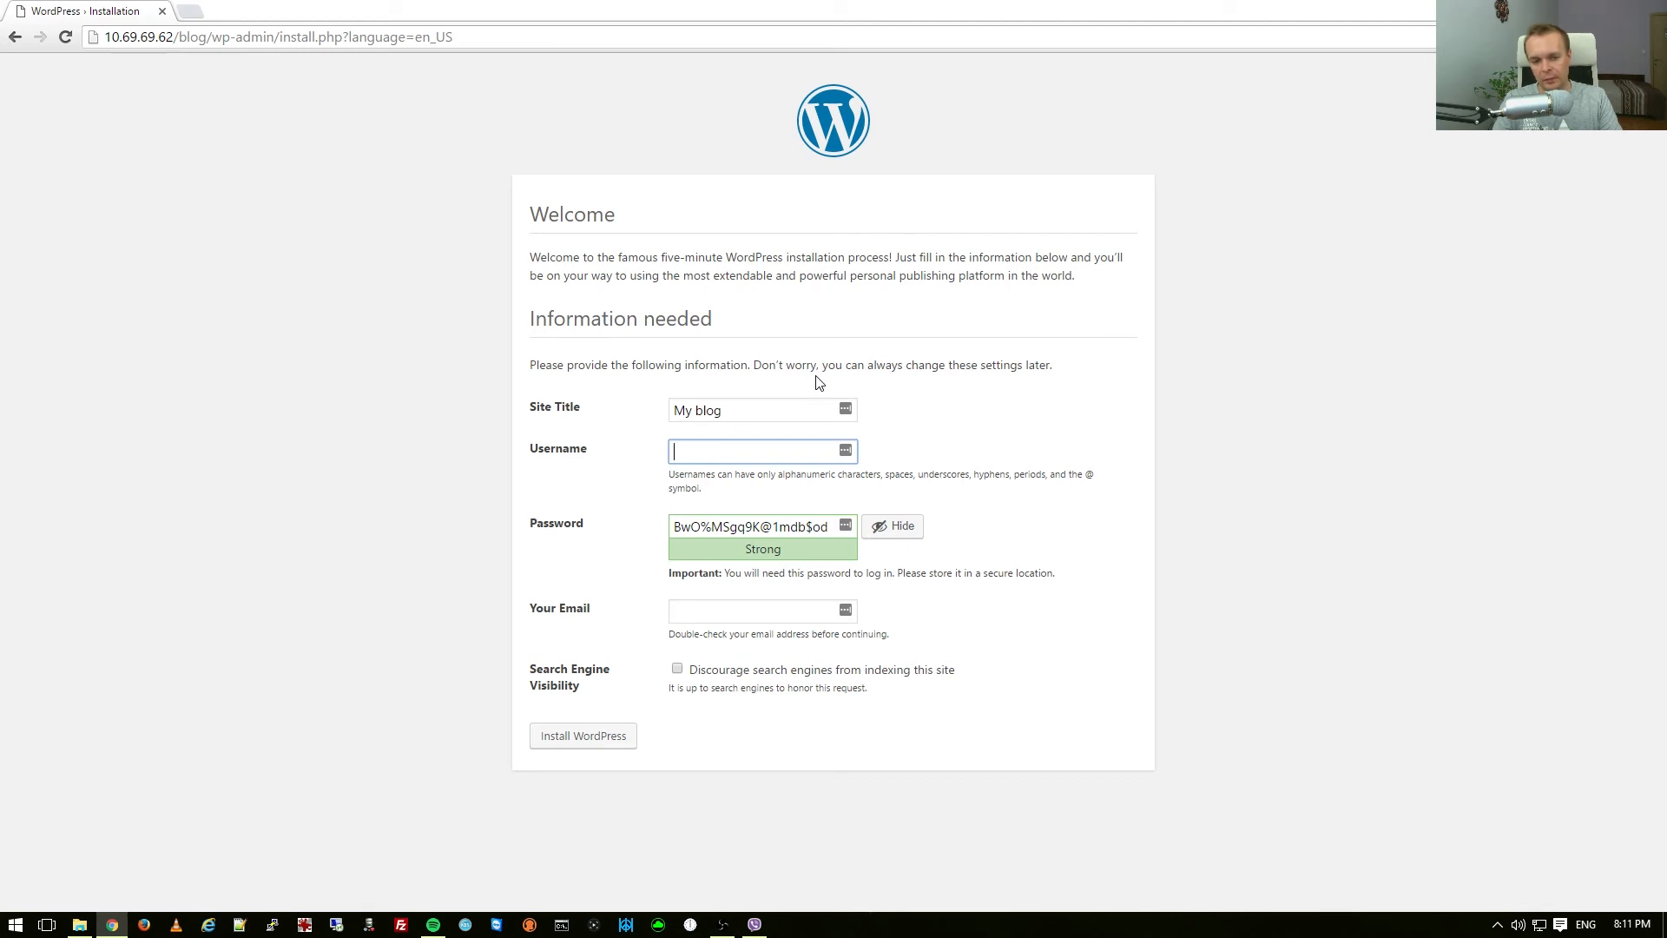
{"action": "type", "text": "wordpressuser"}
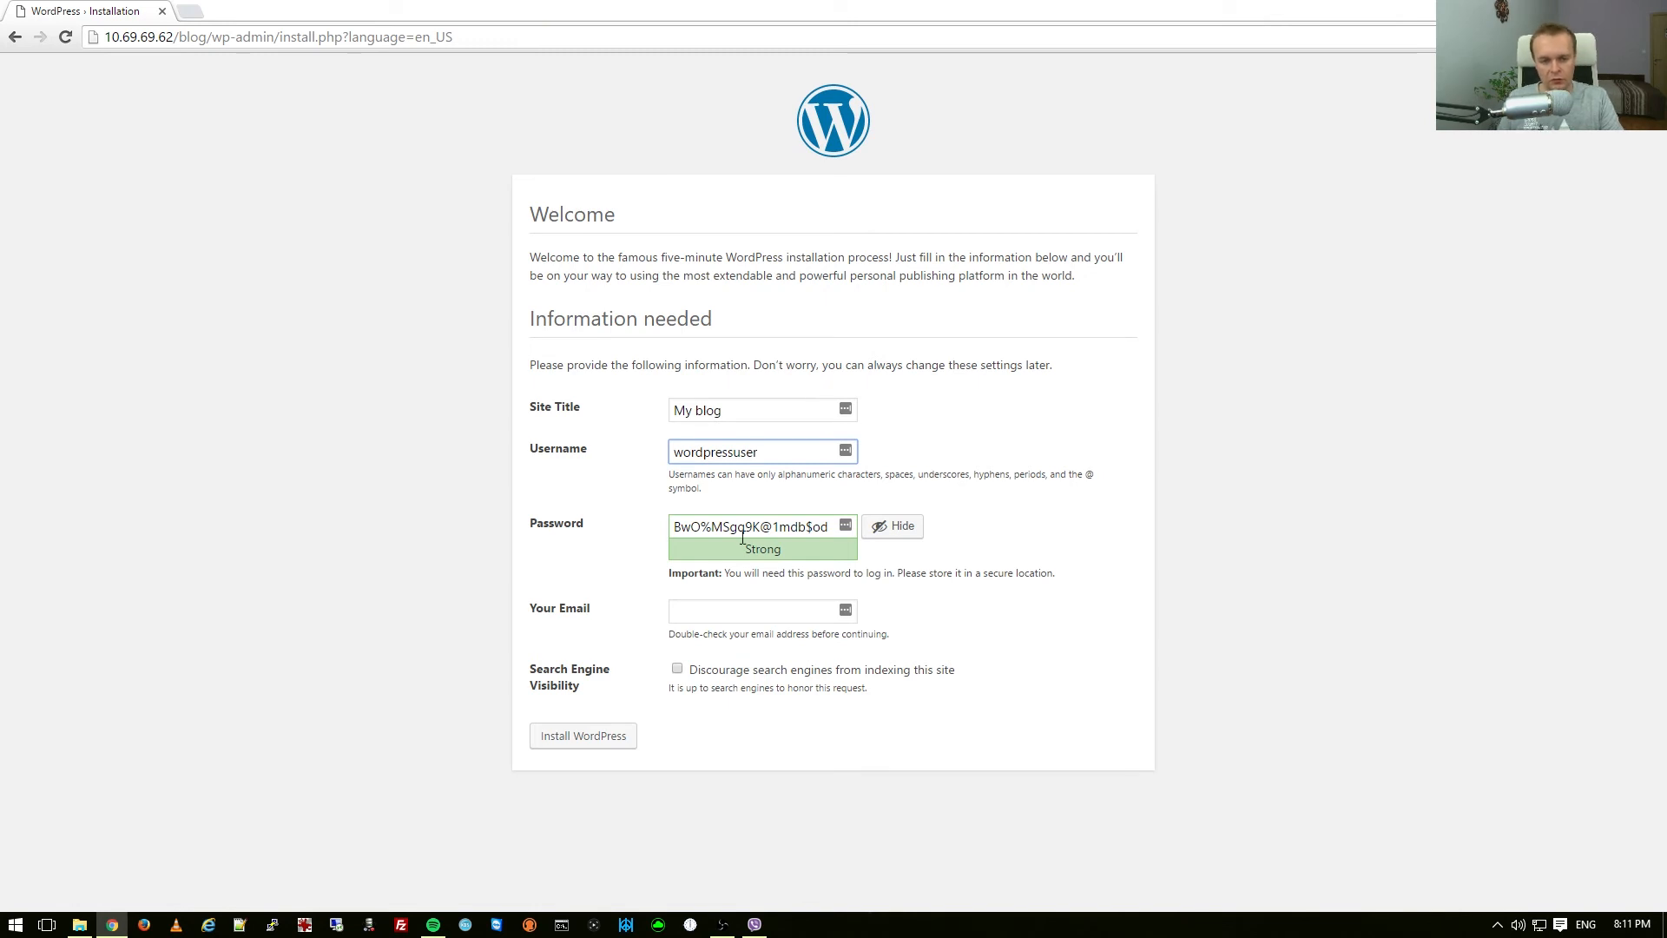
{"action": "triple_click", "coordinate": [750, 526]}
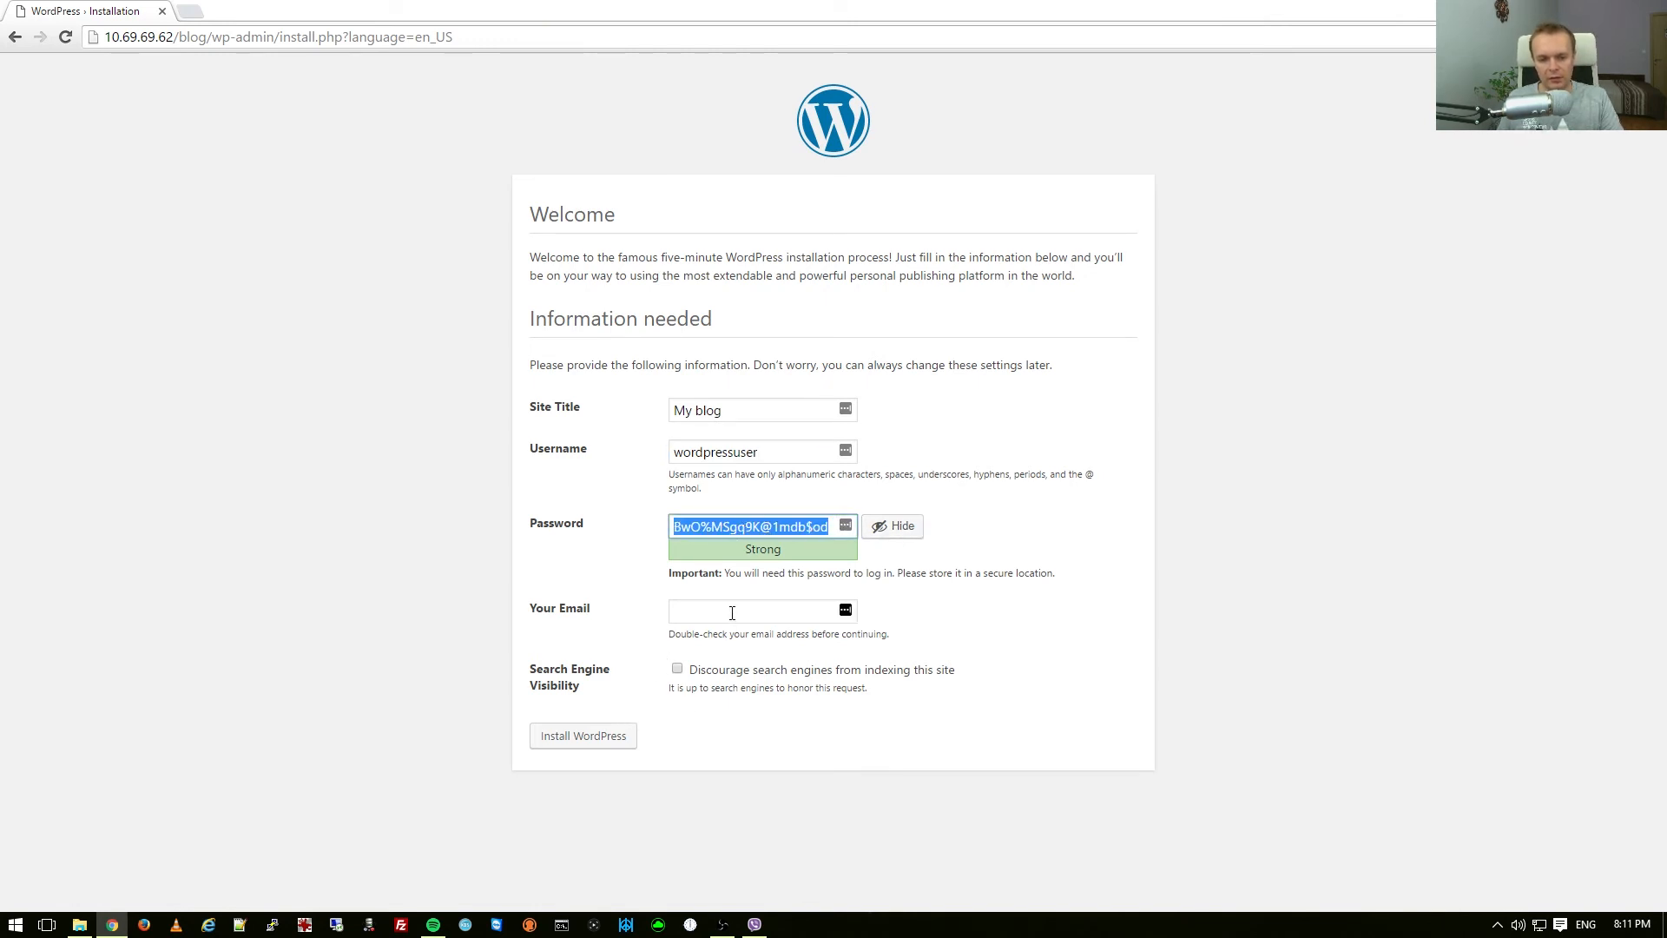
{"action": "left_click", "coordinate": [761, 610]}
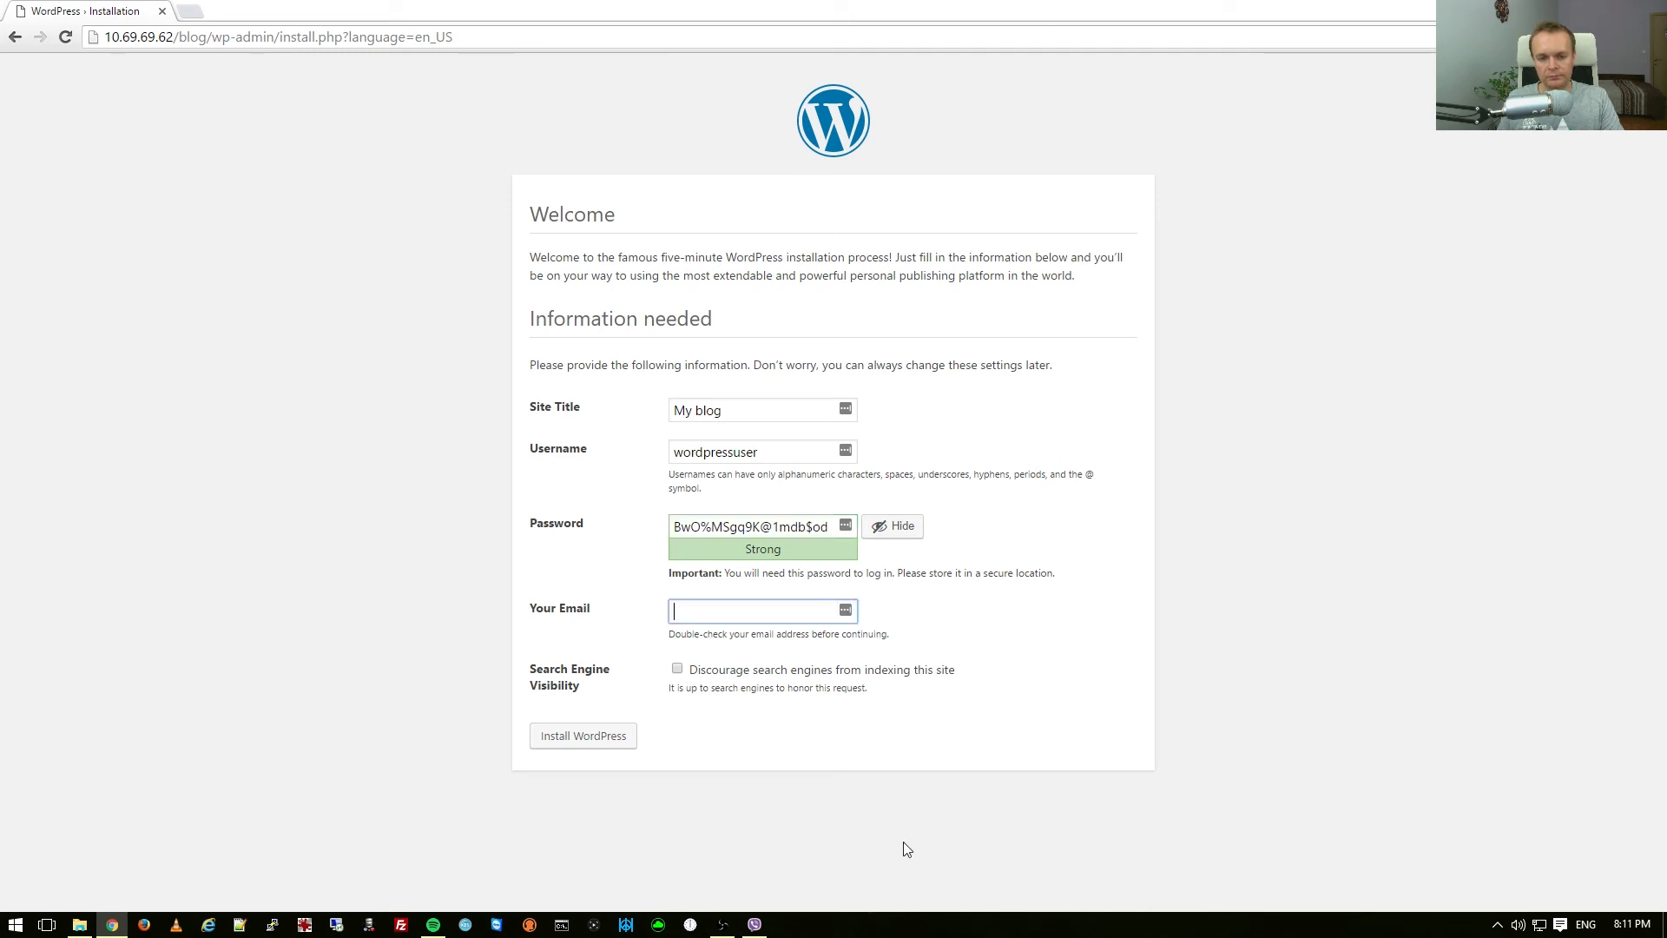
{"action": "mouse_move", "coordinate": [852, 689]}
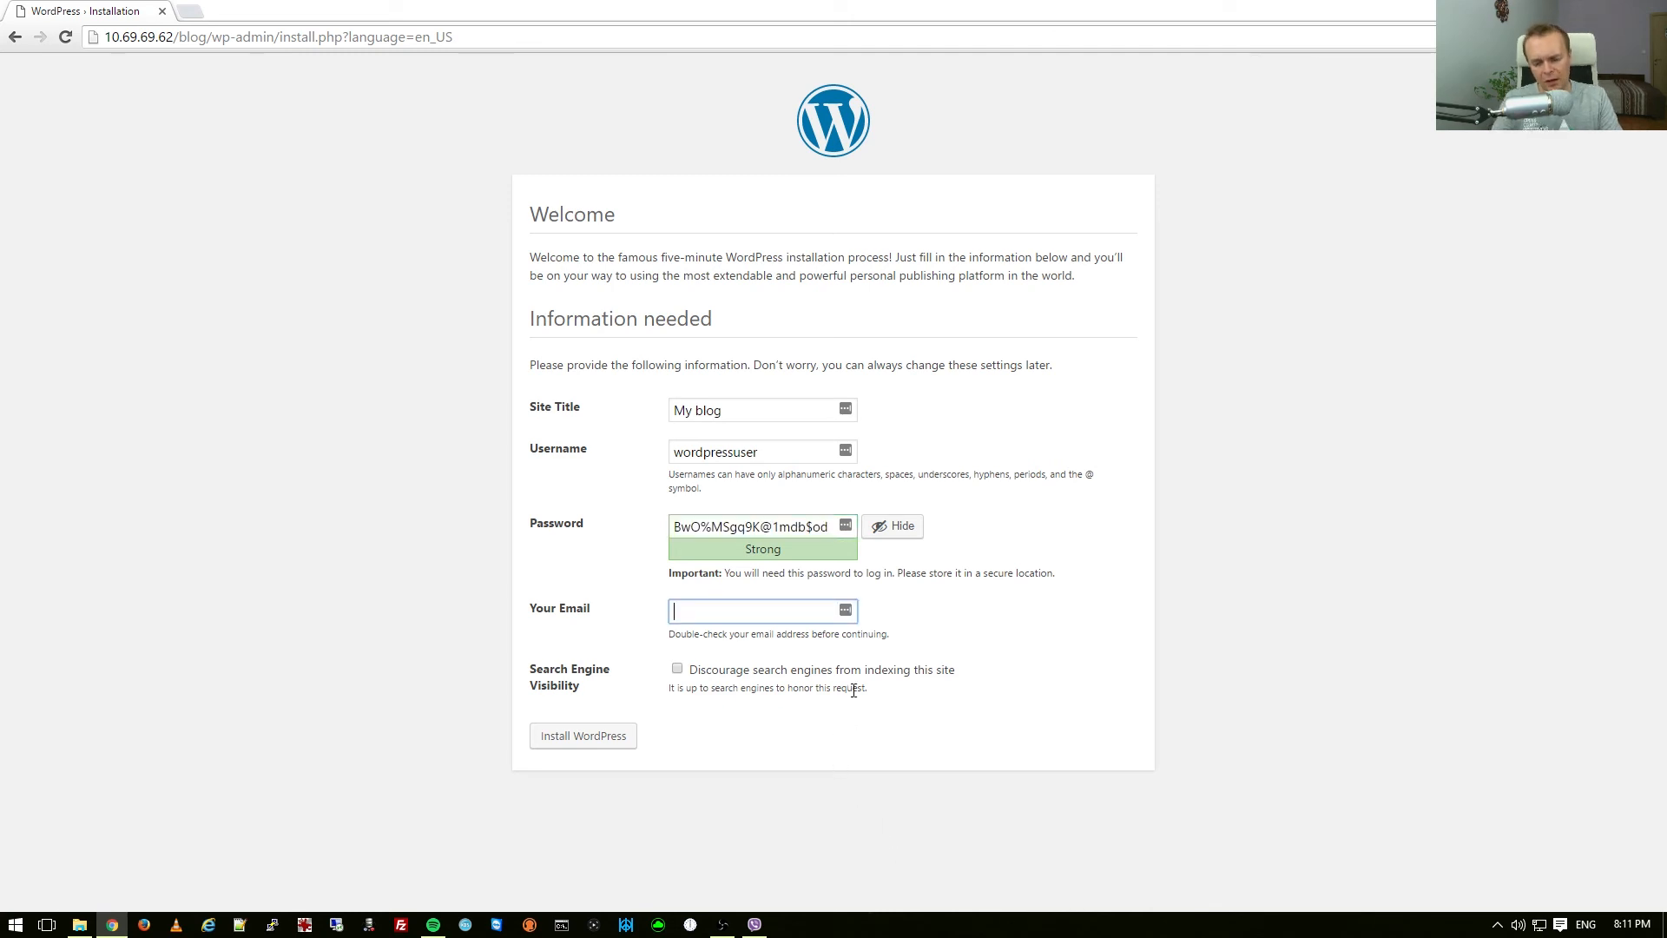
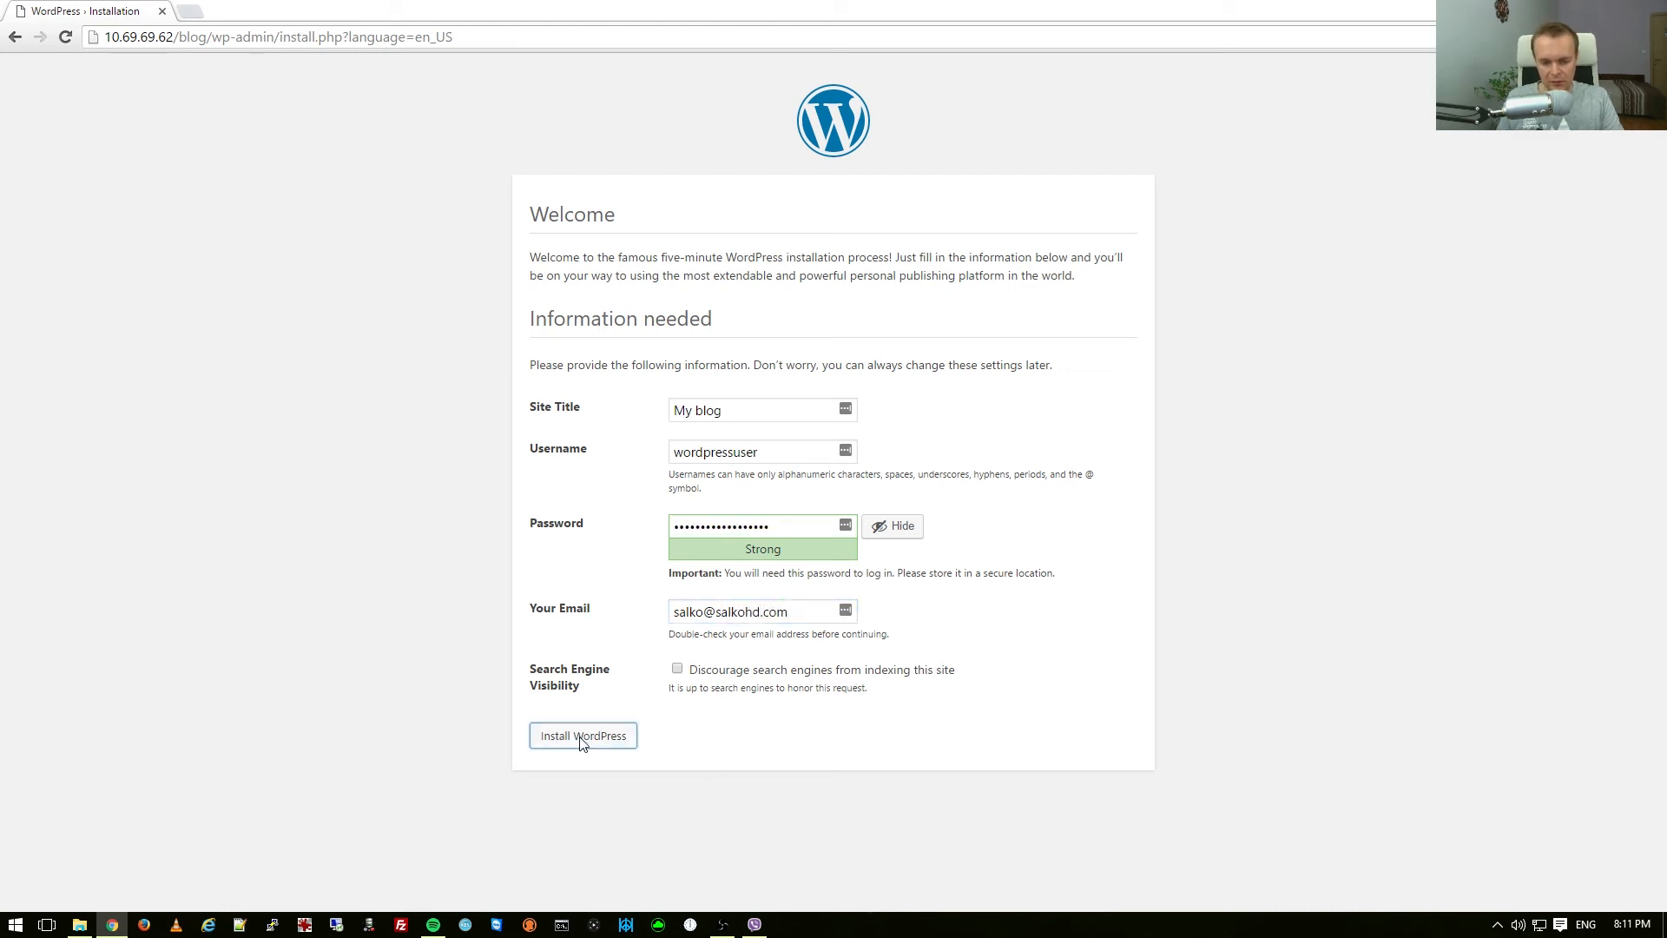
{"action": "left_click", "coordinate": [583, 734]}
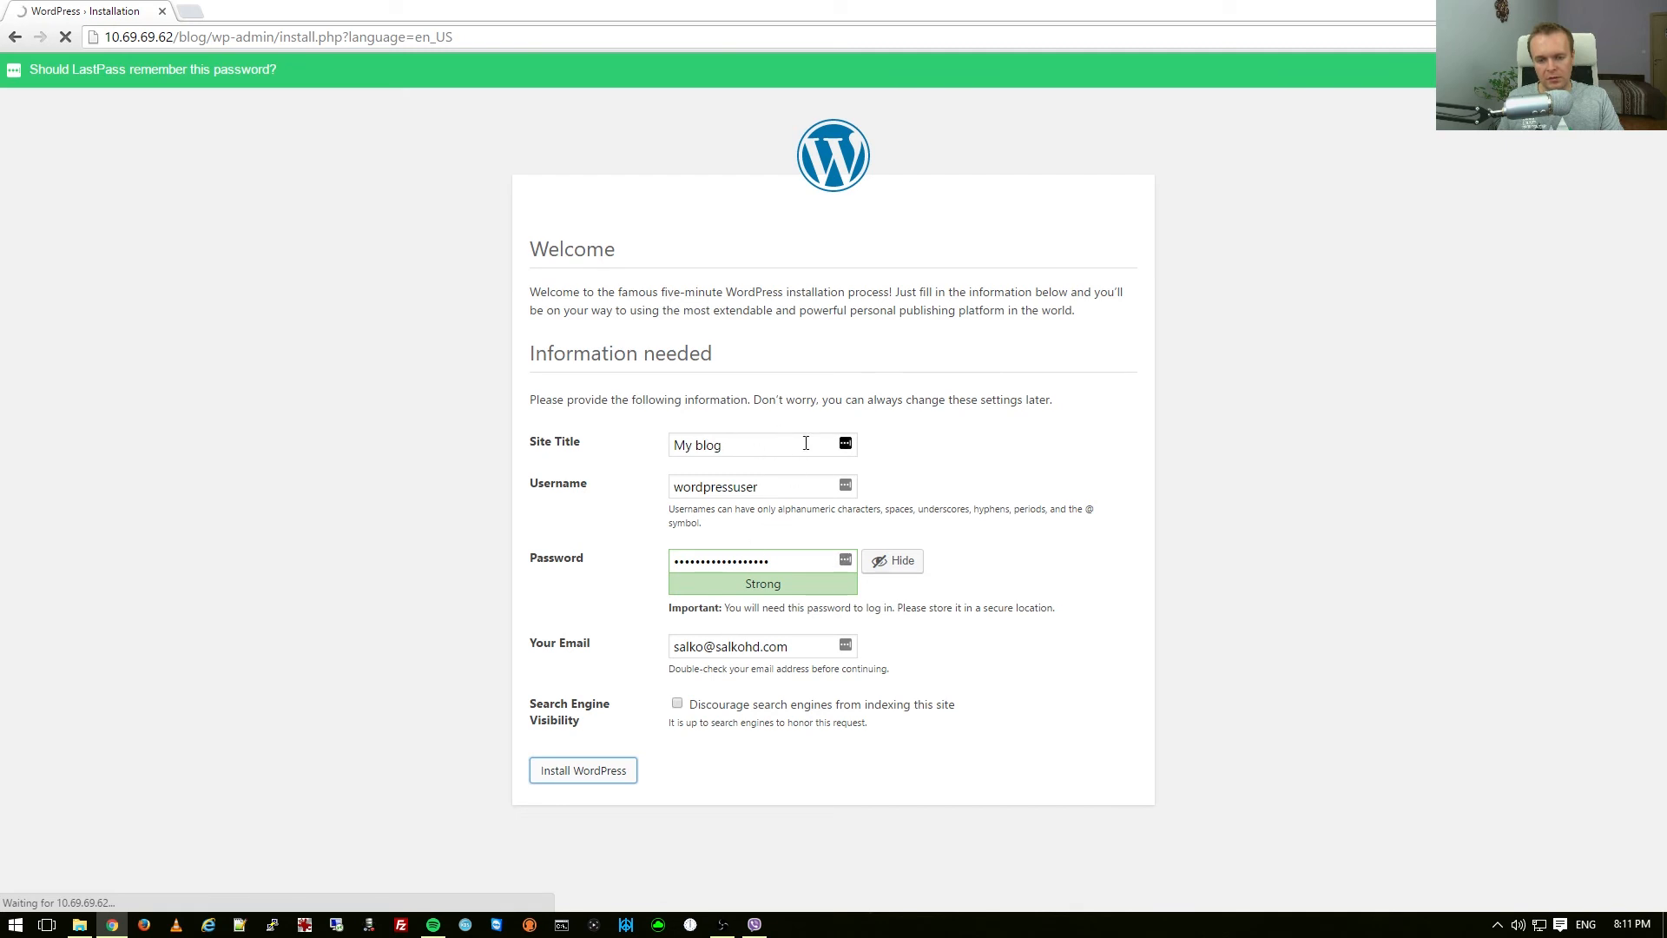
{"action": "mouse_move", "coordinate": [904, 480]}
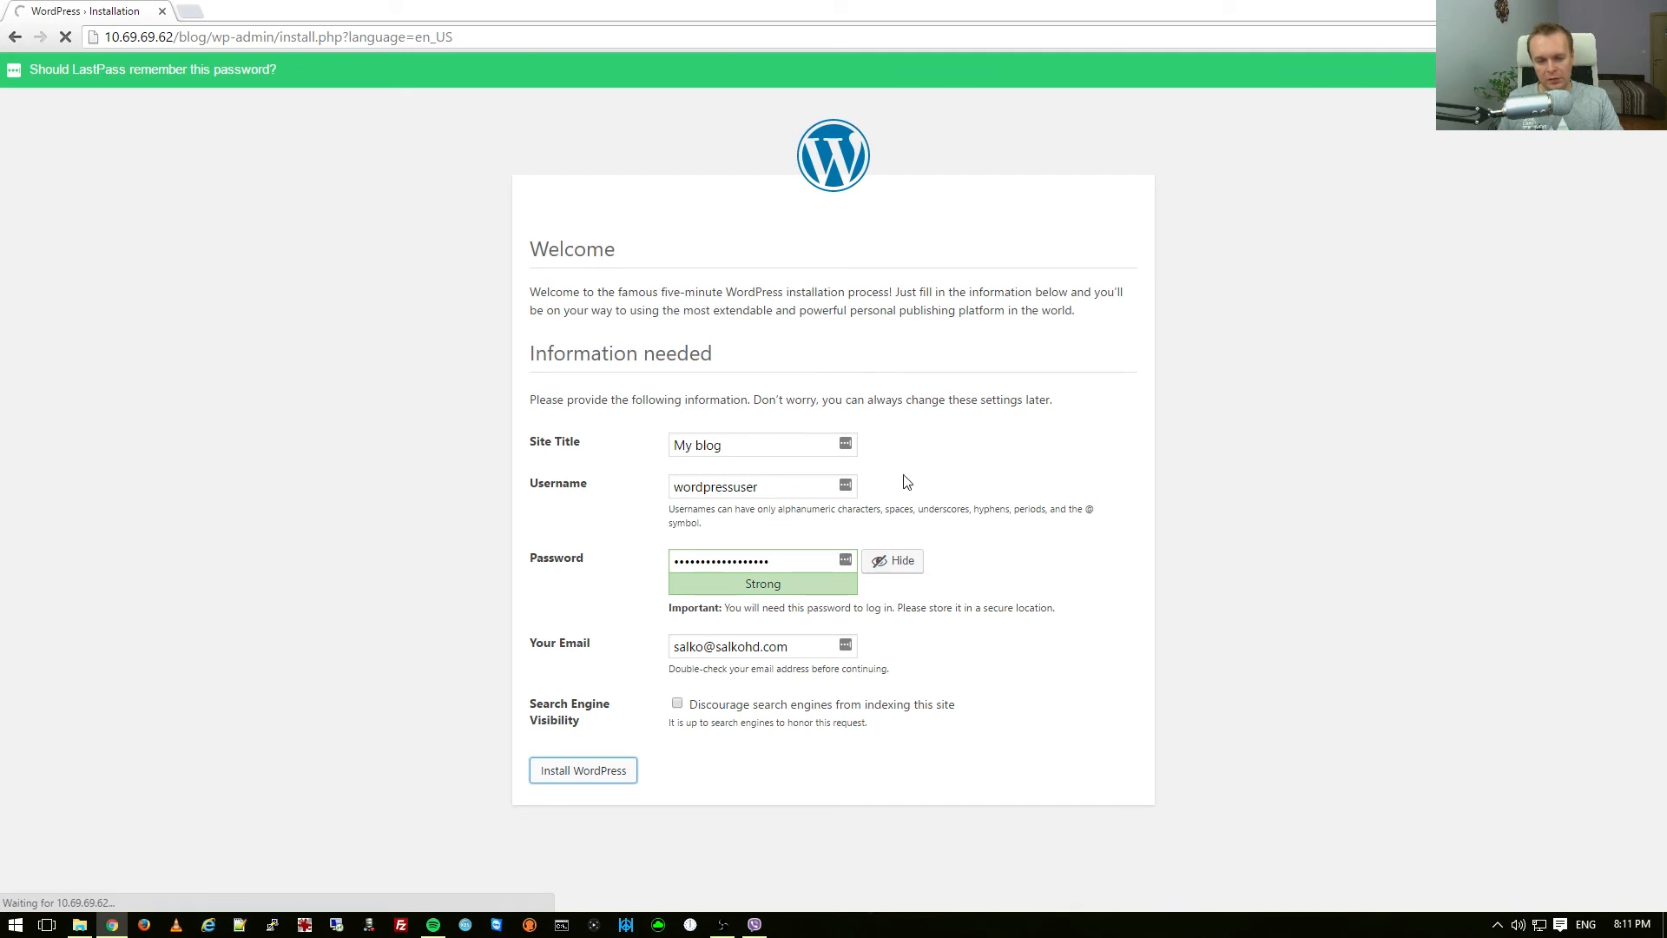
{"action": "mouse_move", "coordinate": [871, 475]}
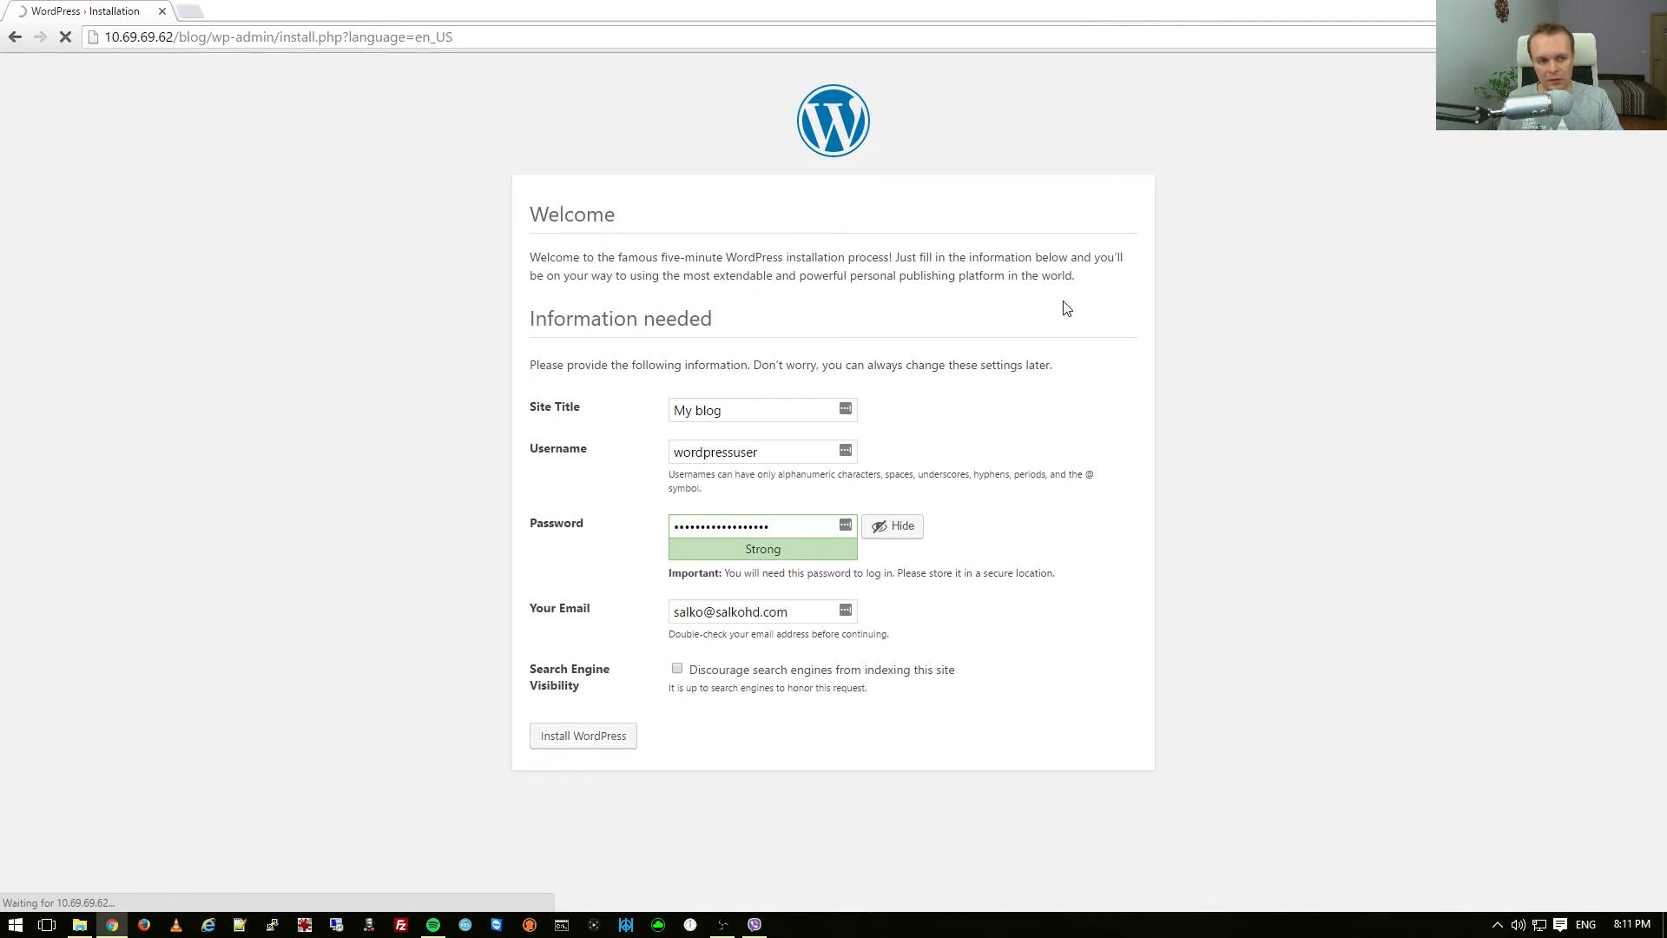
Log in to WordPress as wordpressuser from the Success page, declining to save the password
{"action": "left_click", "coordinate": [582, 734]}
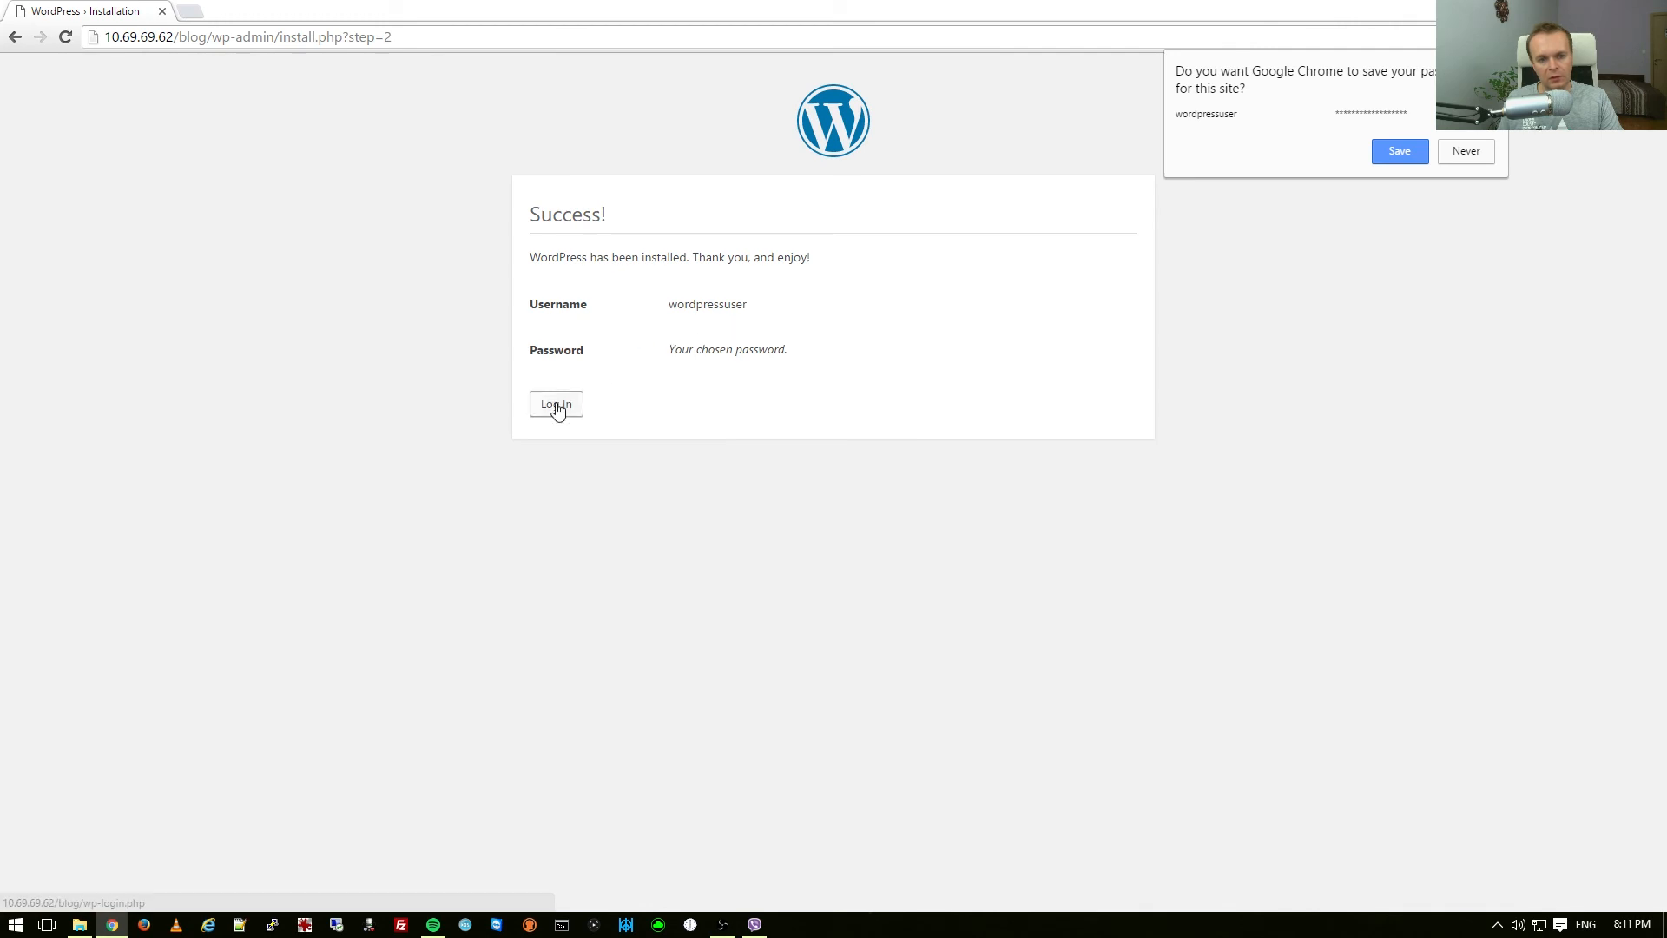
{"action": "left_click", "coordinate": [555, 404]}
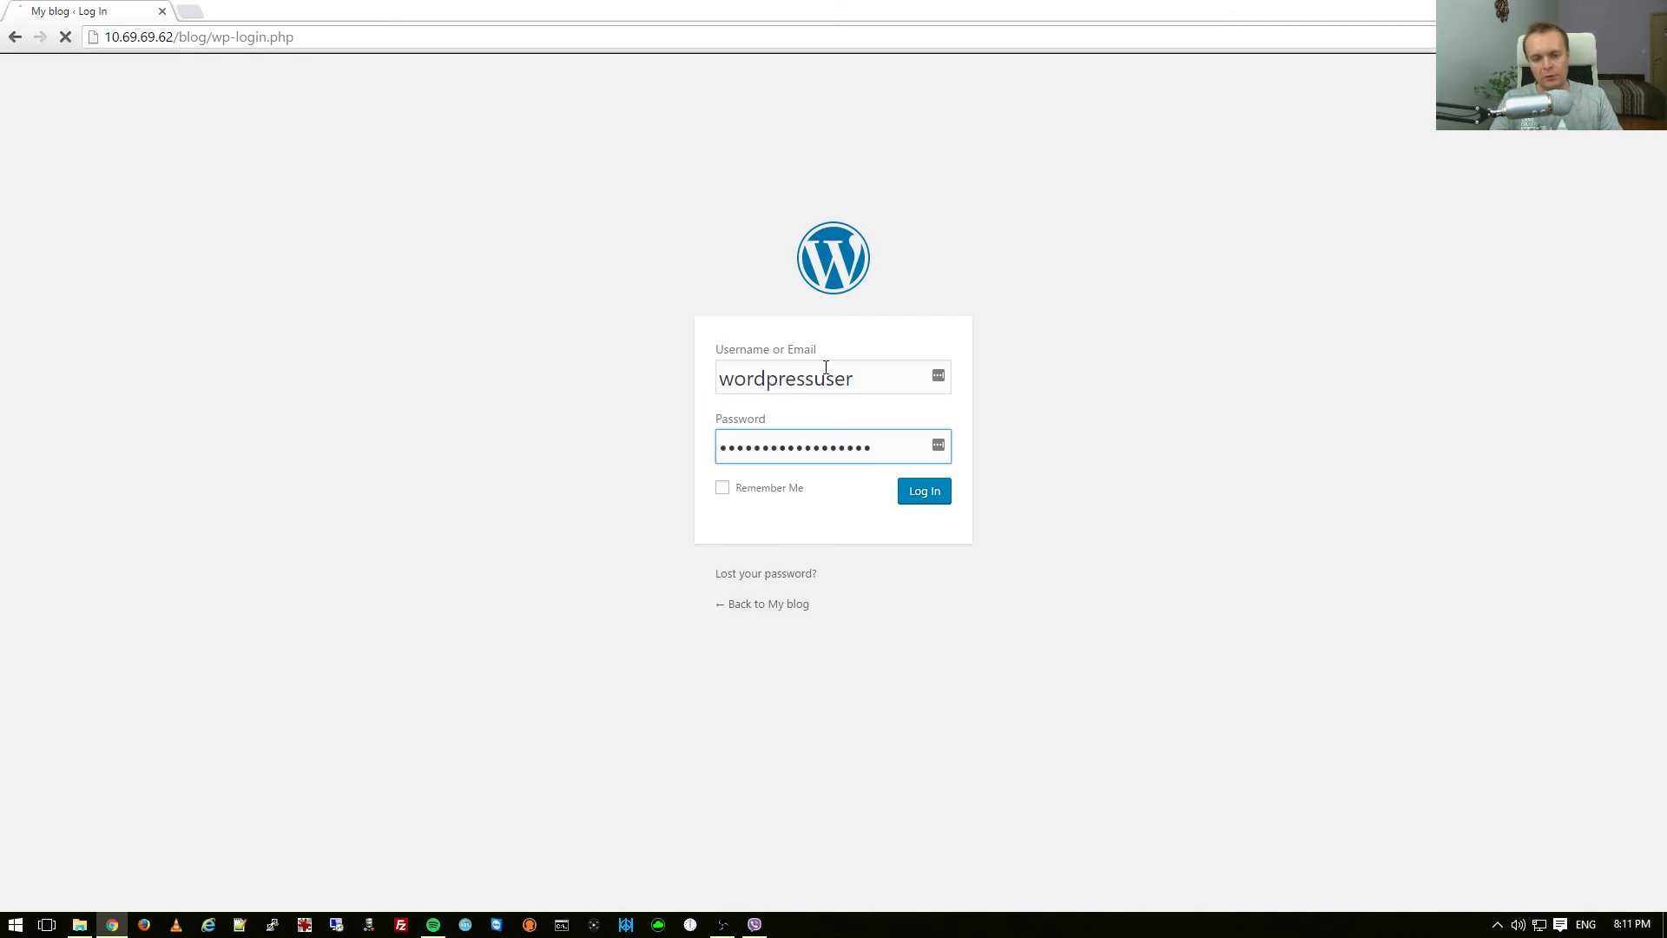
{"action": "left_click", "coordinate": [922, 490]}
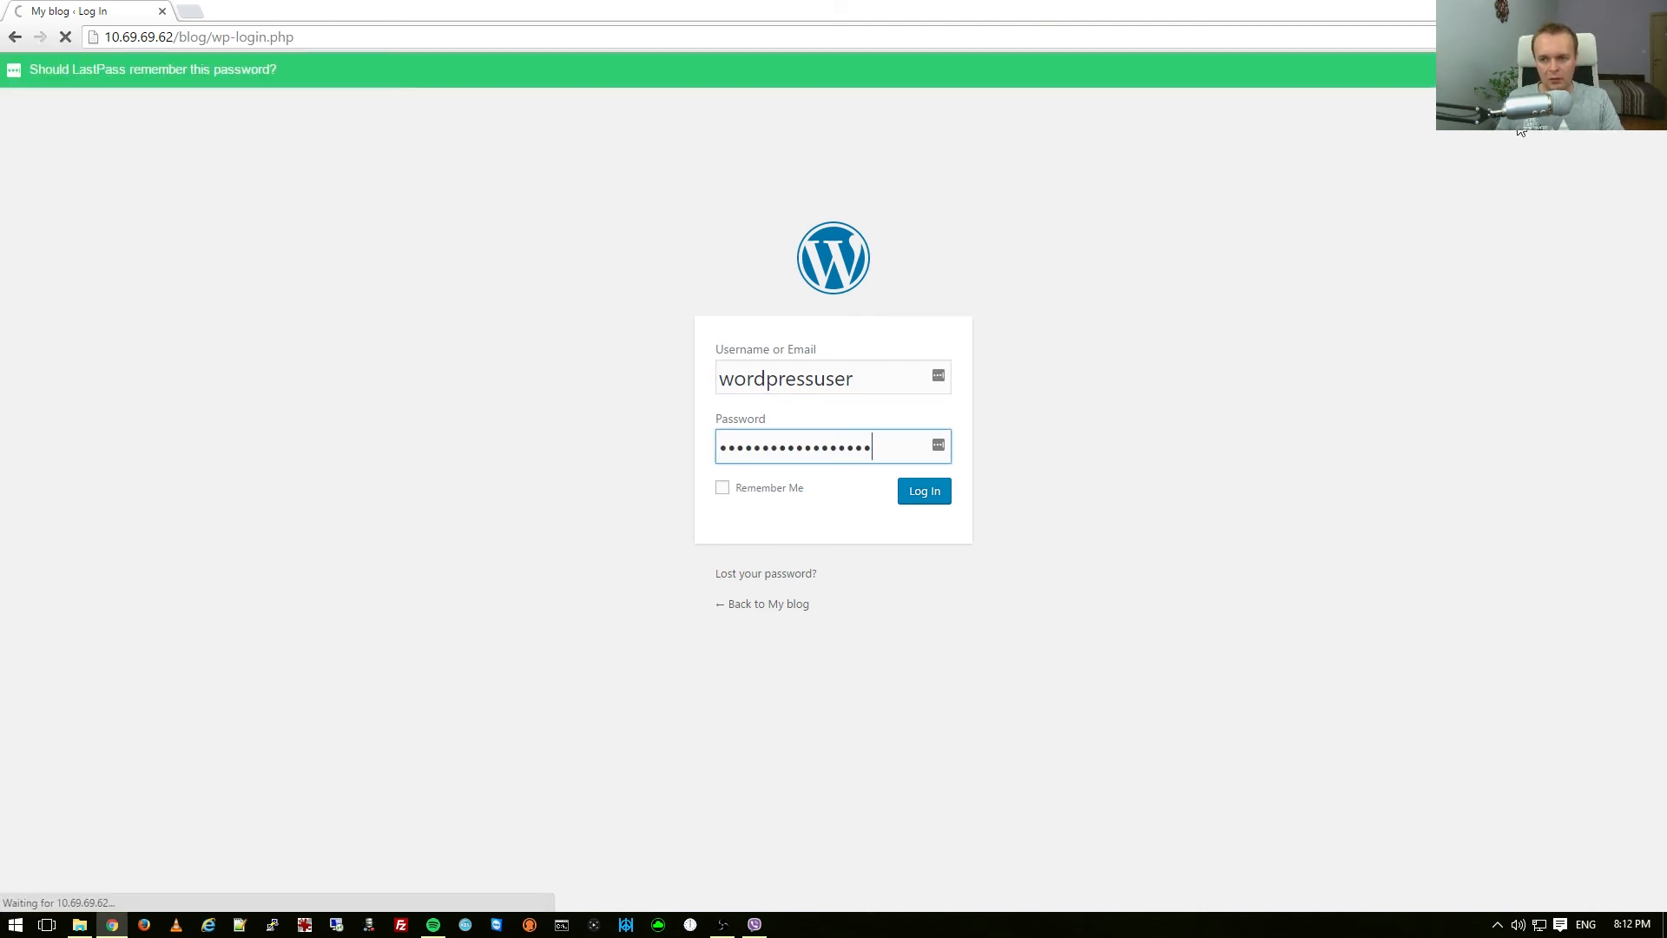
{"action": "left_click", "coordinate": [922, 489]}
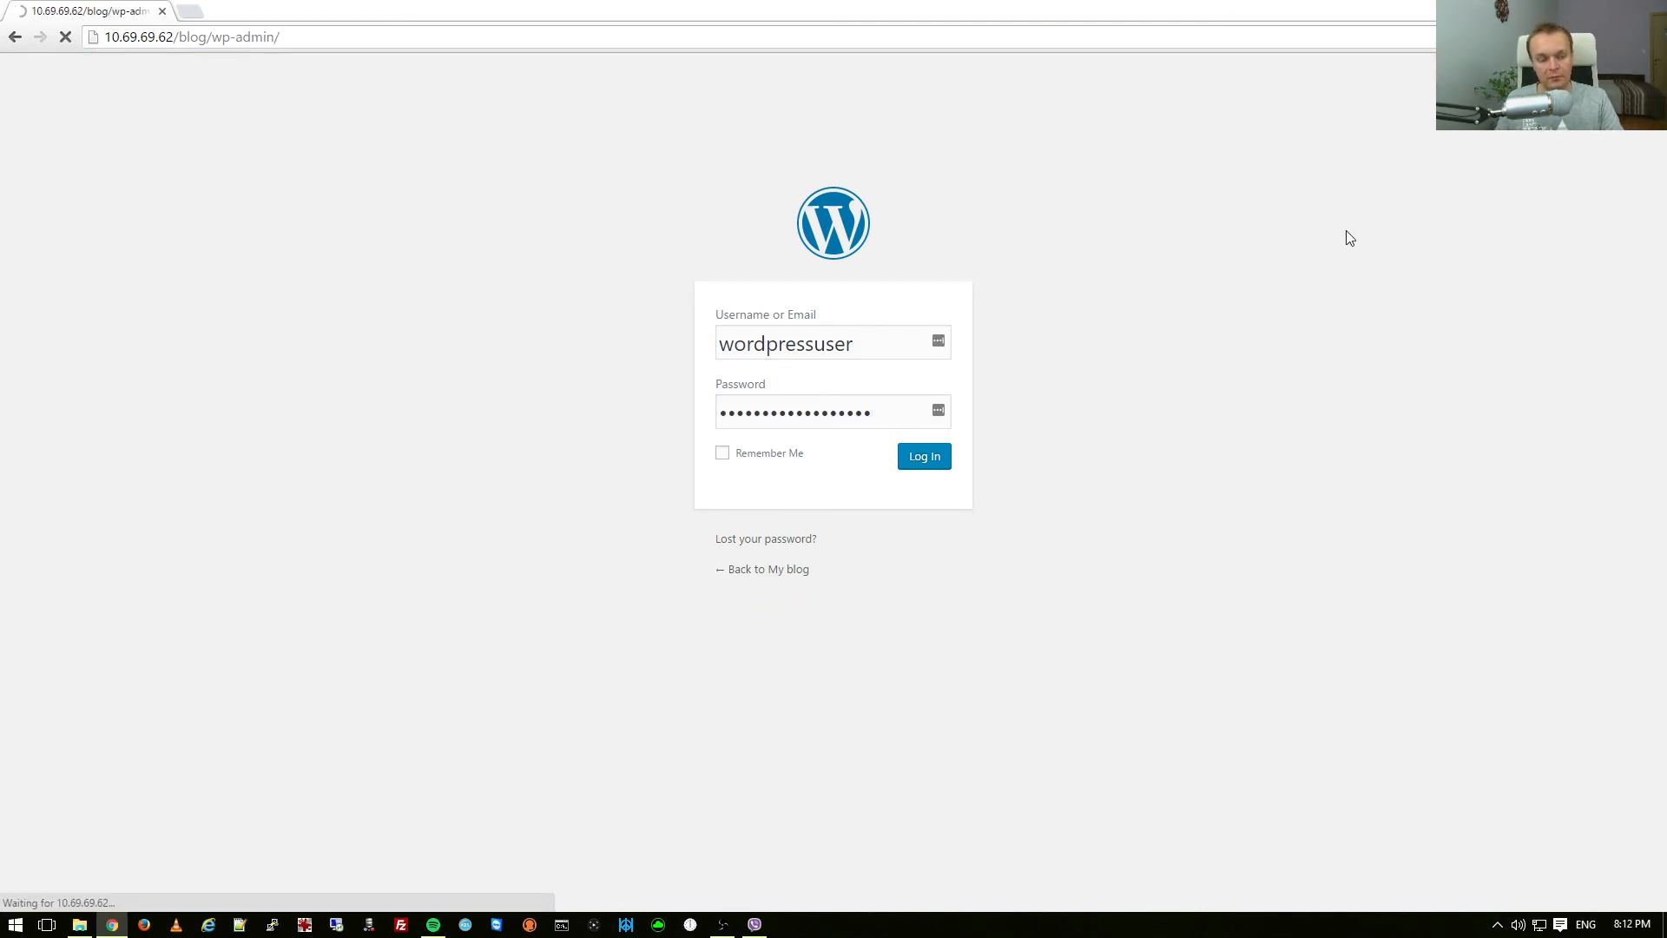
{"action": "left_click", "coordinate": [922, 455]}
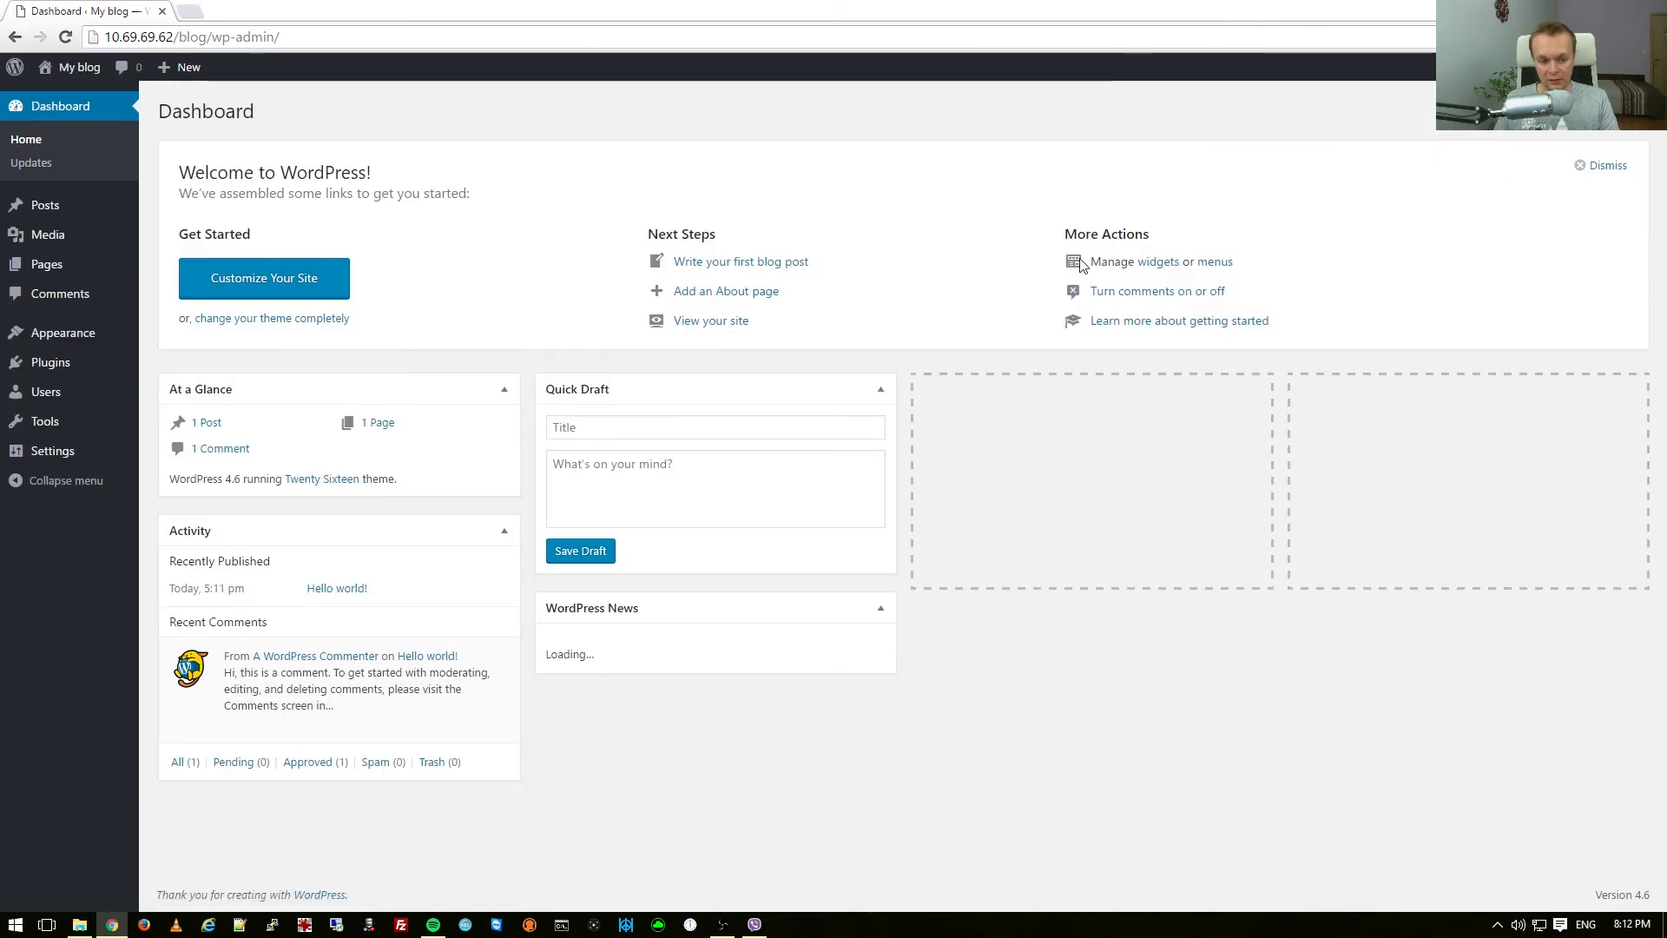
{"action": "mouse_move", "coordinate": [1126, 296]}
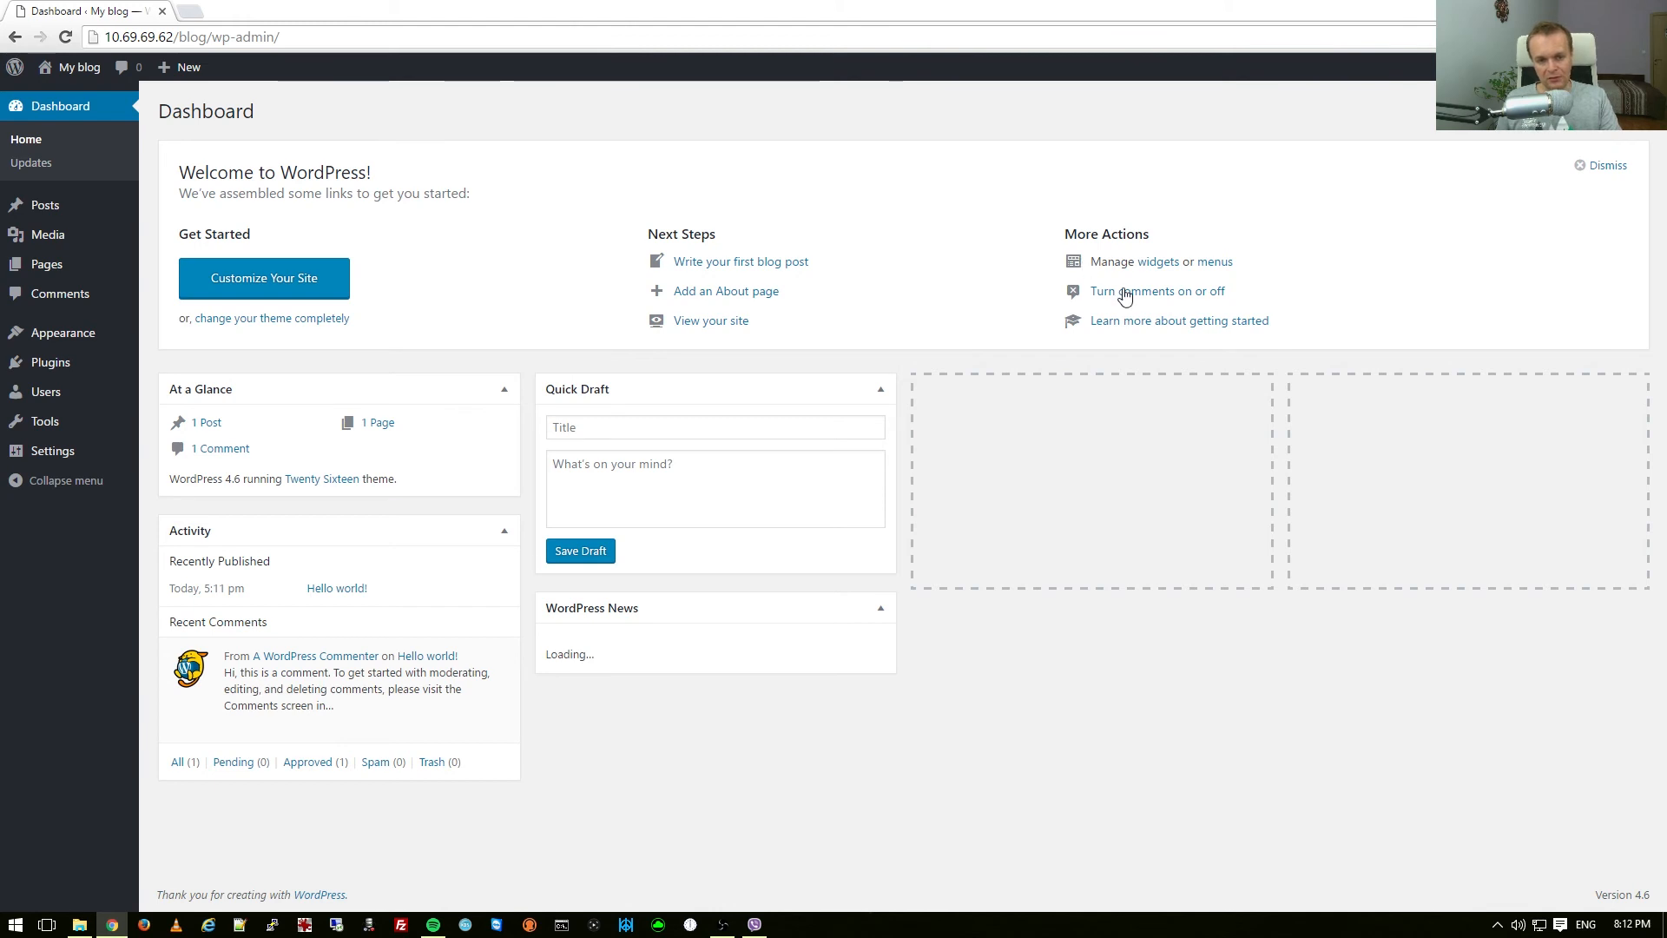
{"action": "mouse_move", "coordinate": [709, 136]}
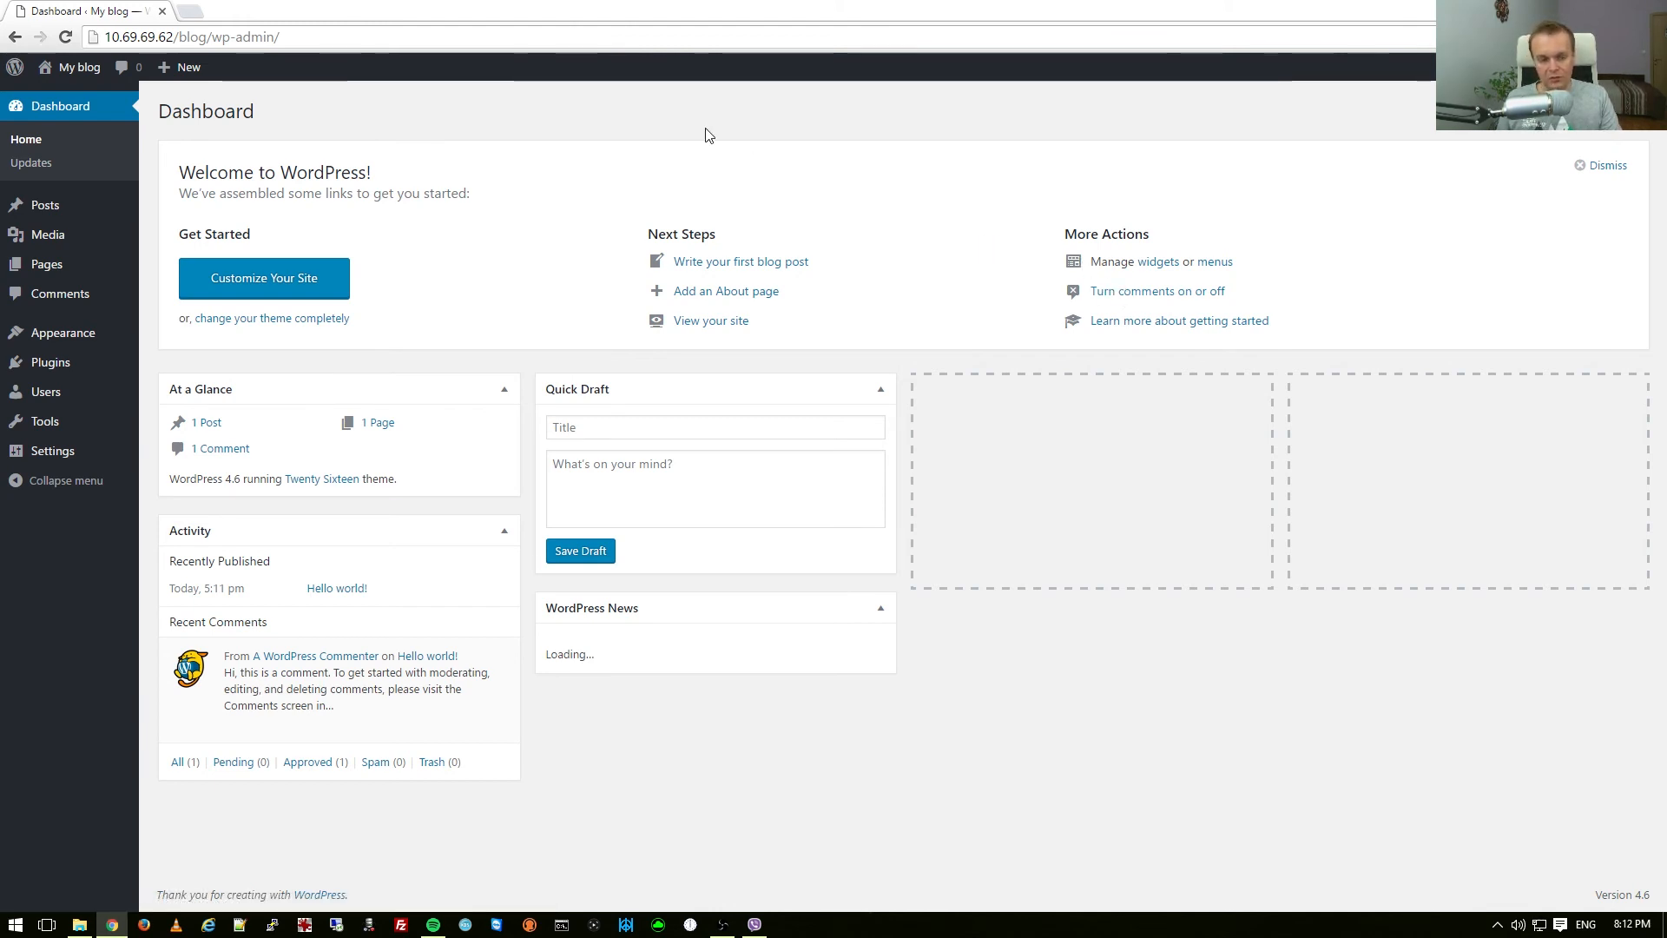
{"action": "mouse_move", "coordinate": [792, 304]}
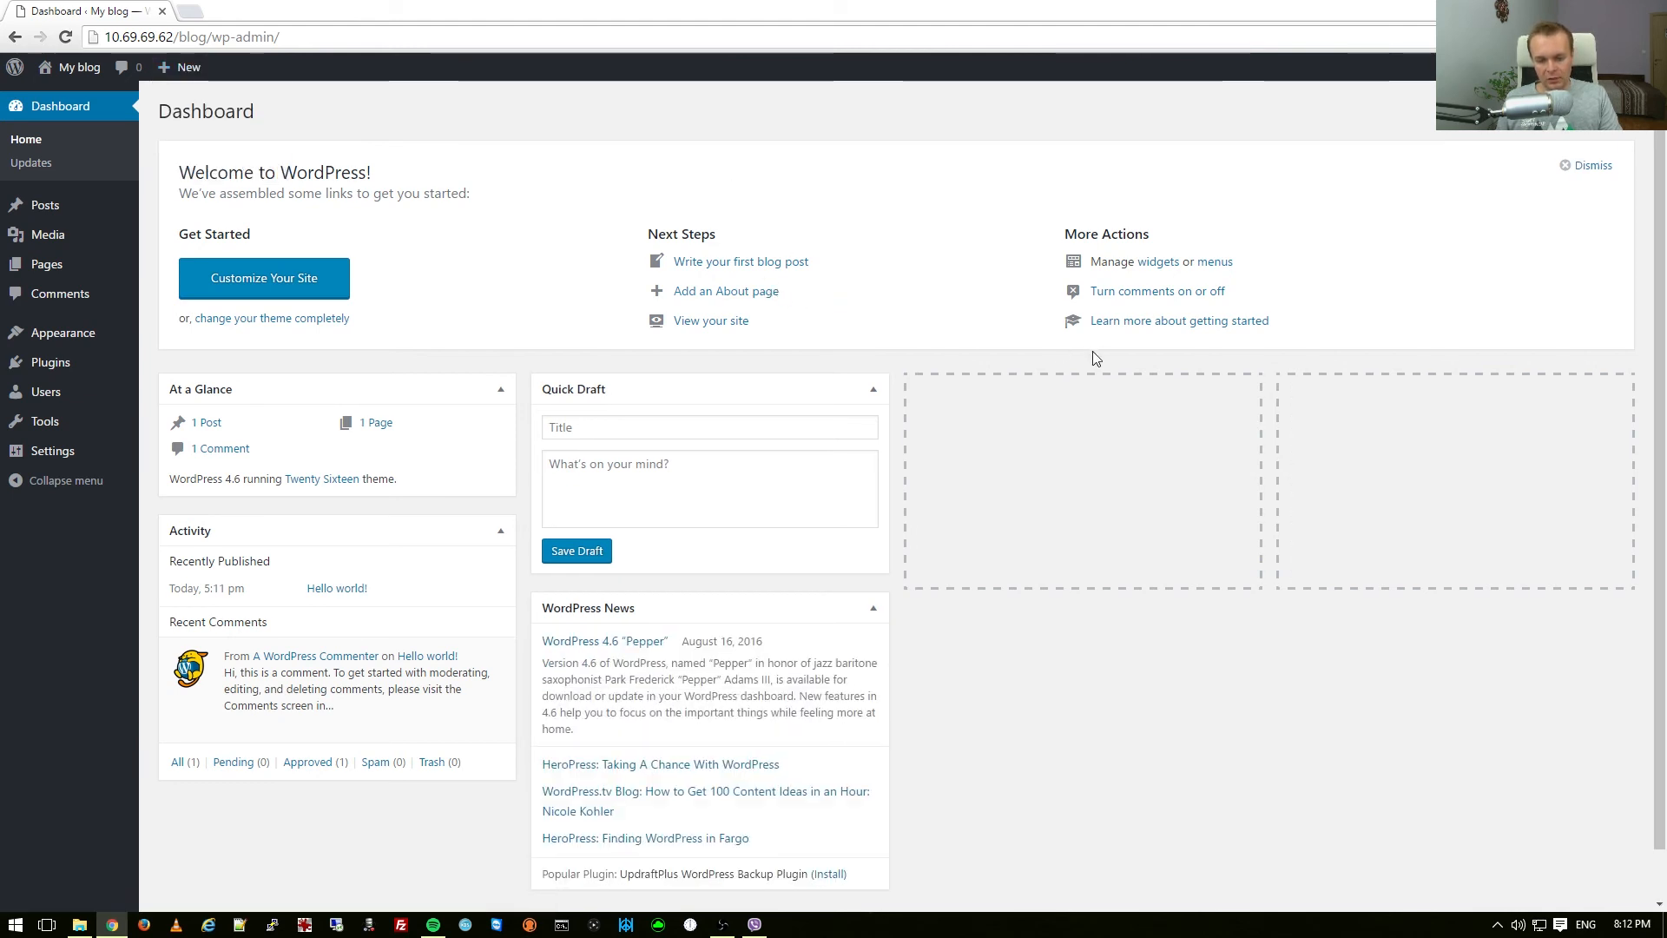
{"action": "mouse_move", "coordinate": [1144, 390]}
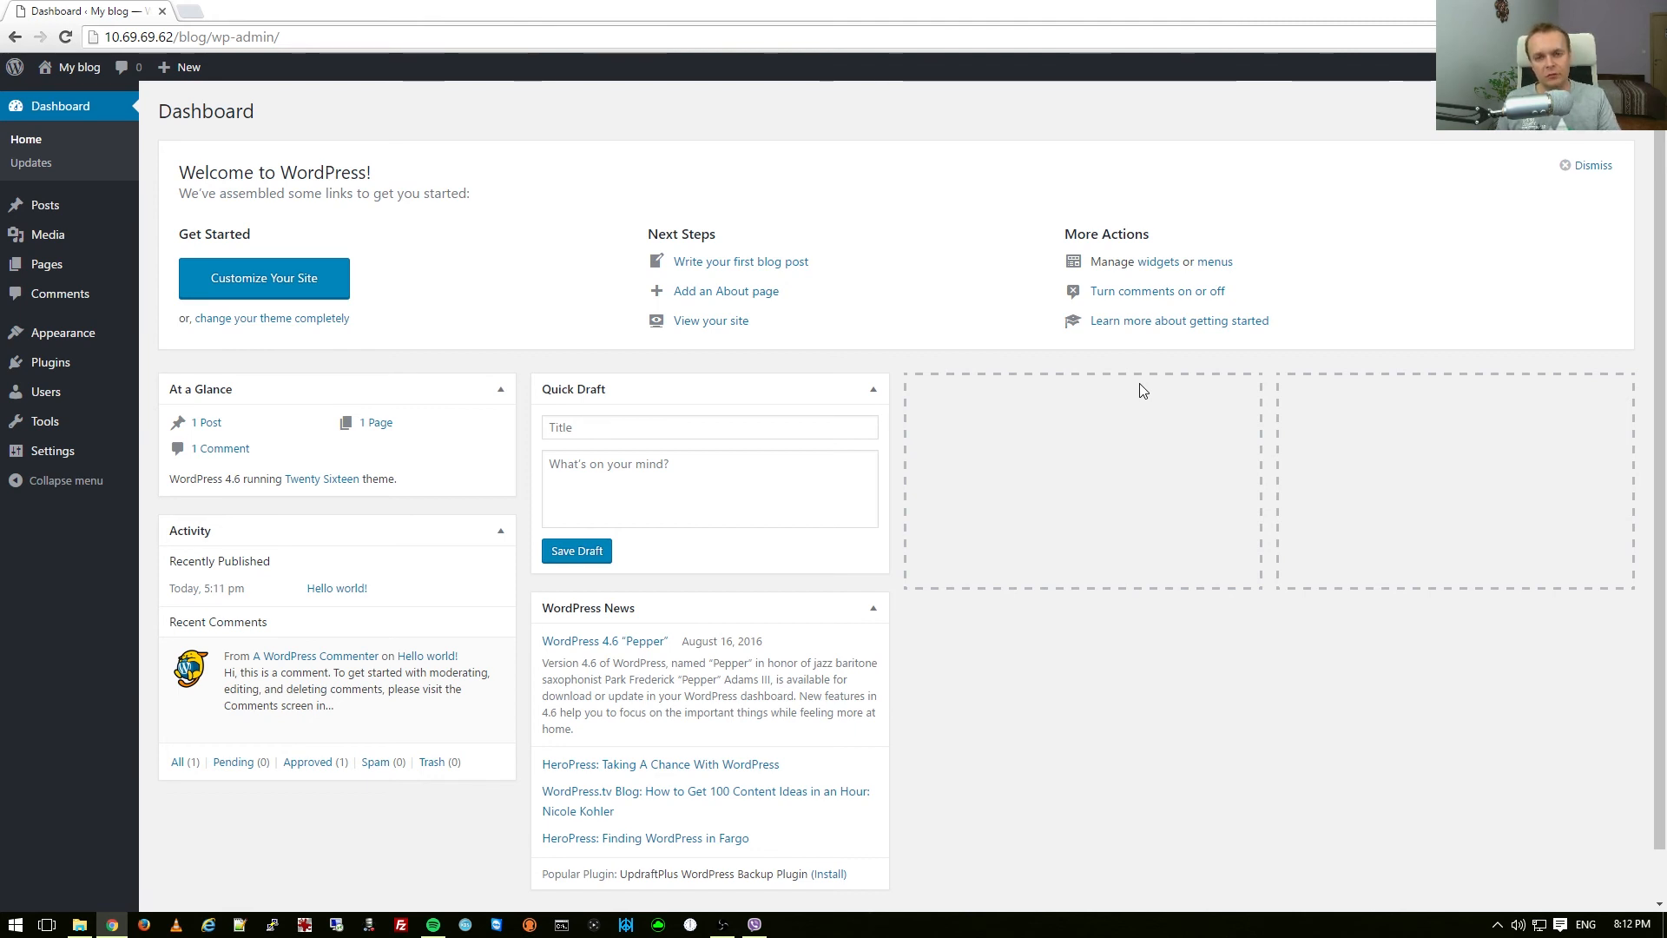
{"action": "mouse_move", "coordinate": [1136, 384]}
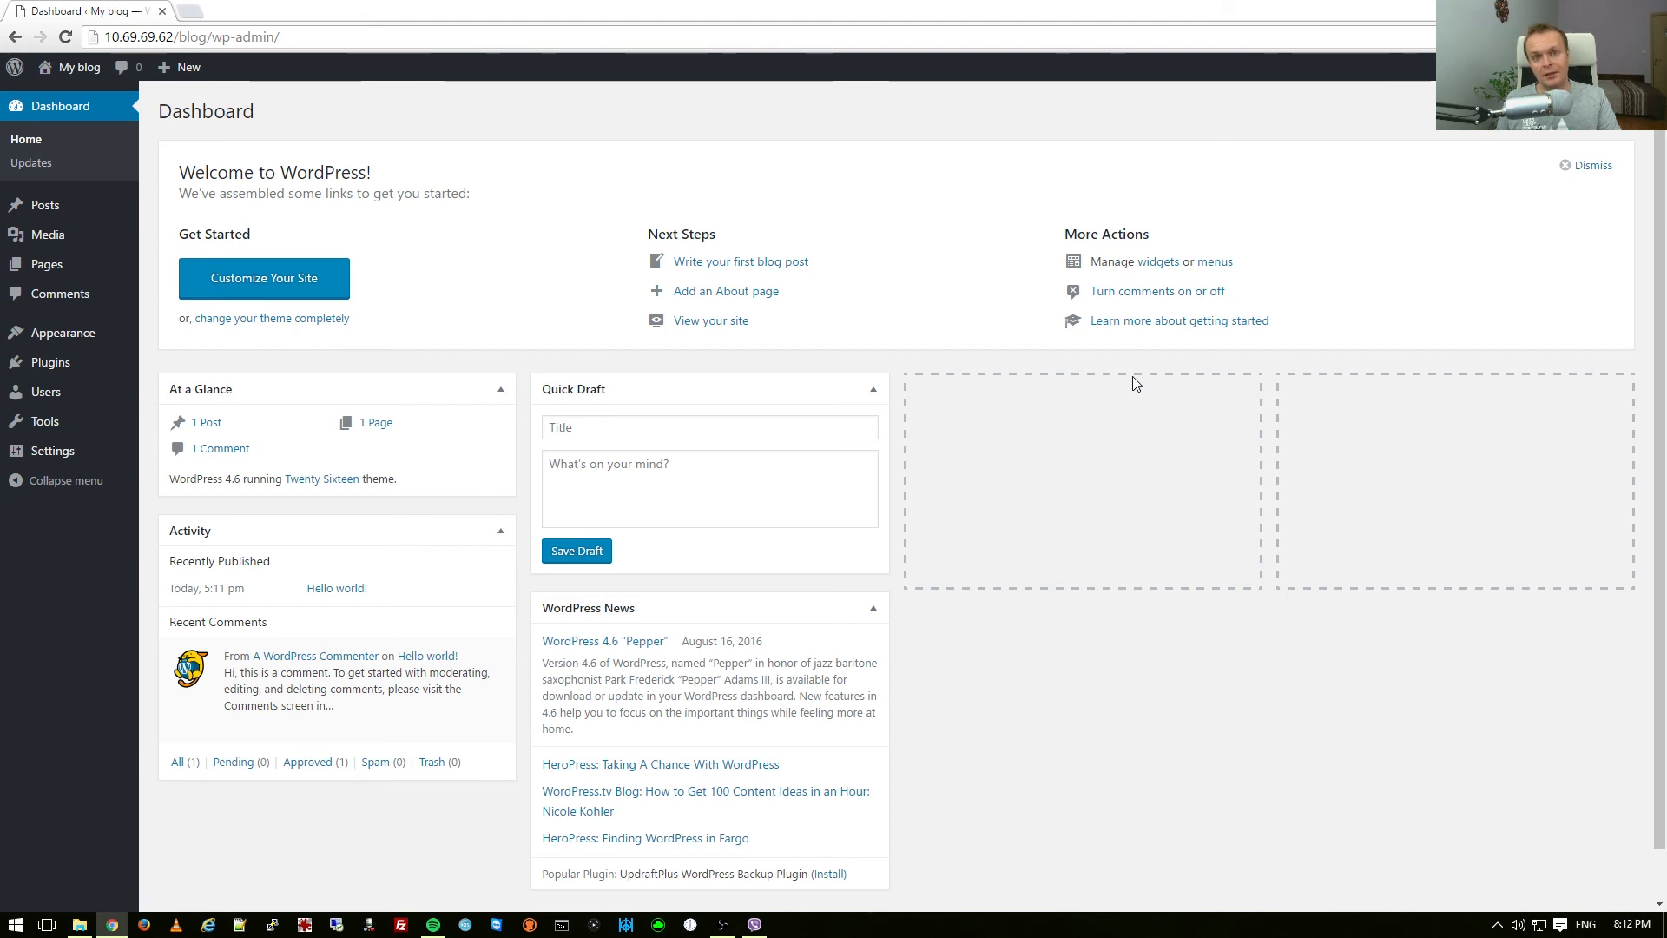
{"action": "mouse_move", "coordinate": [199, 389]}
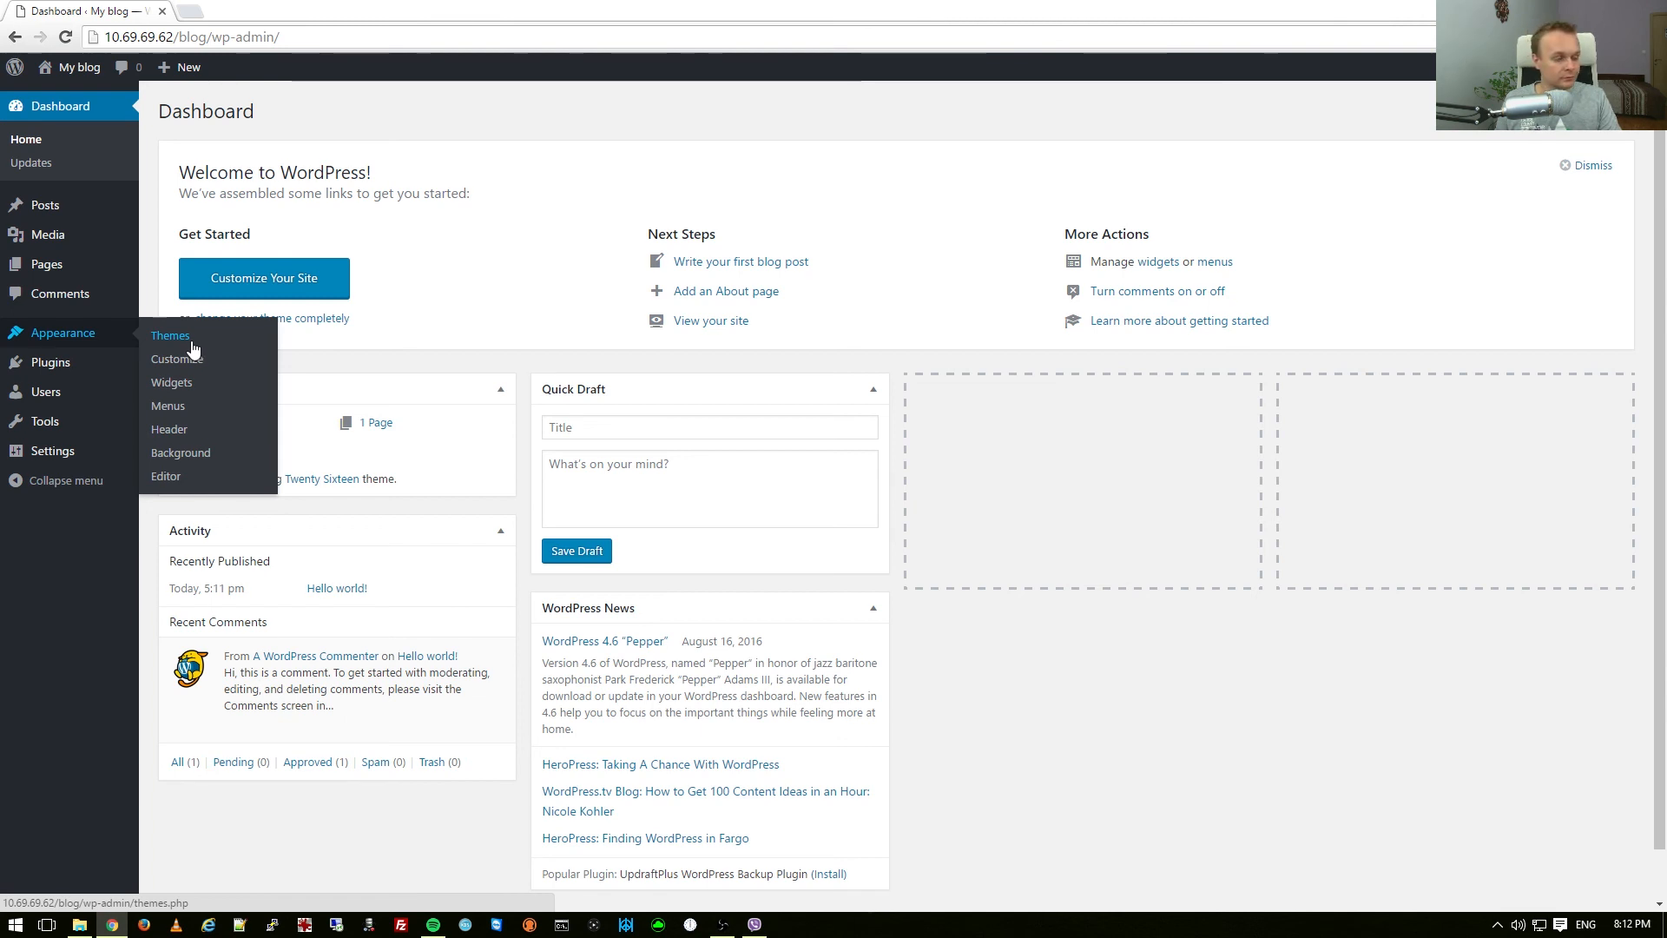
{"action": "mouse_move", "coordinate": [176, 359]}
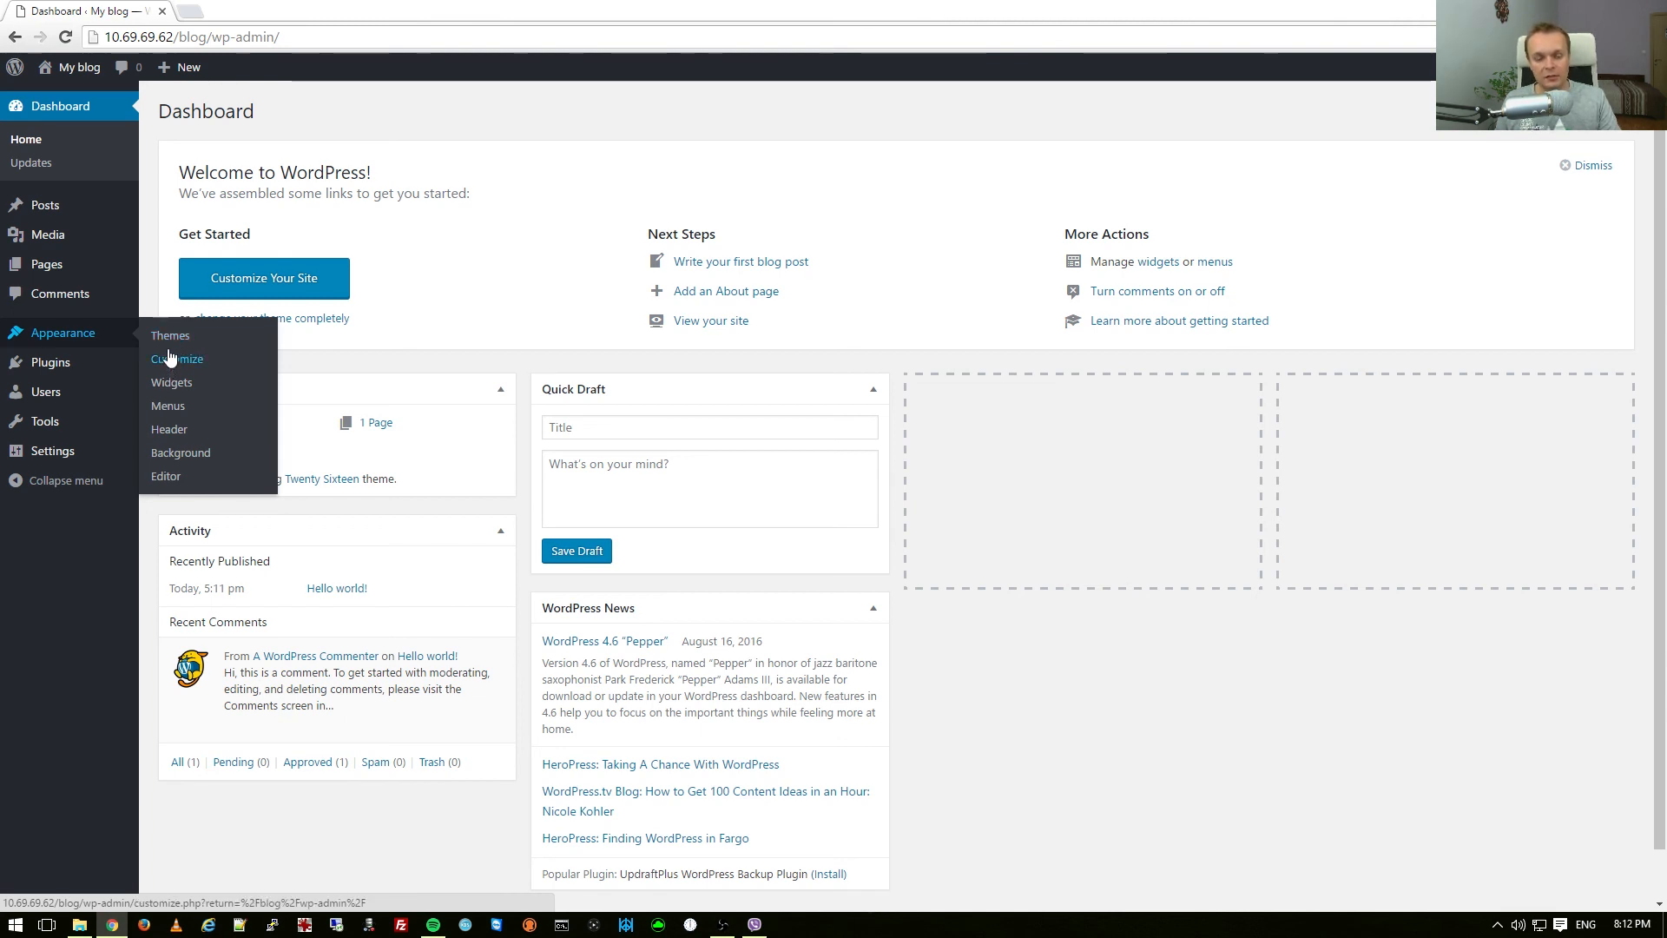